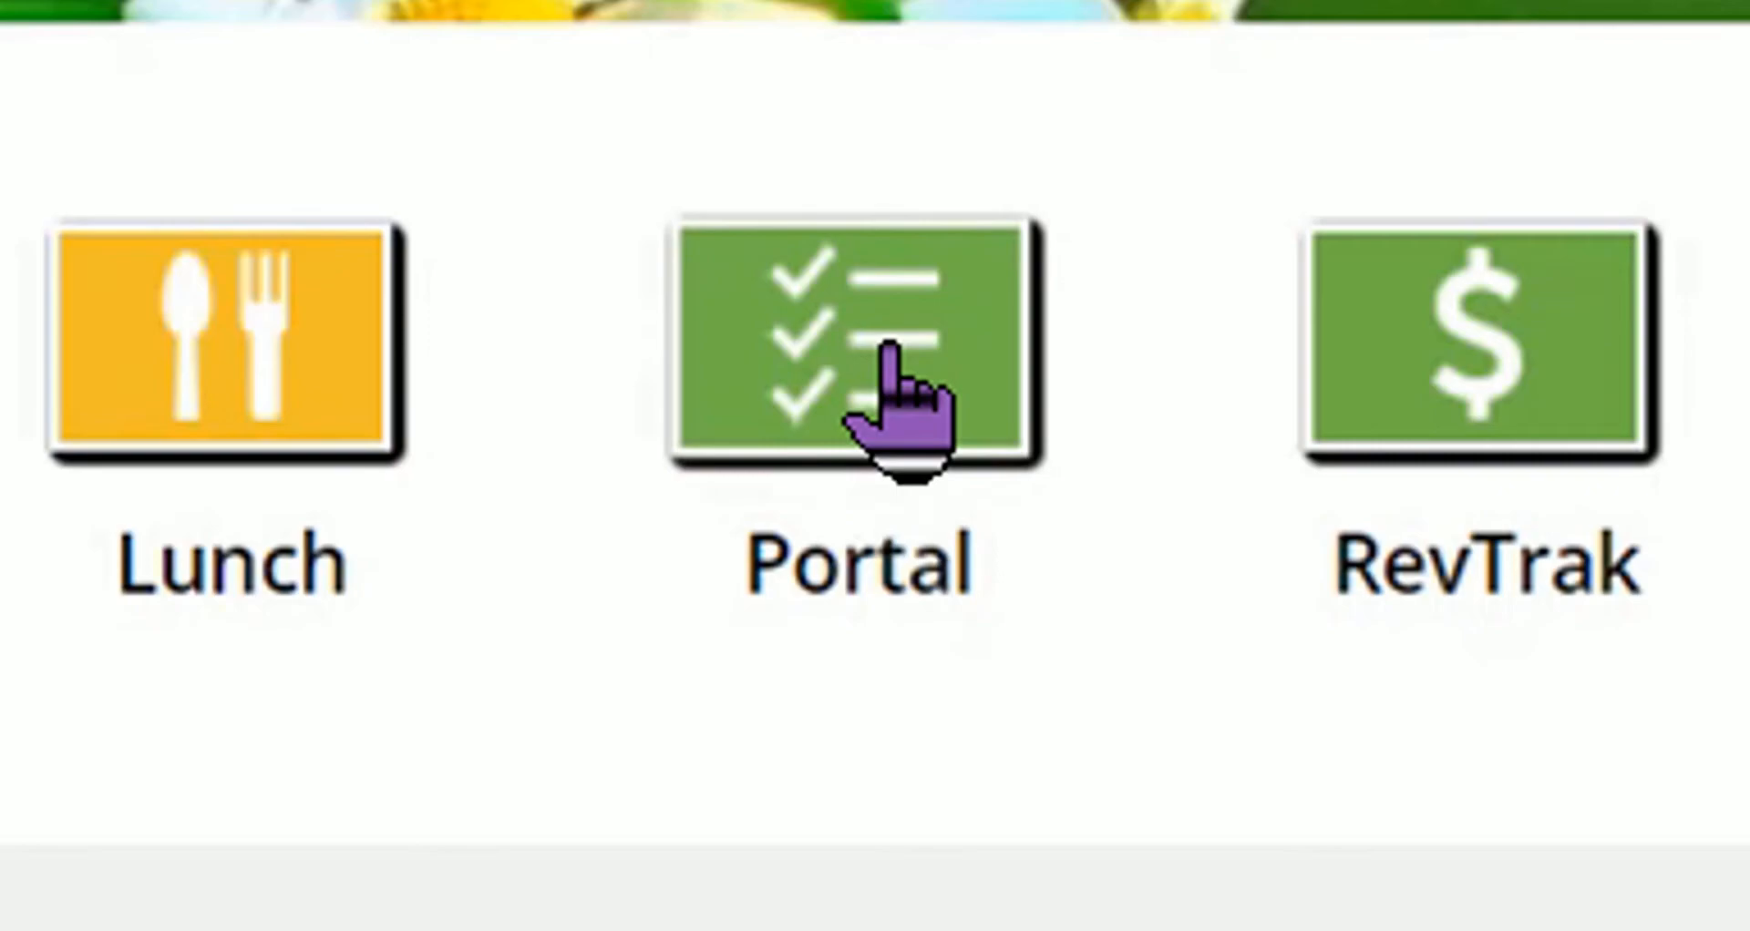
Step: Reach the Western Dubuque Campus Portal and choose the Campus Student login
left_click(858, 352)
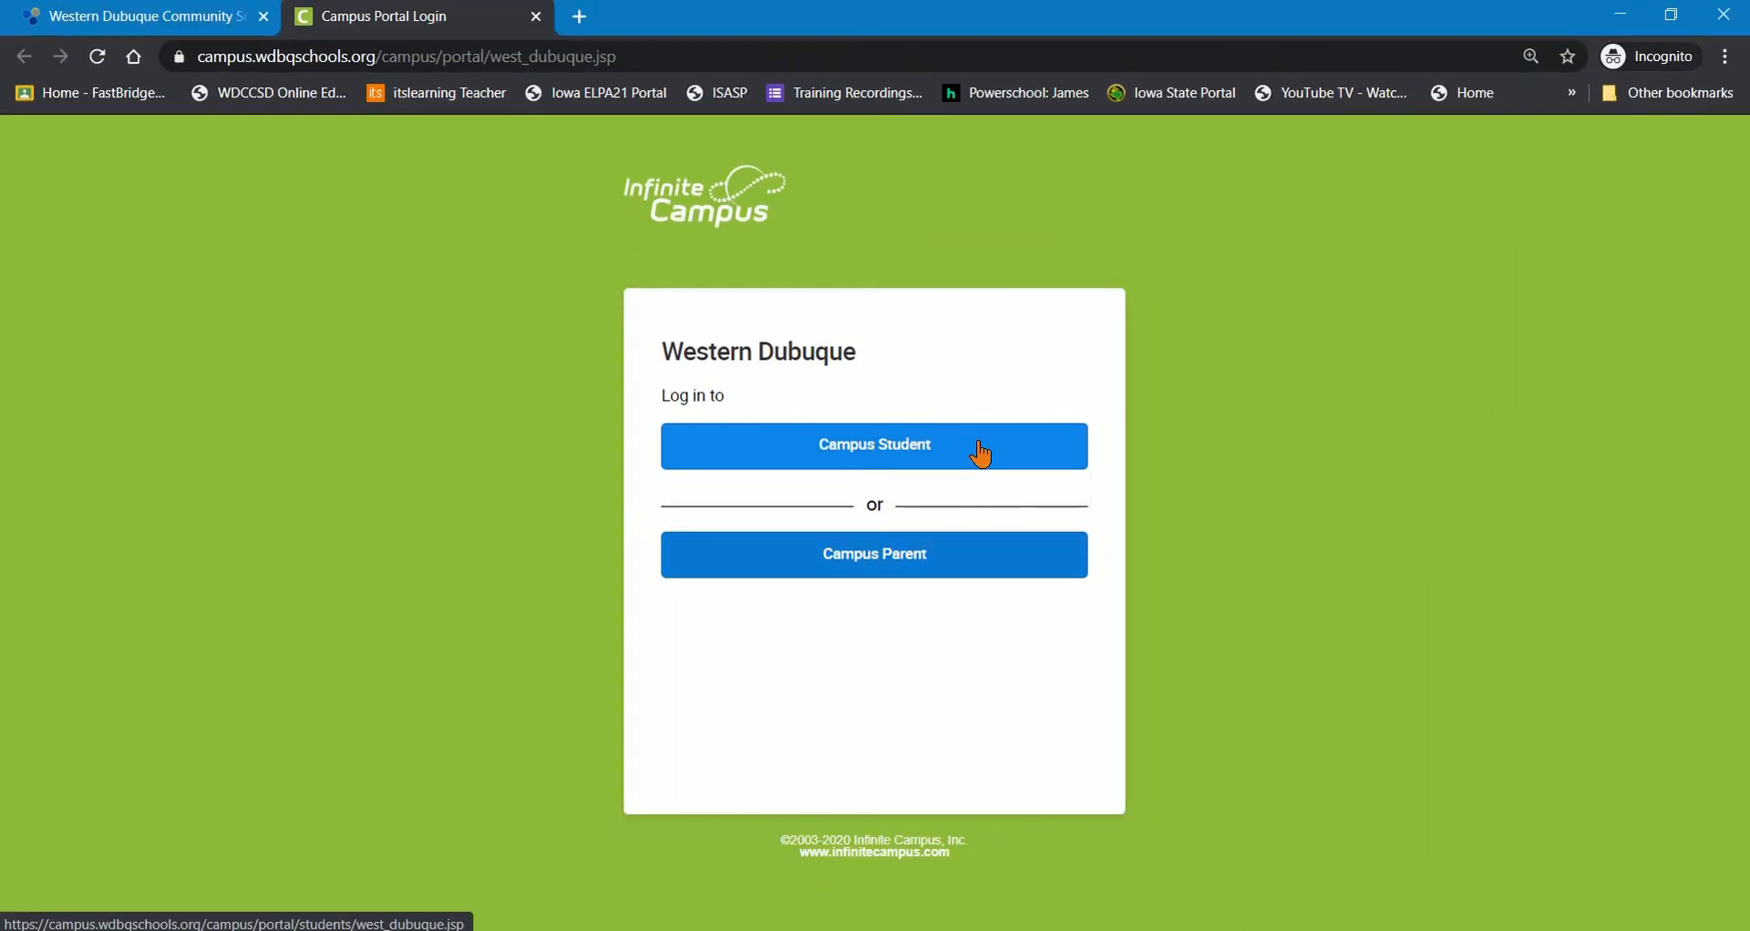
left_click(873, 444)
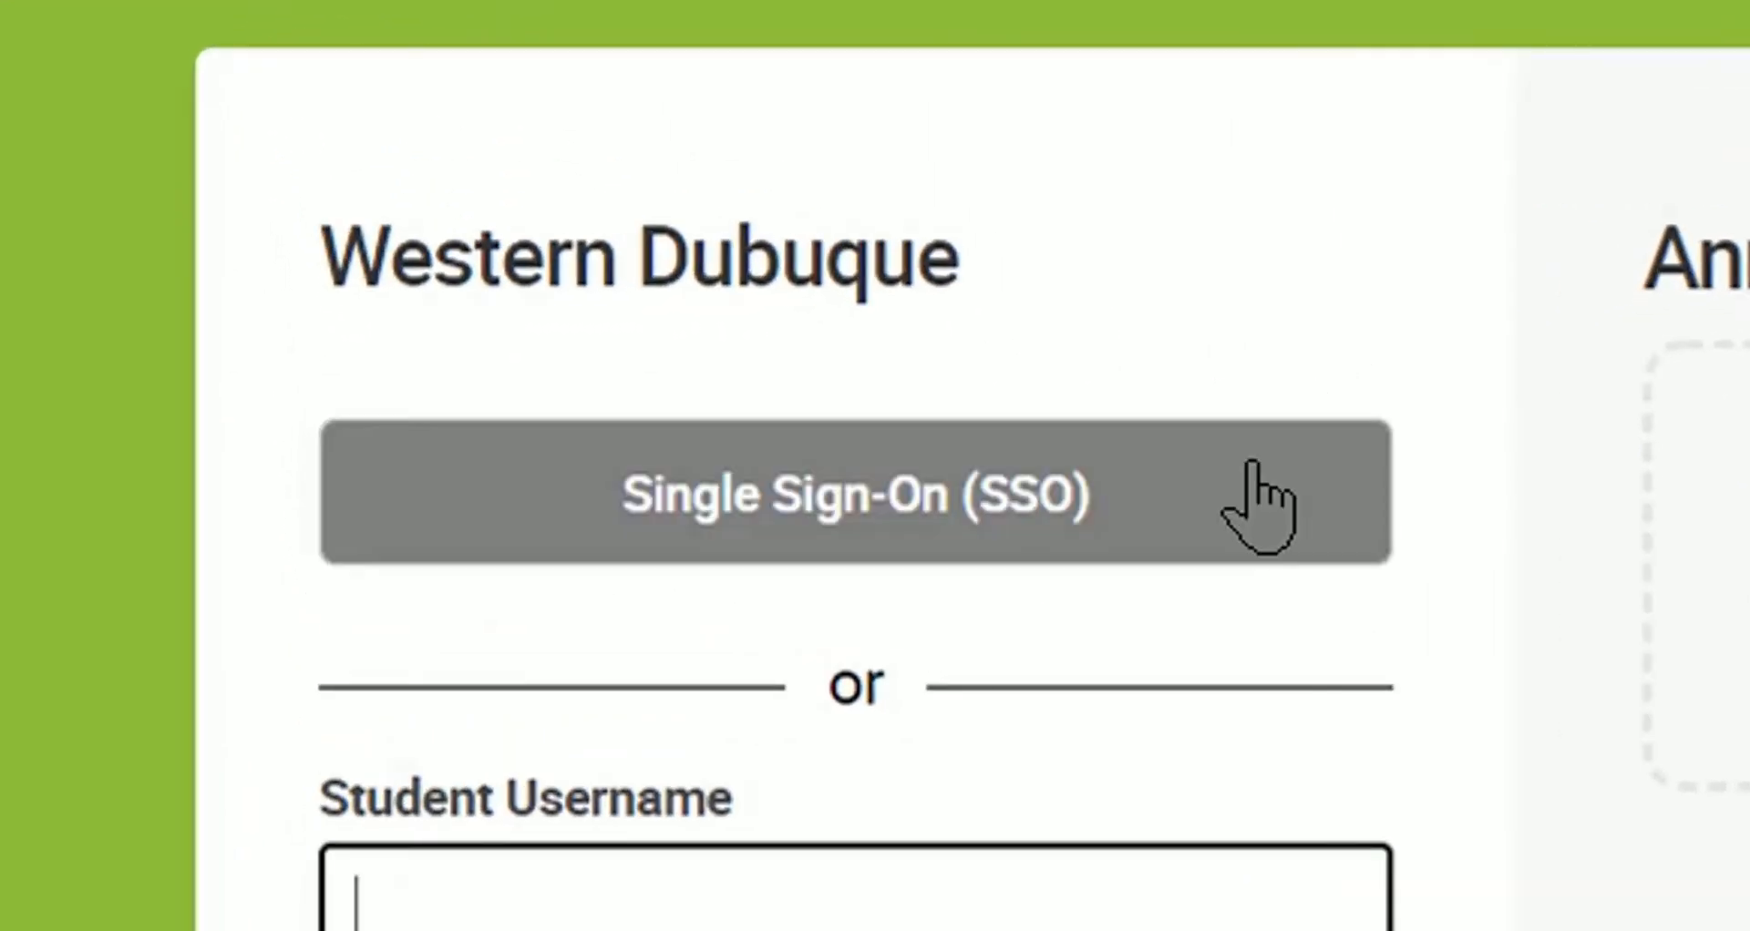
mouse_move(1177, 513)
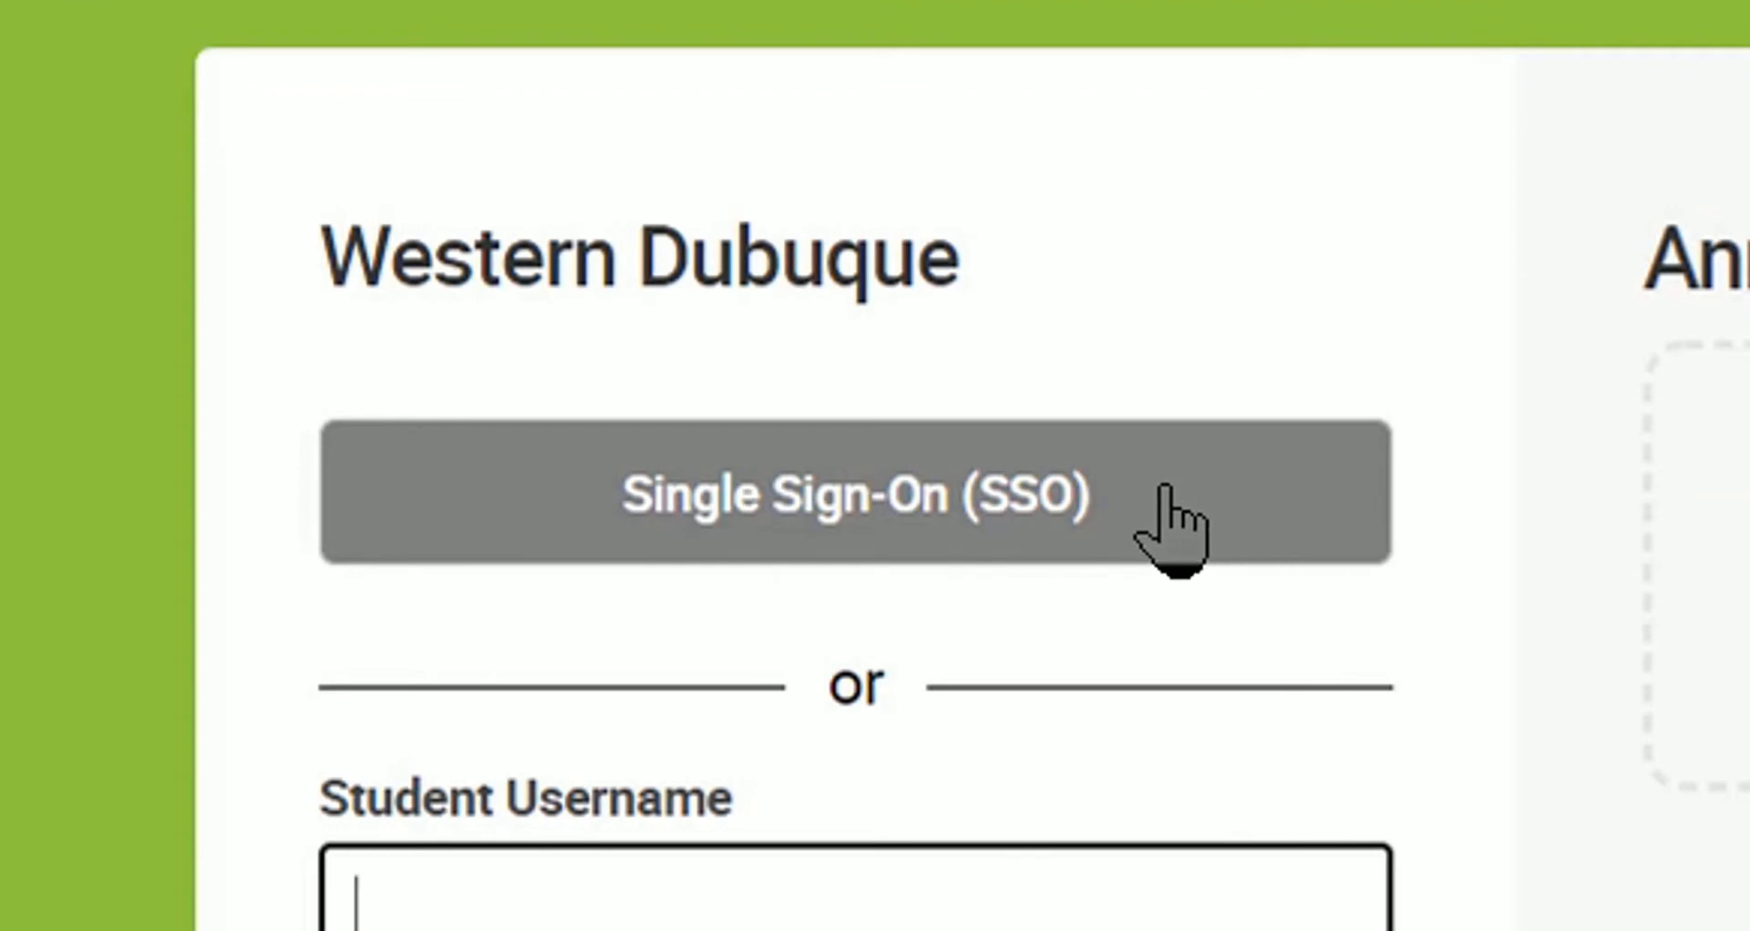
Step: Start Single Sign-On (SSO) from the student login to reach Microsoft sign-in
left_click(1161, 493)
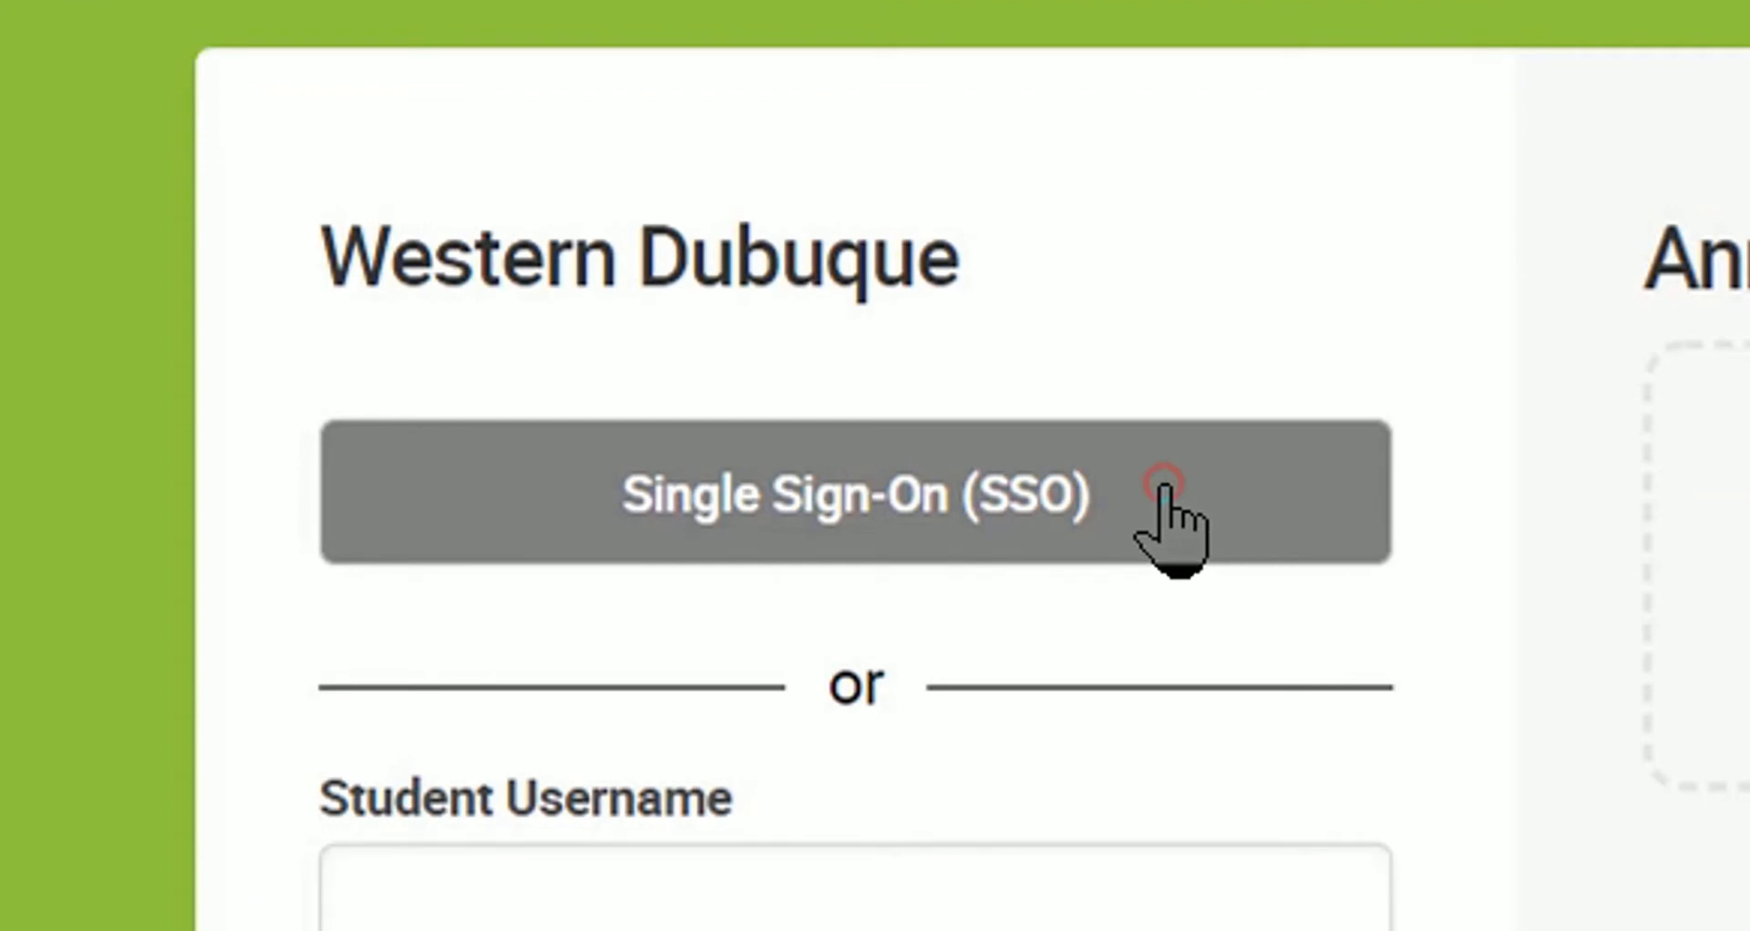
left_click(854, 494)
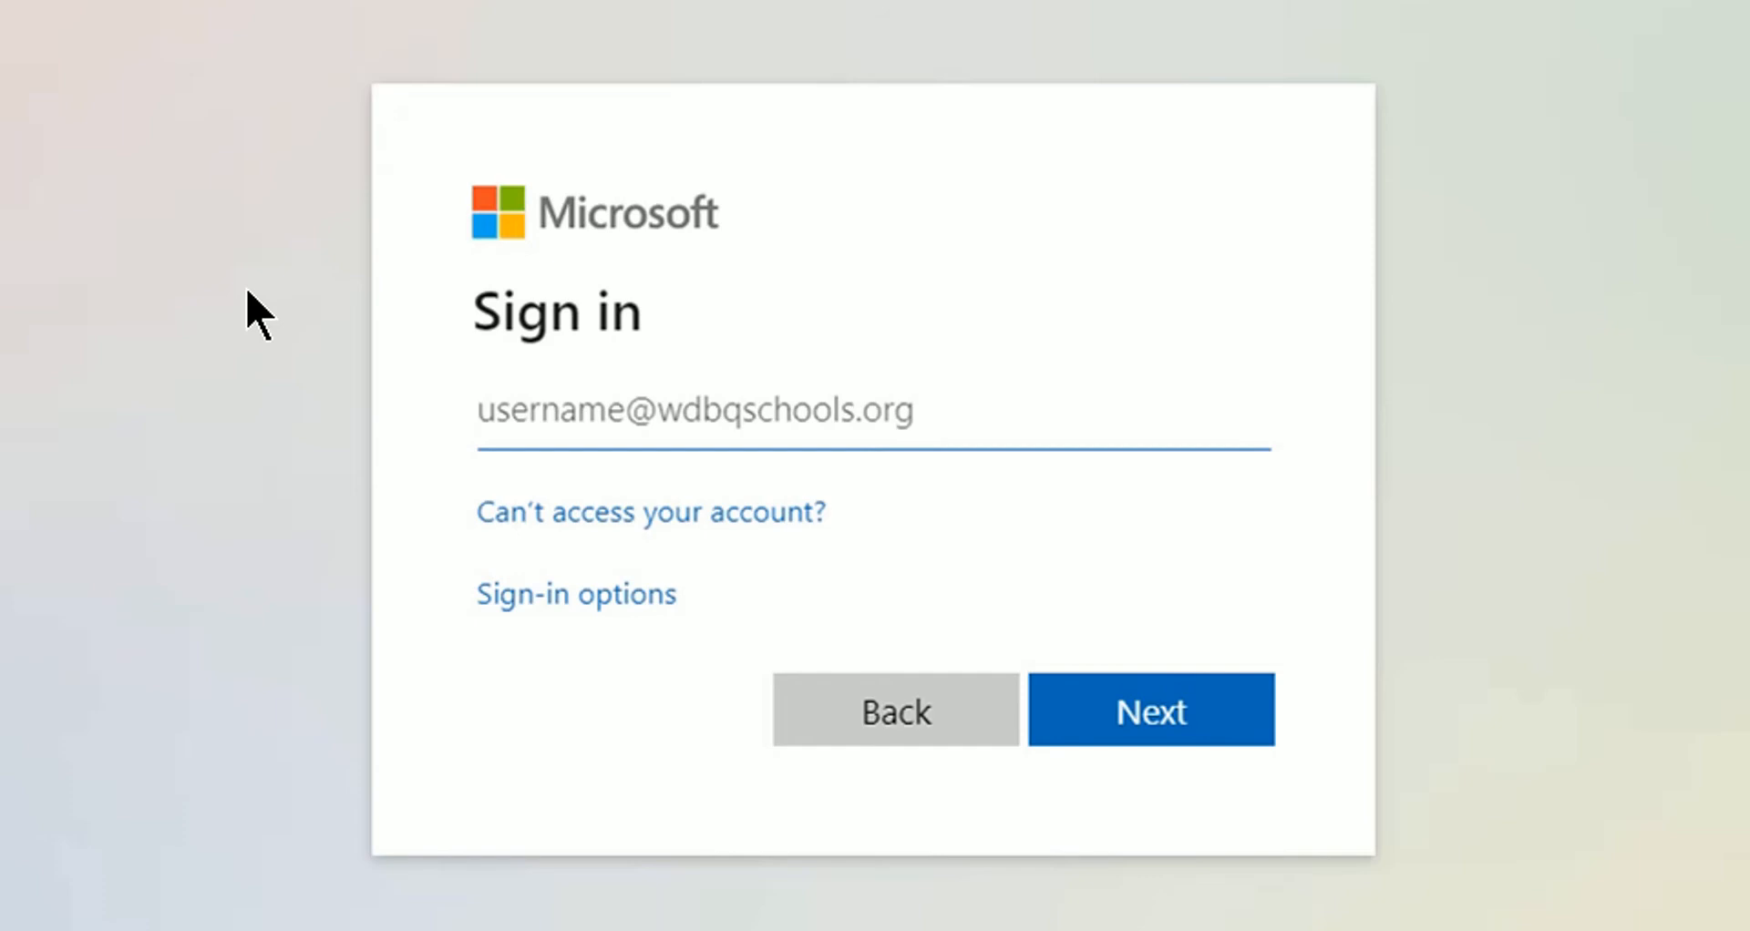
type("username")
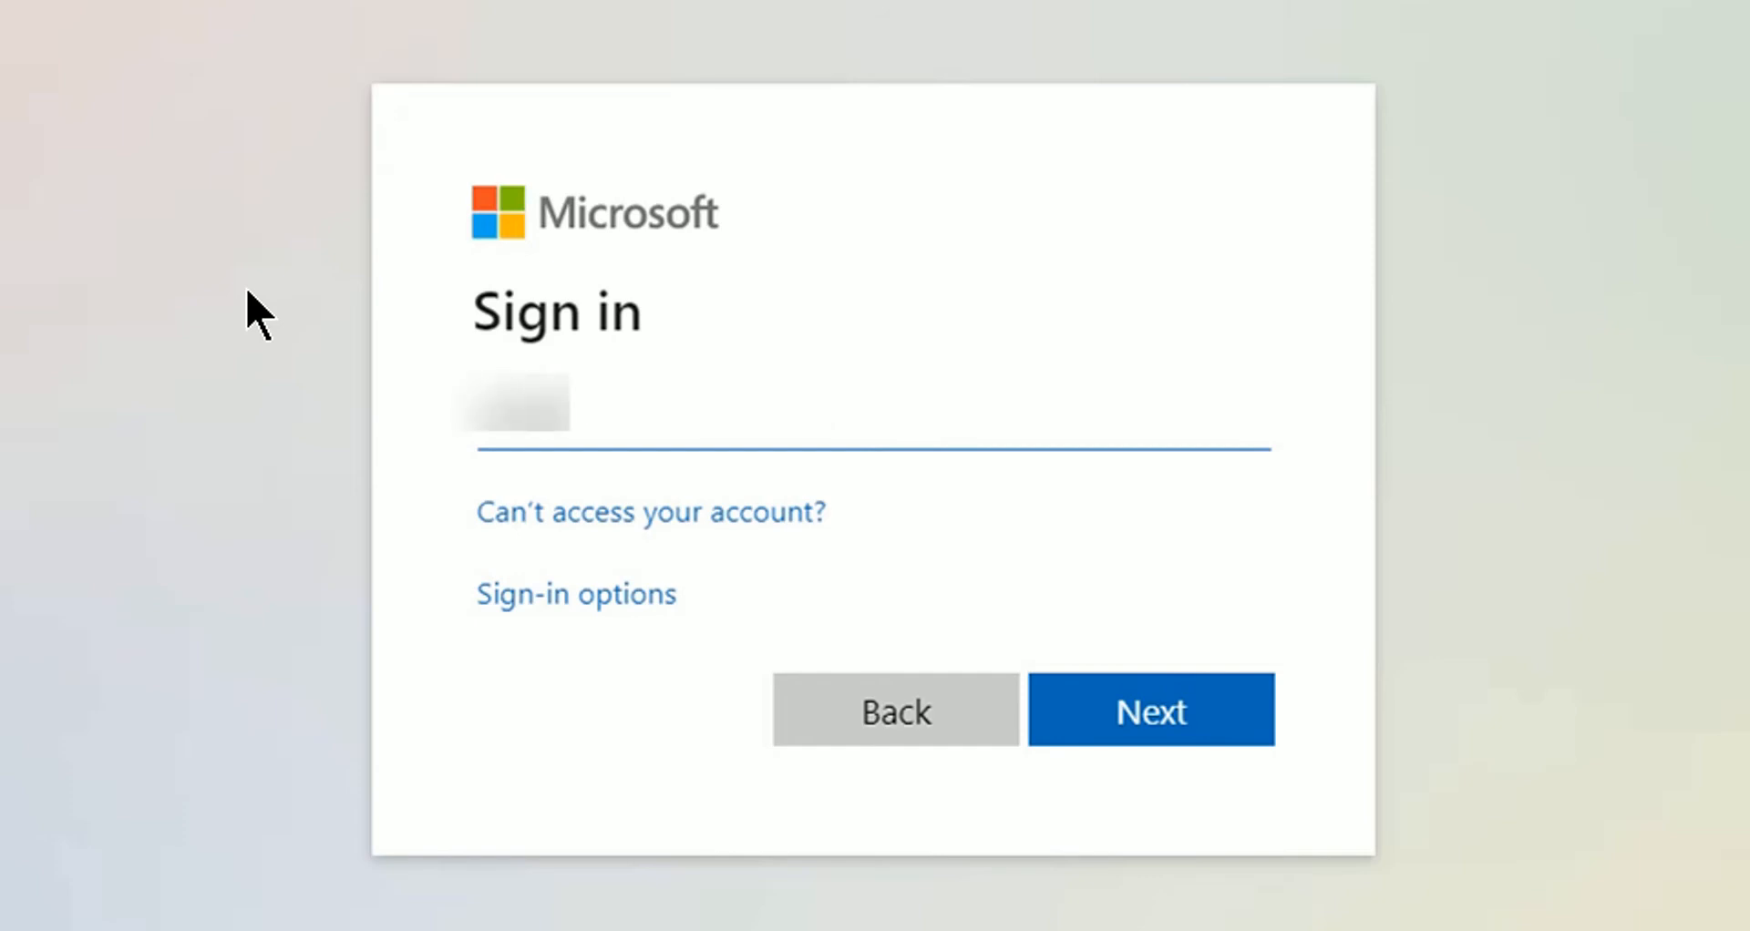
type("@")
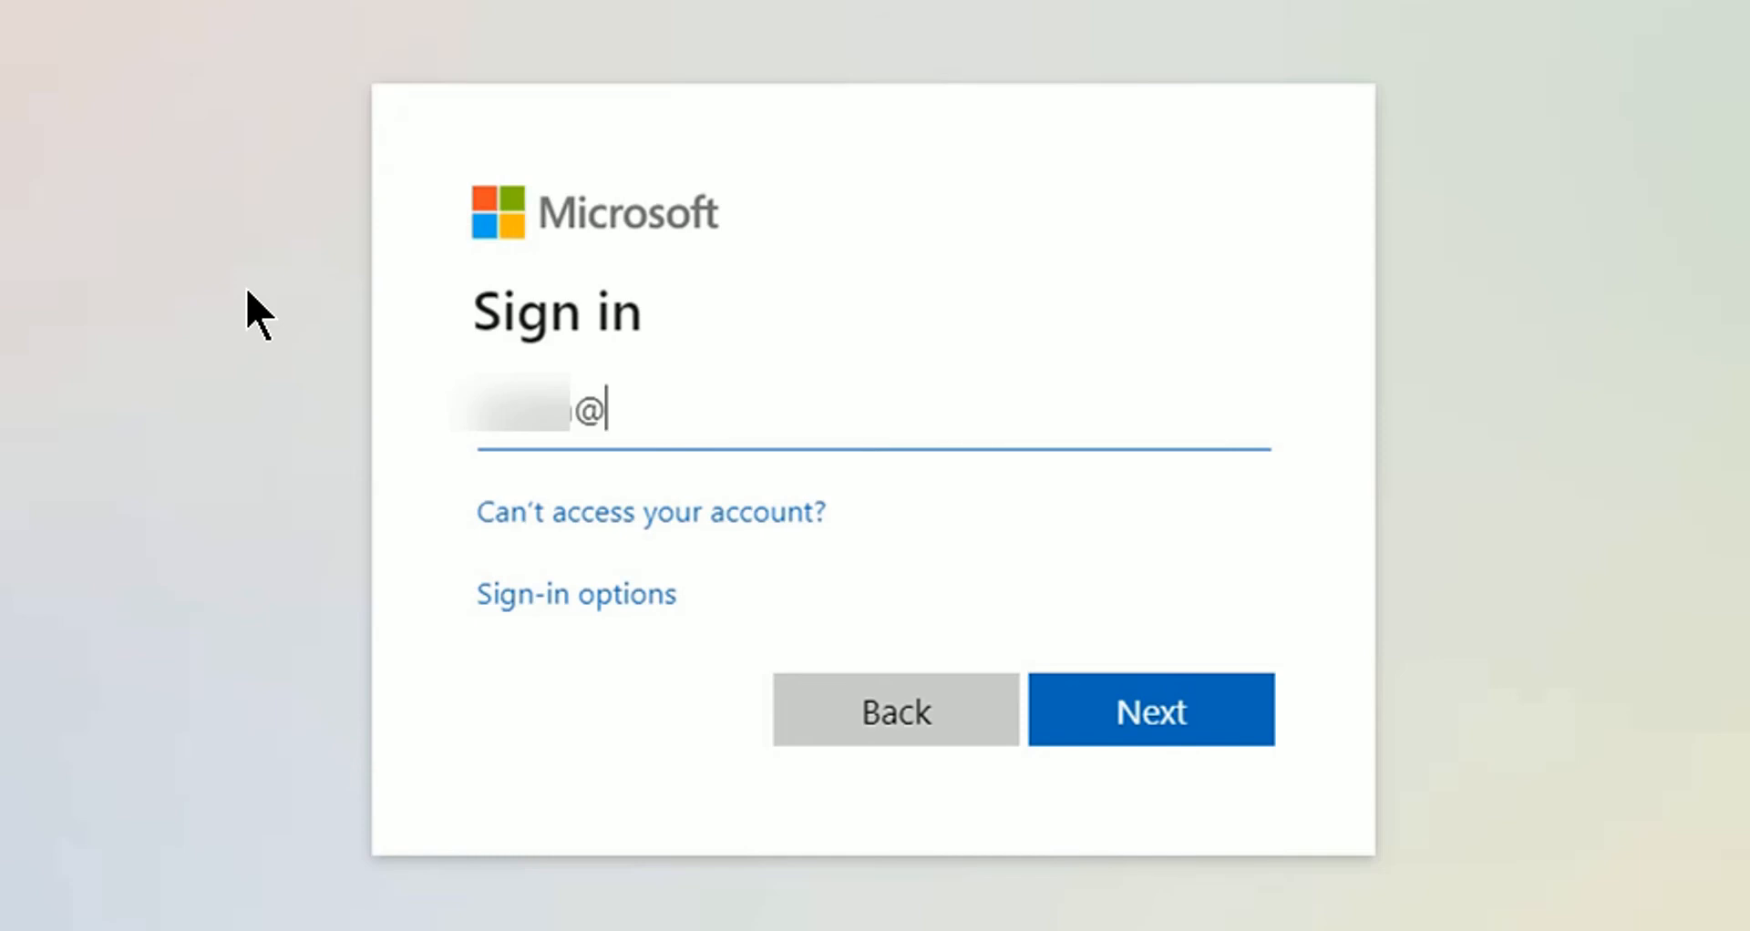
type("wd")
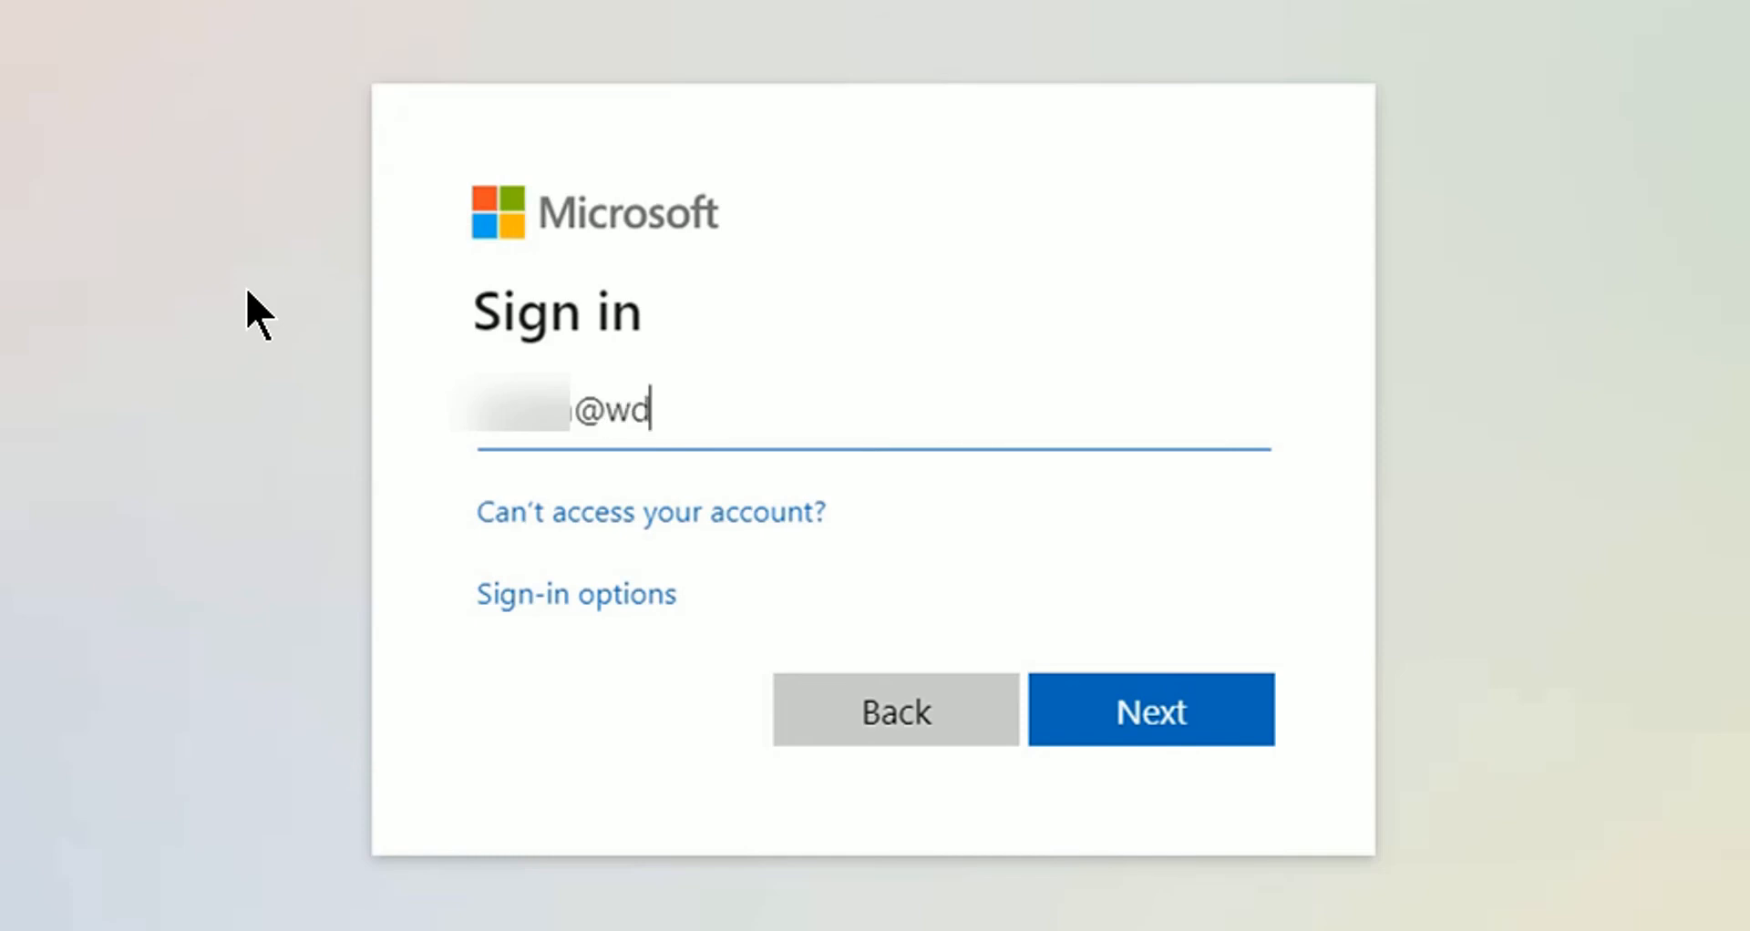
type("bqschools")
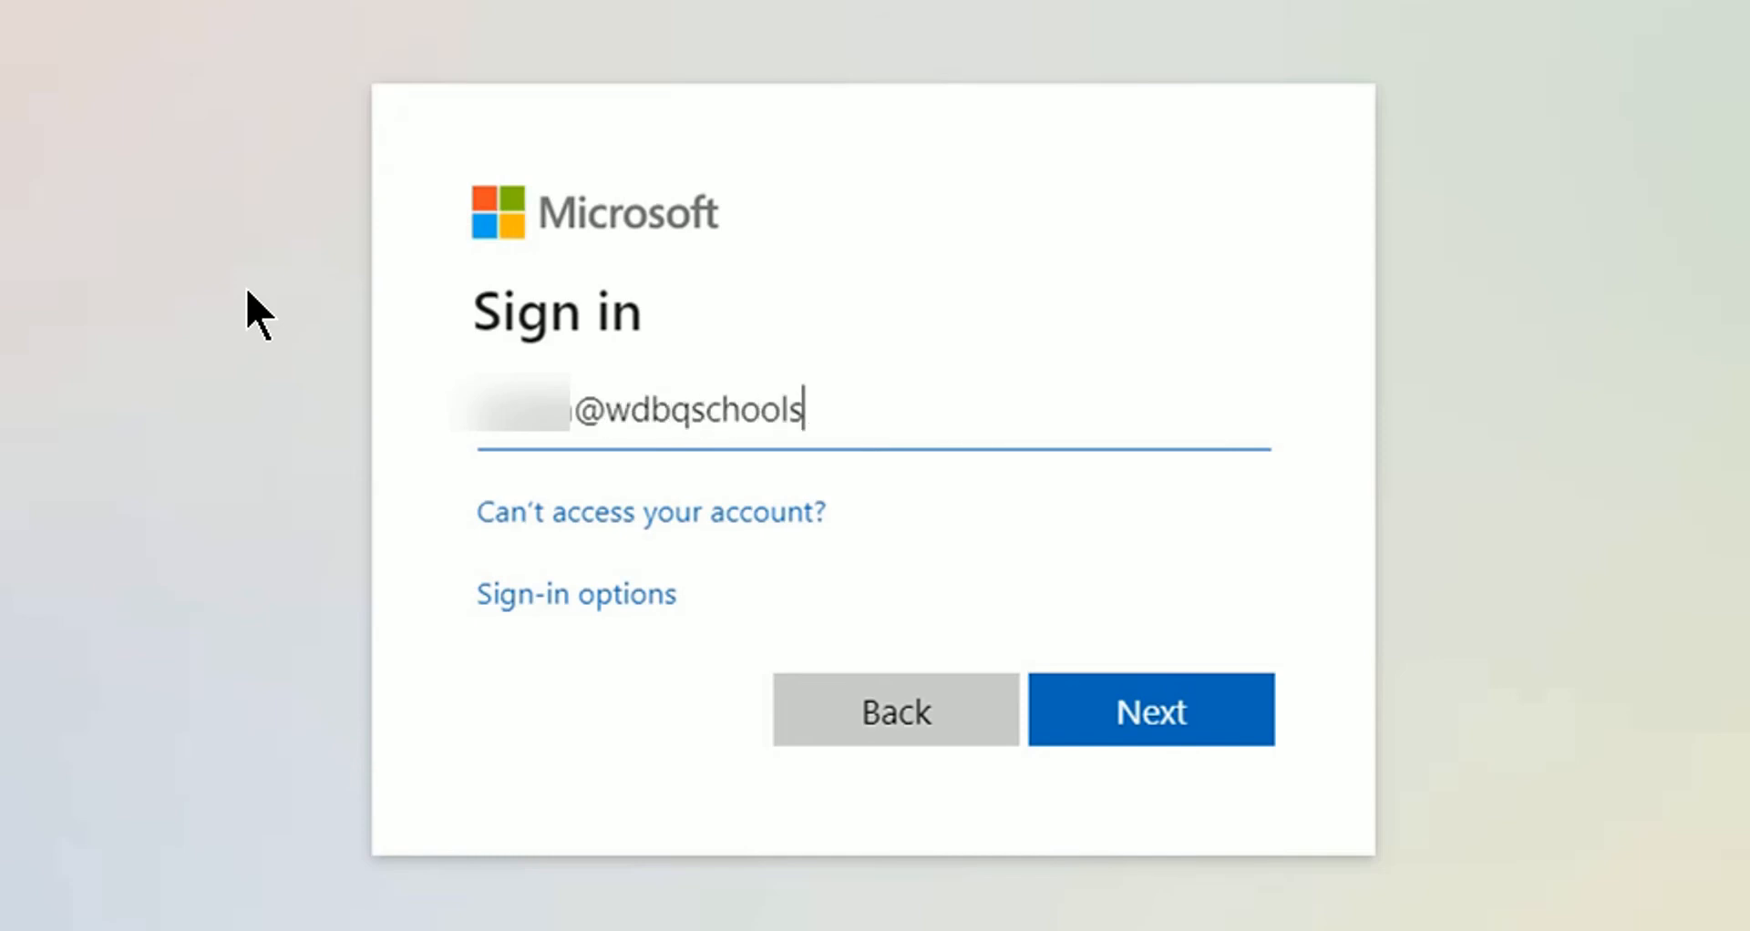
type(".org")
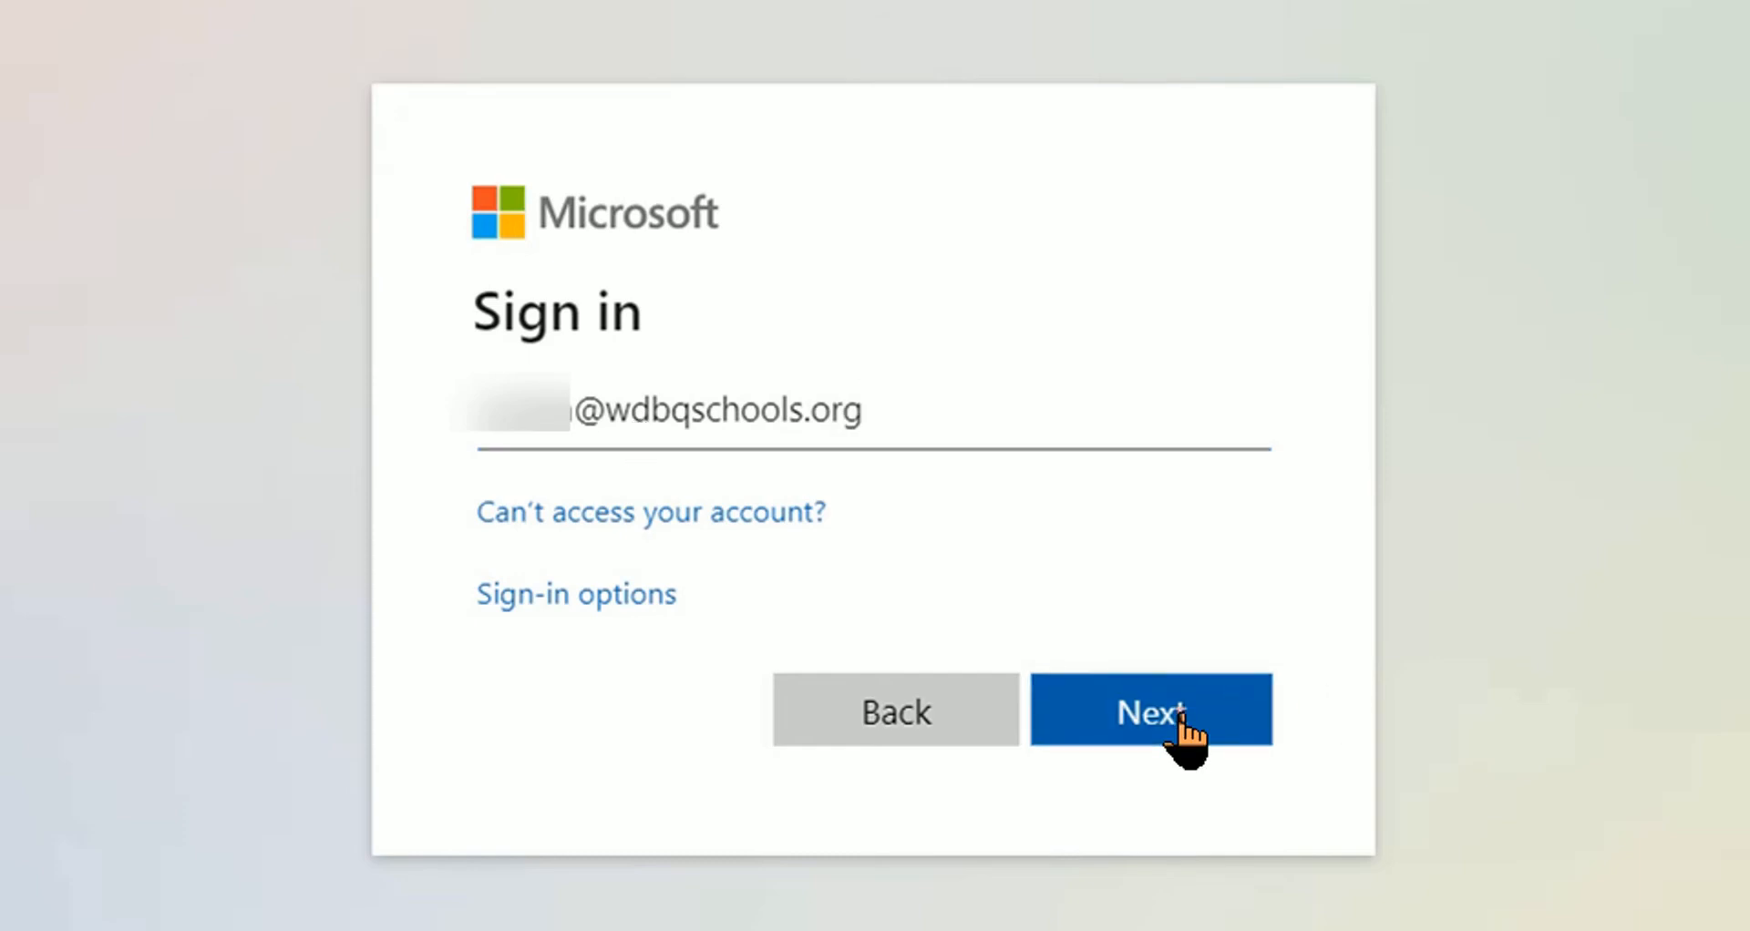
left_click(1150, 711)
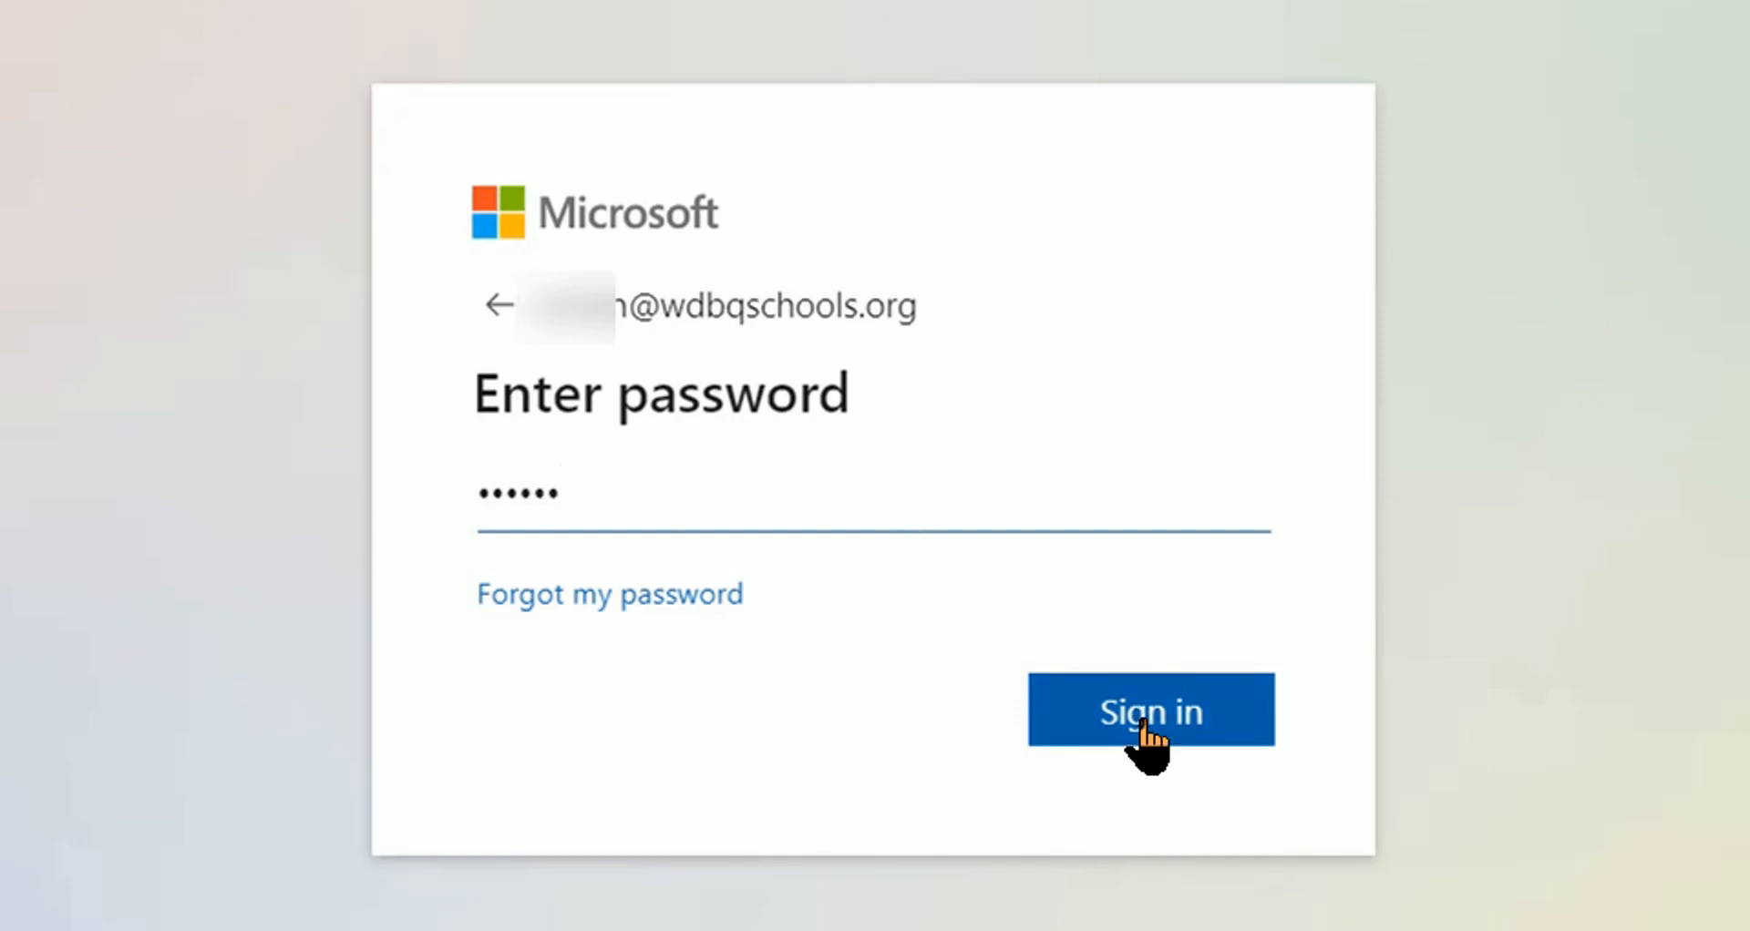
Step: Sign in with the password and decline 'Stay signed in?', landing on the portal Today page
left_click(1150, 709)
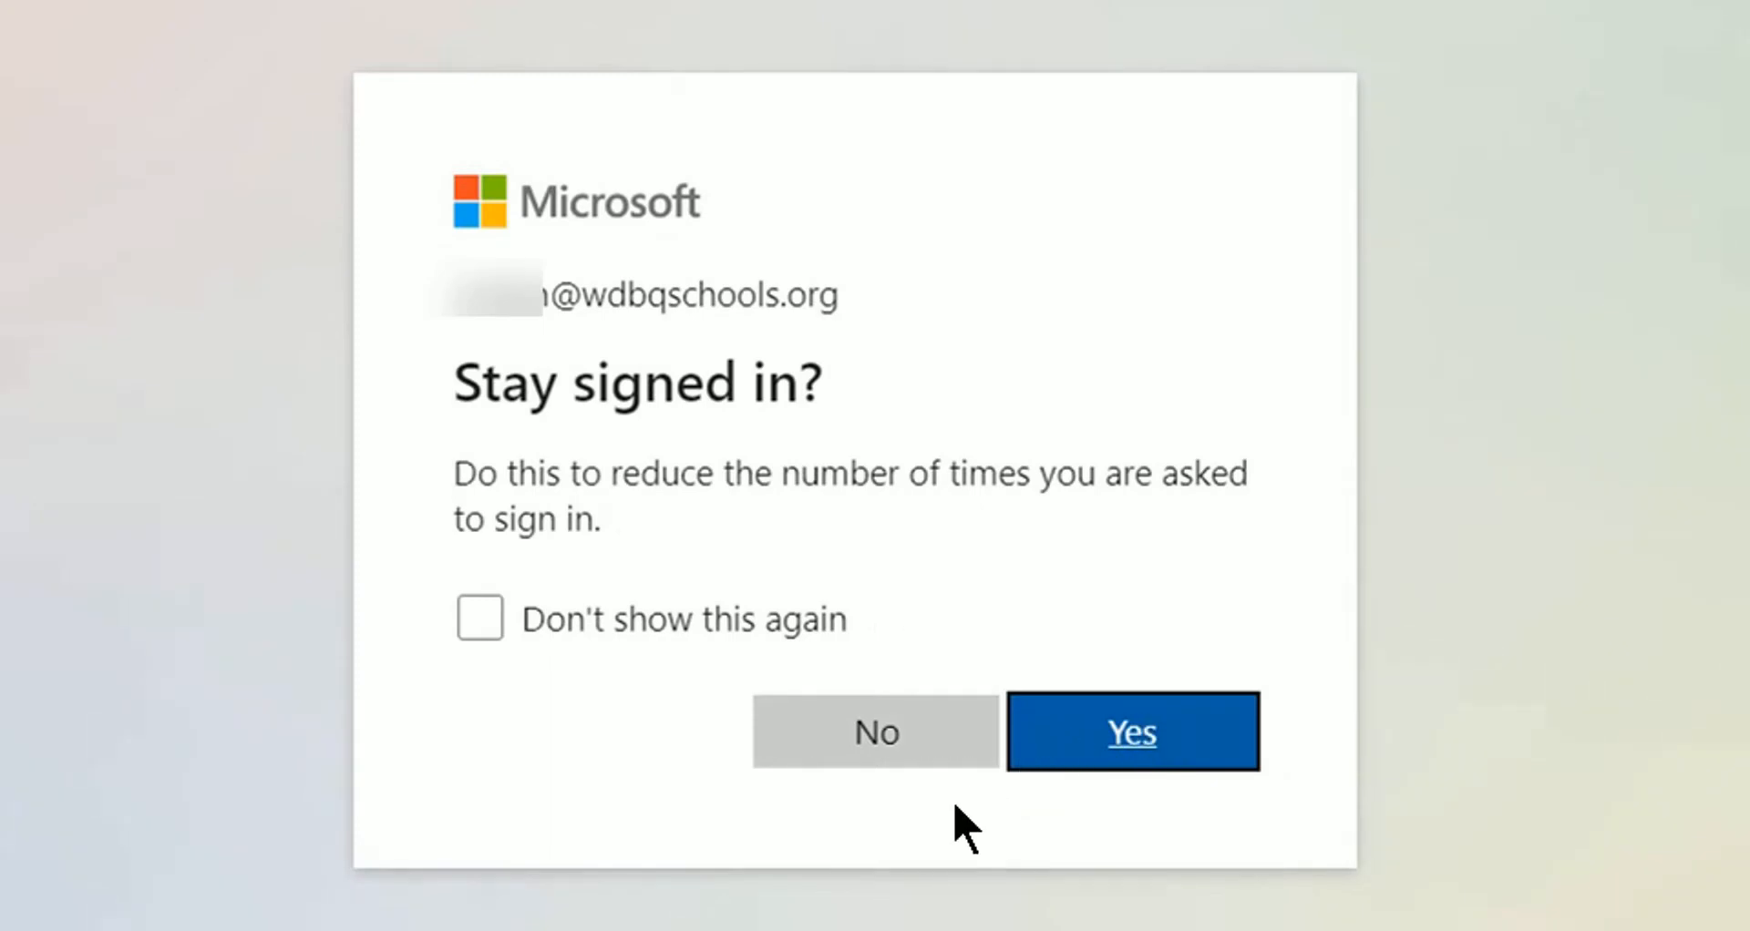
mouse_move(948, 842)
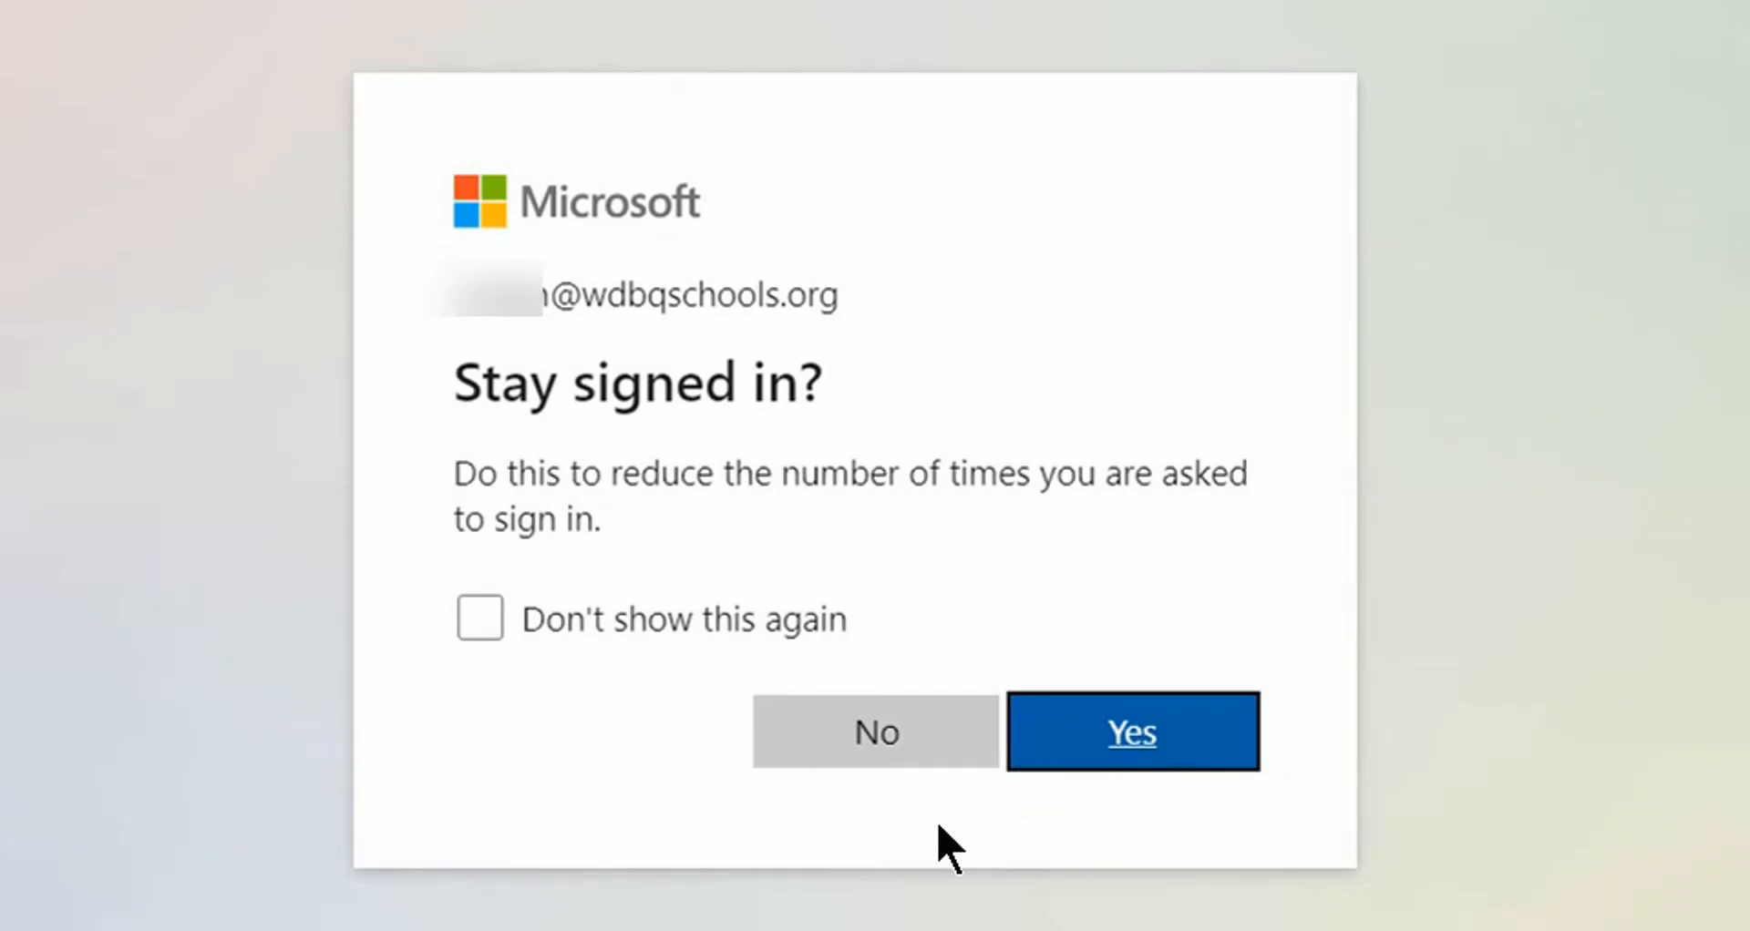
mouse_move(877, 731)
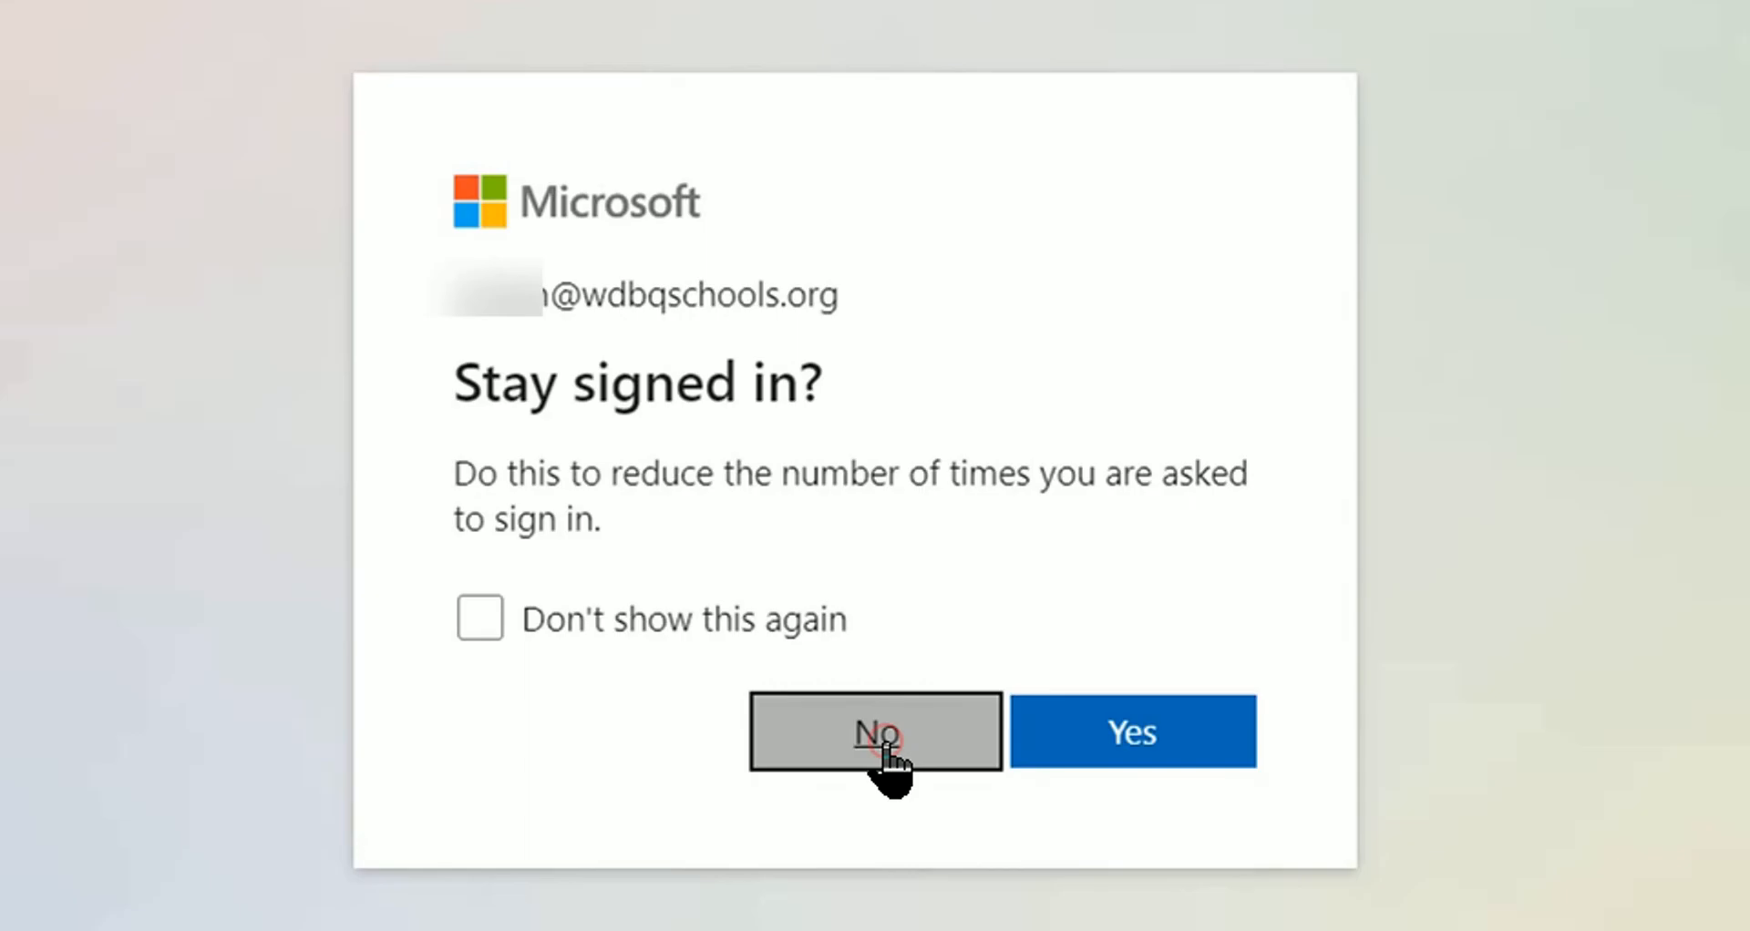
left_click(873, 730)
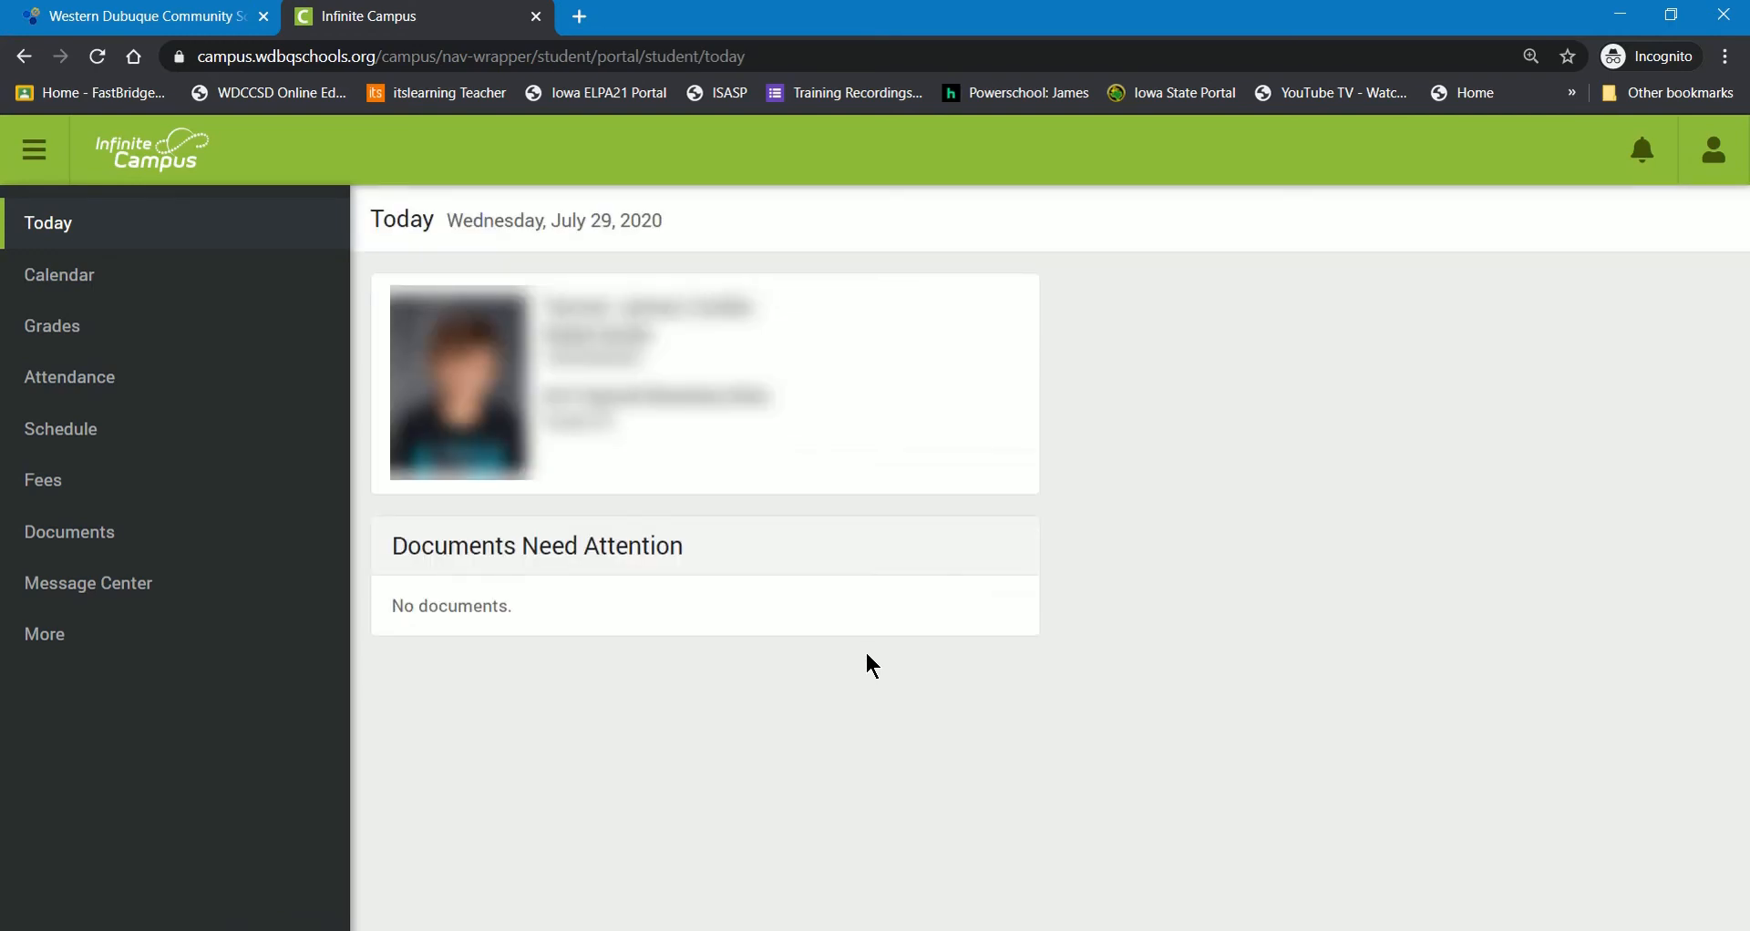
mouse_move(173, 385)
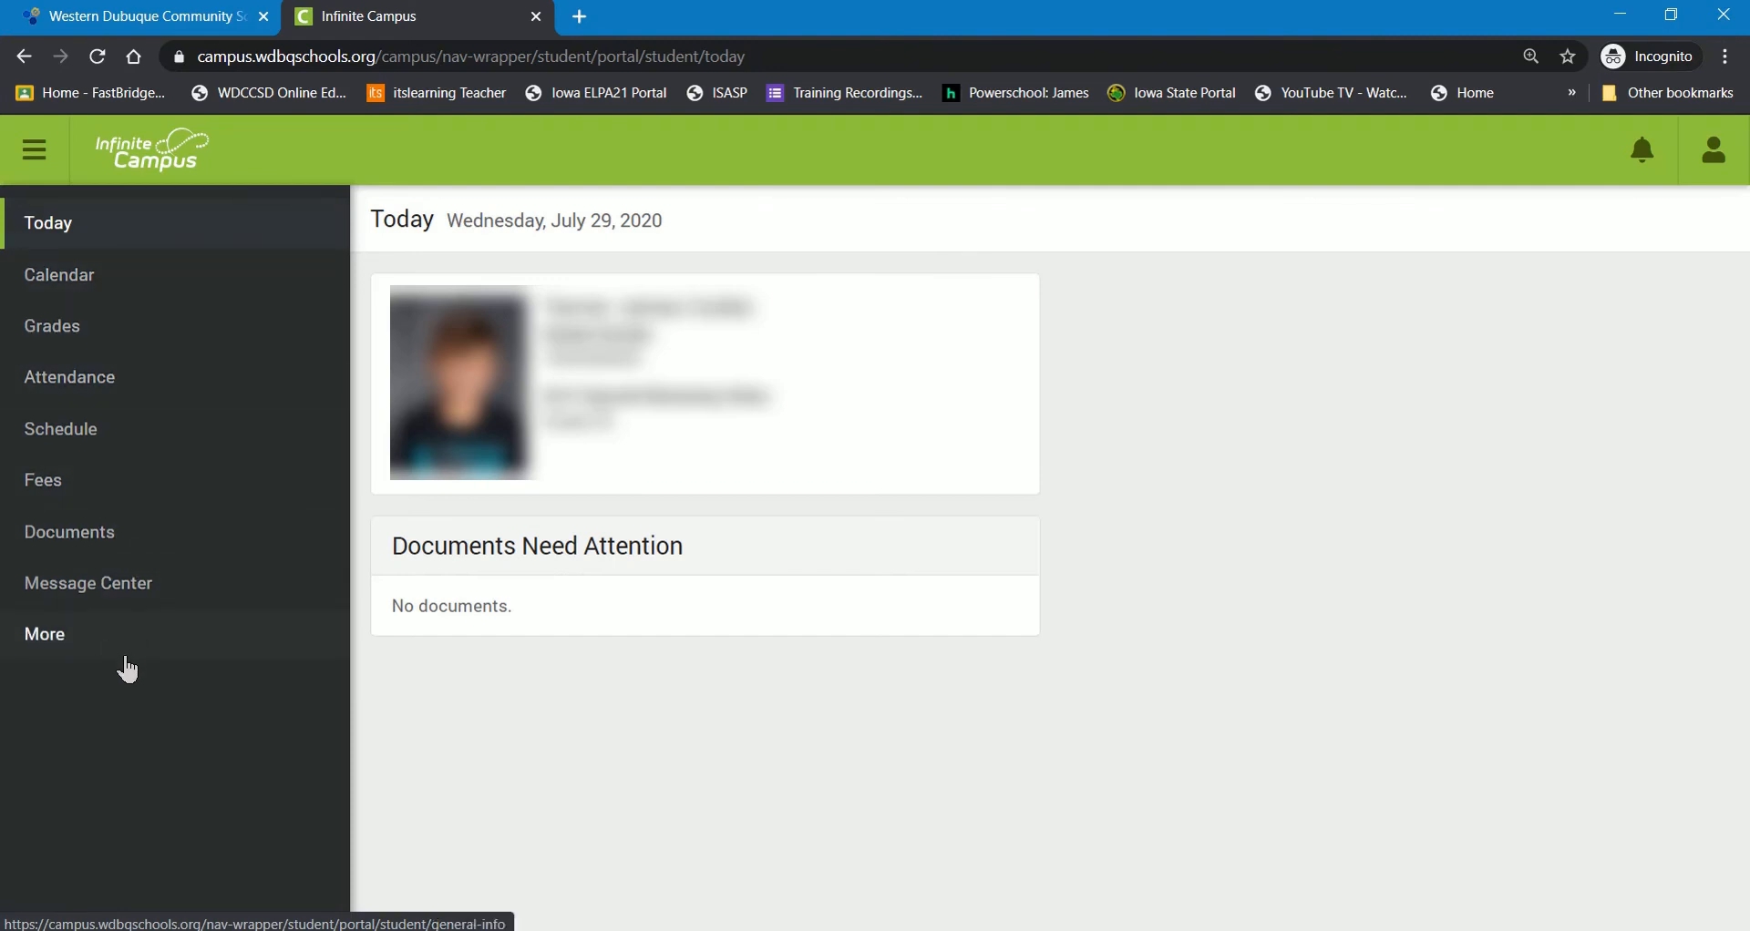
mouse_move(59, 275)
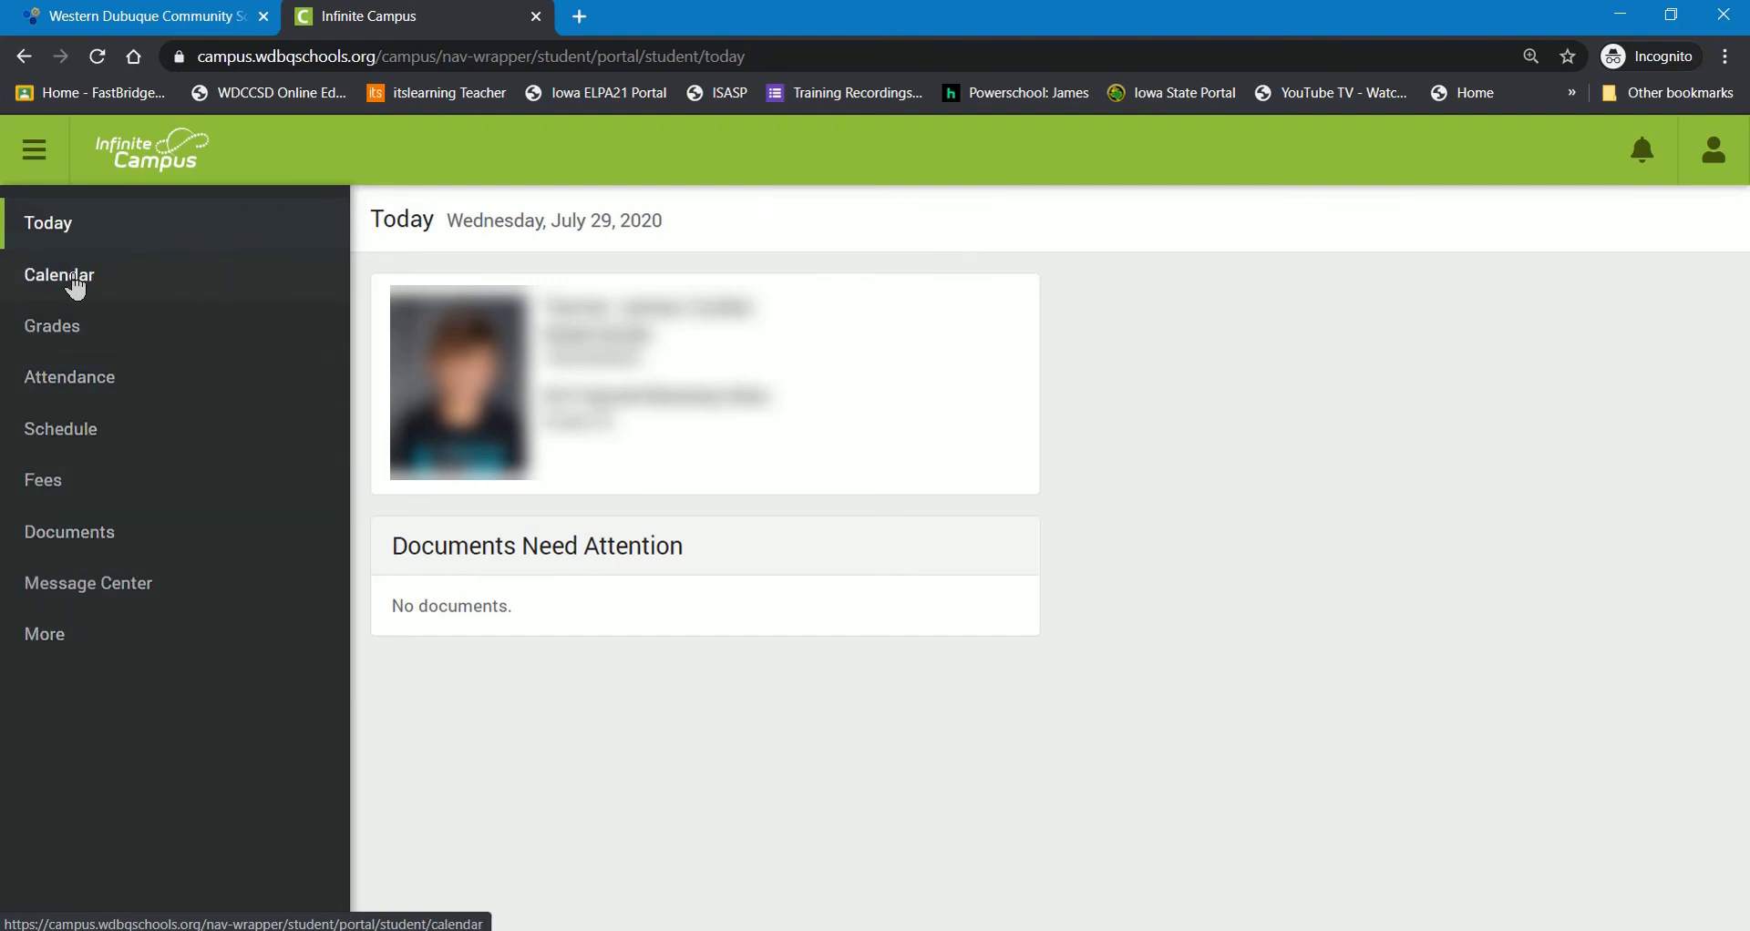
Step: Show August 2020 on the Calendar with August 13 selected and the Attendance view on
left_click(58, 275)
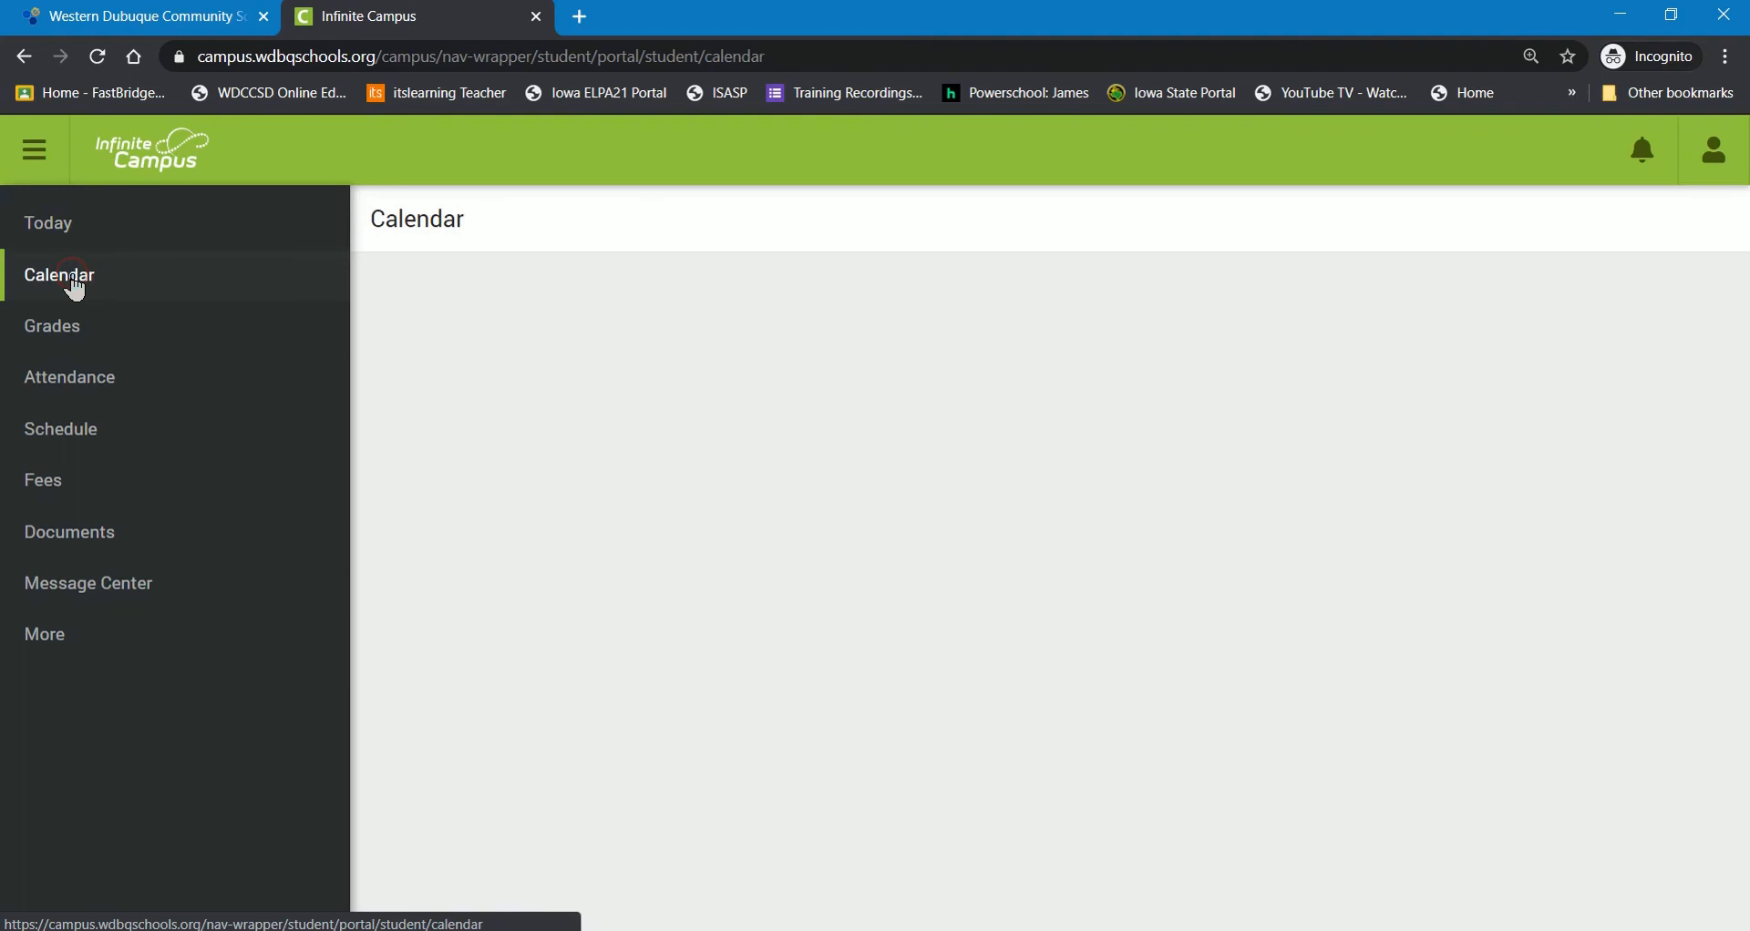
left_click(58, 275)
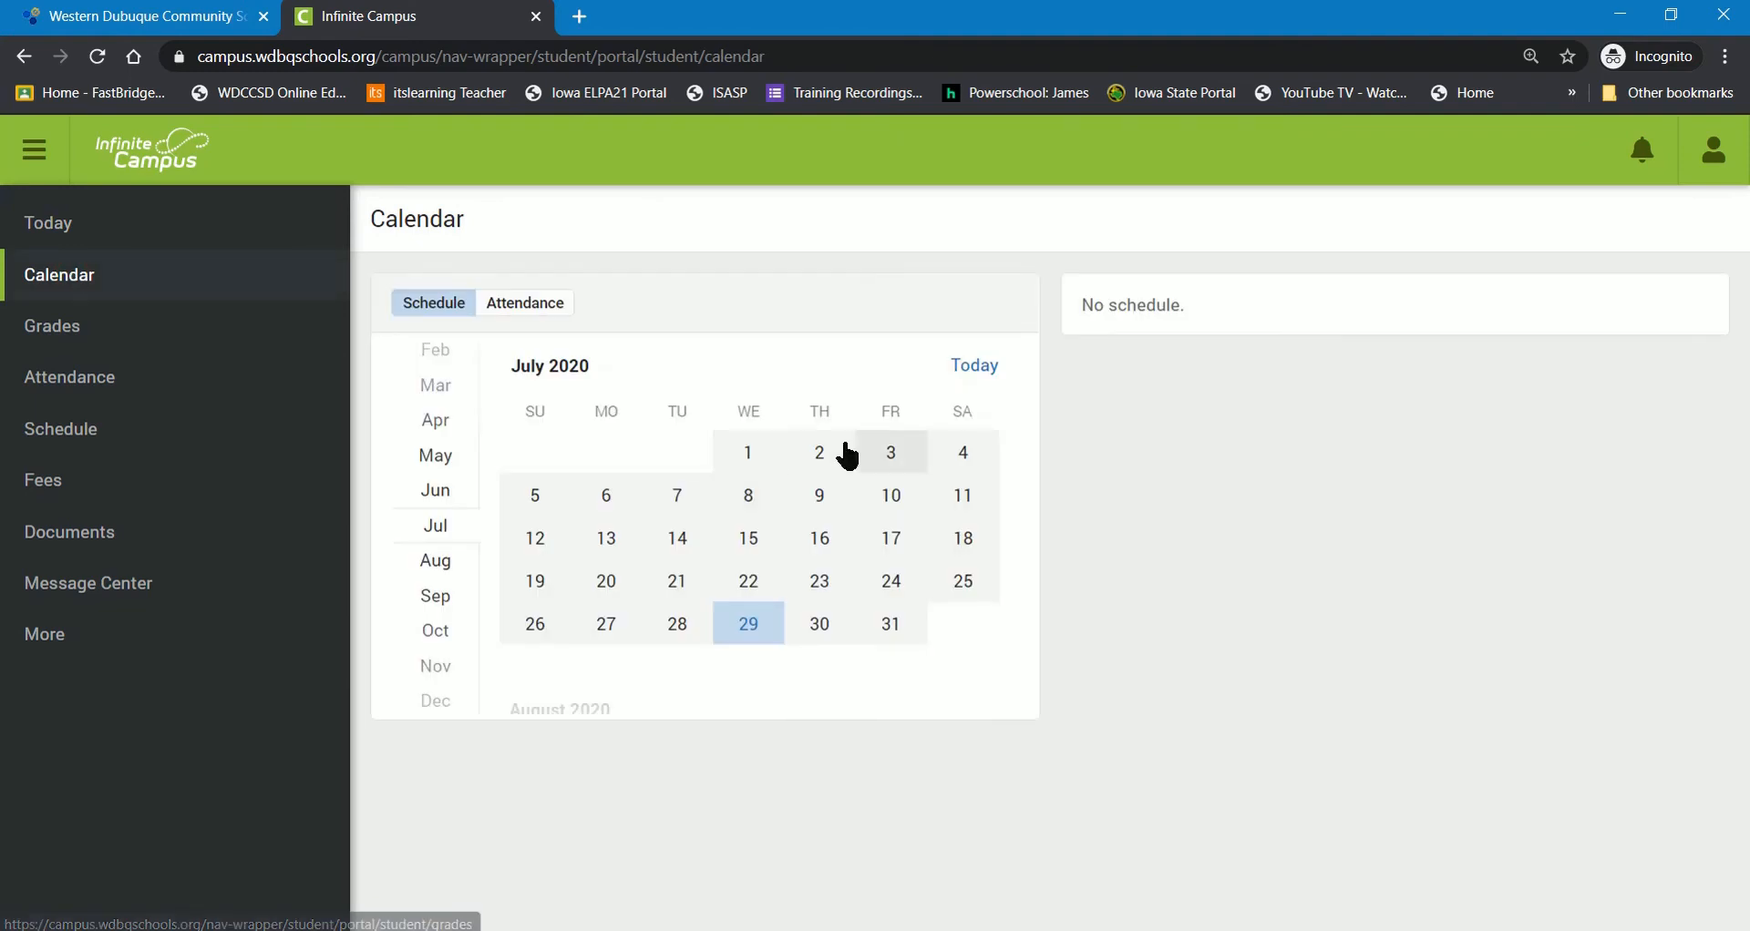
mouse_move(864, 694)
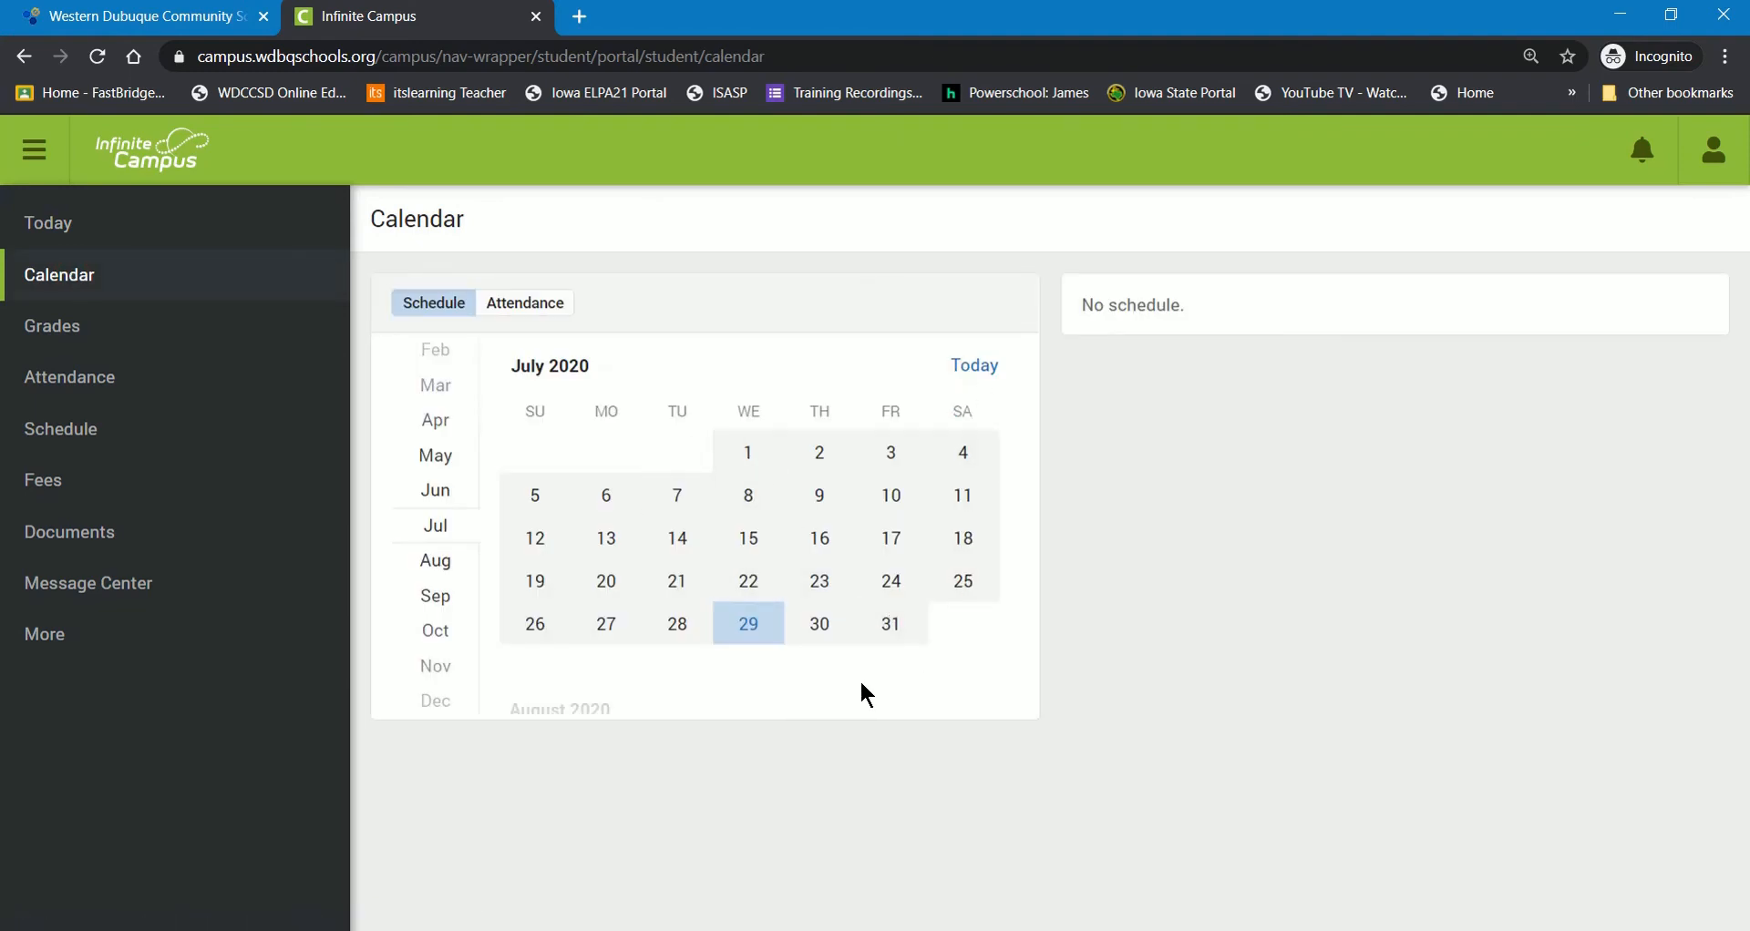
mouse_move(747, 553)
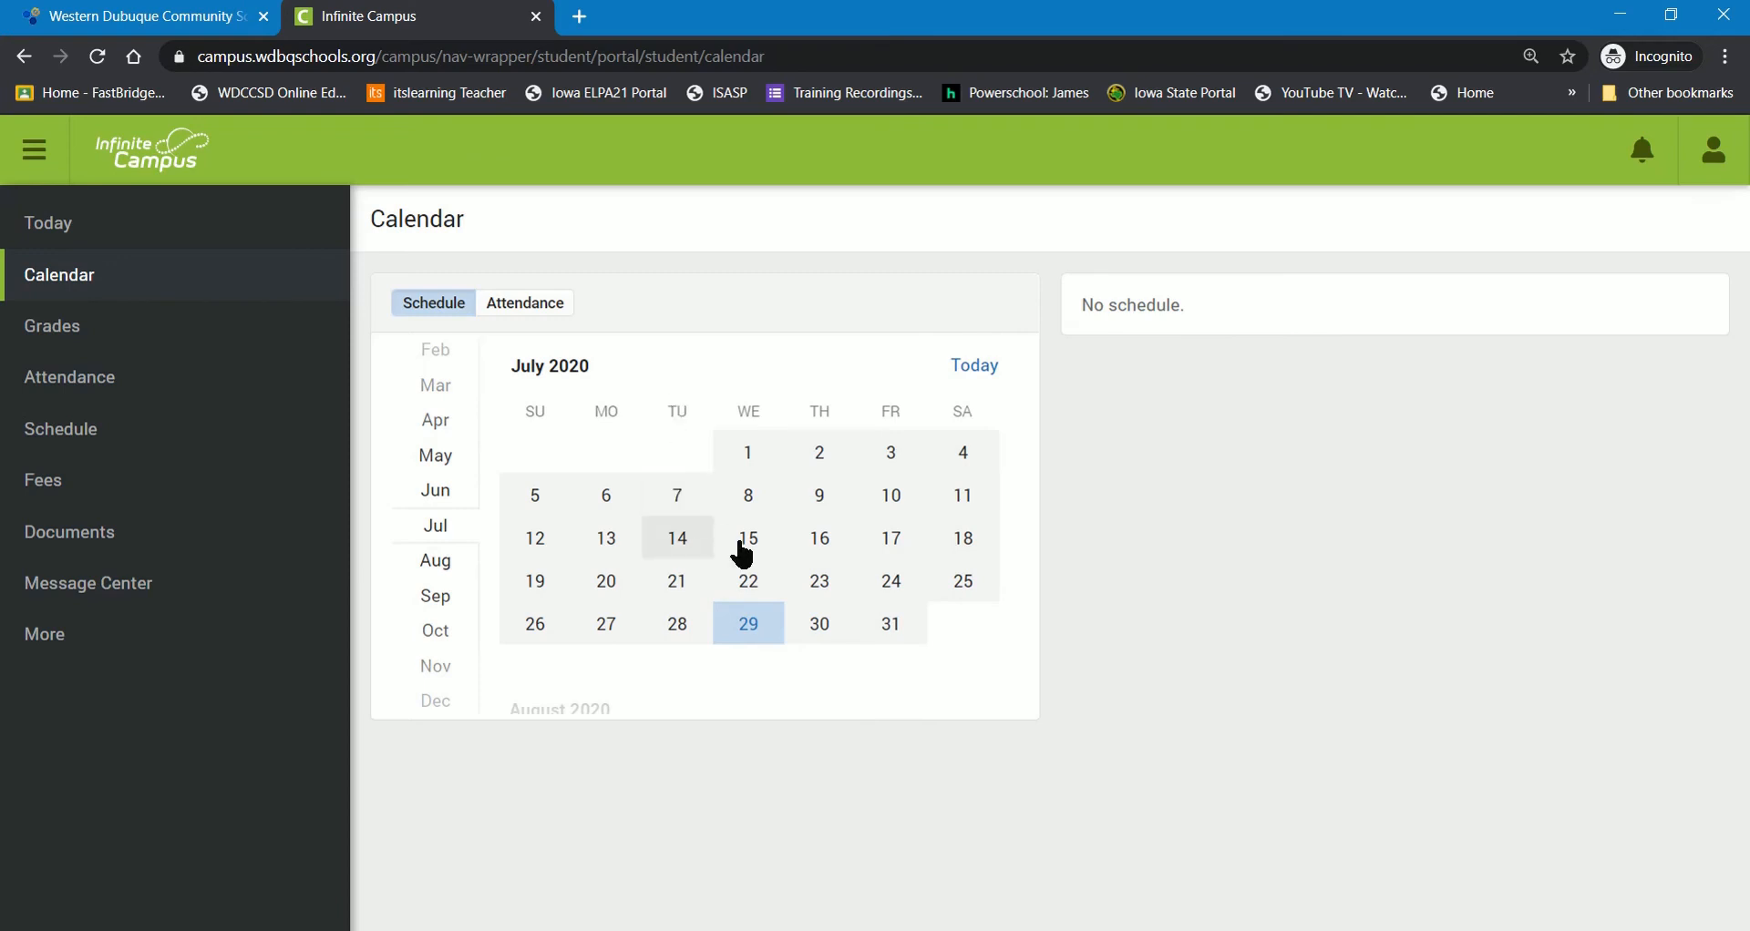
mouse_move(891, 623)
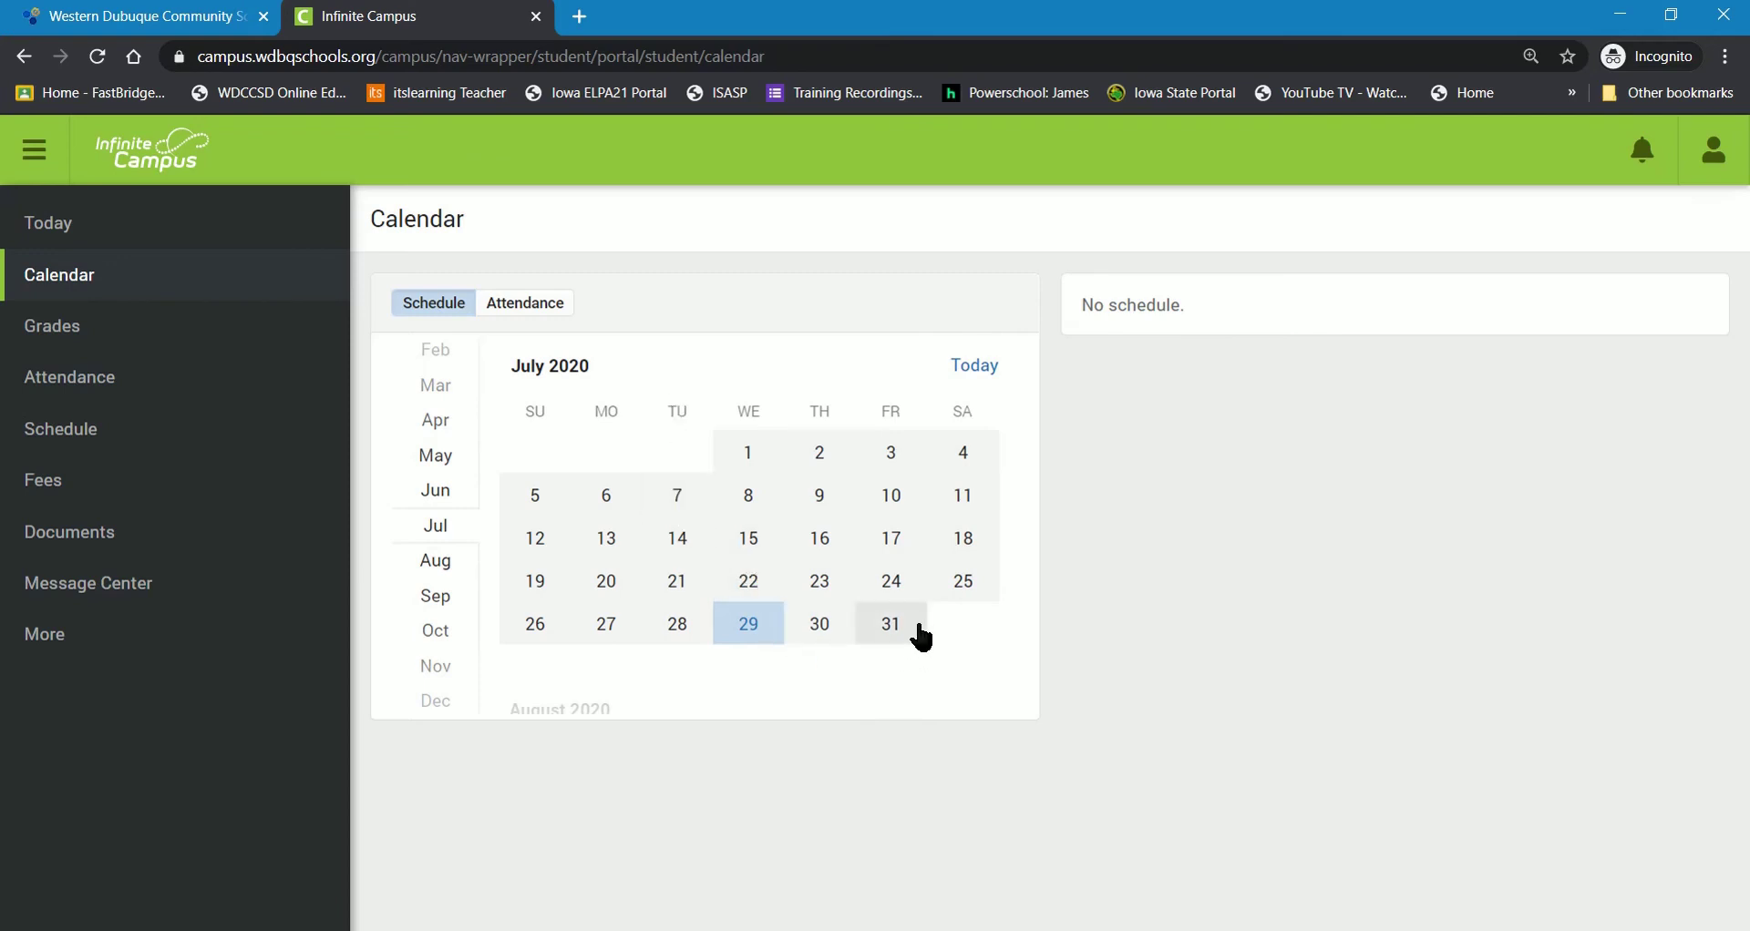
left_click(890, 623)
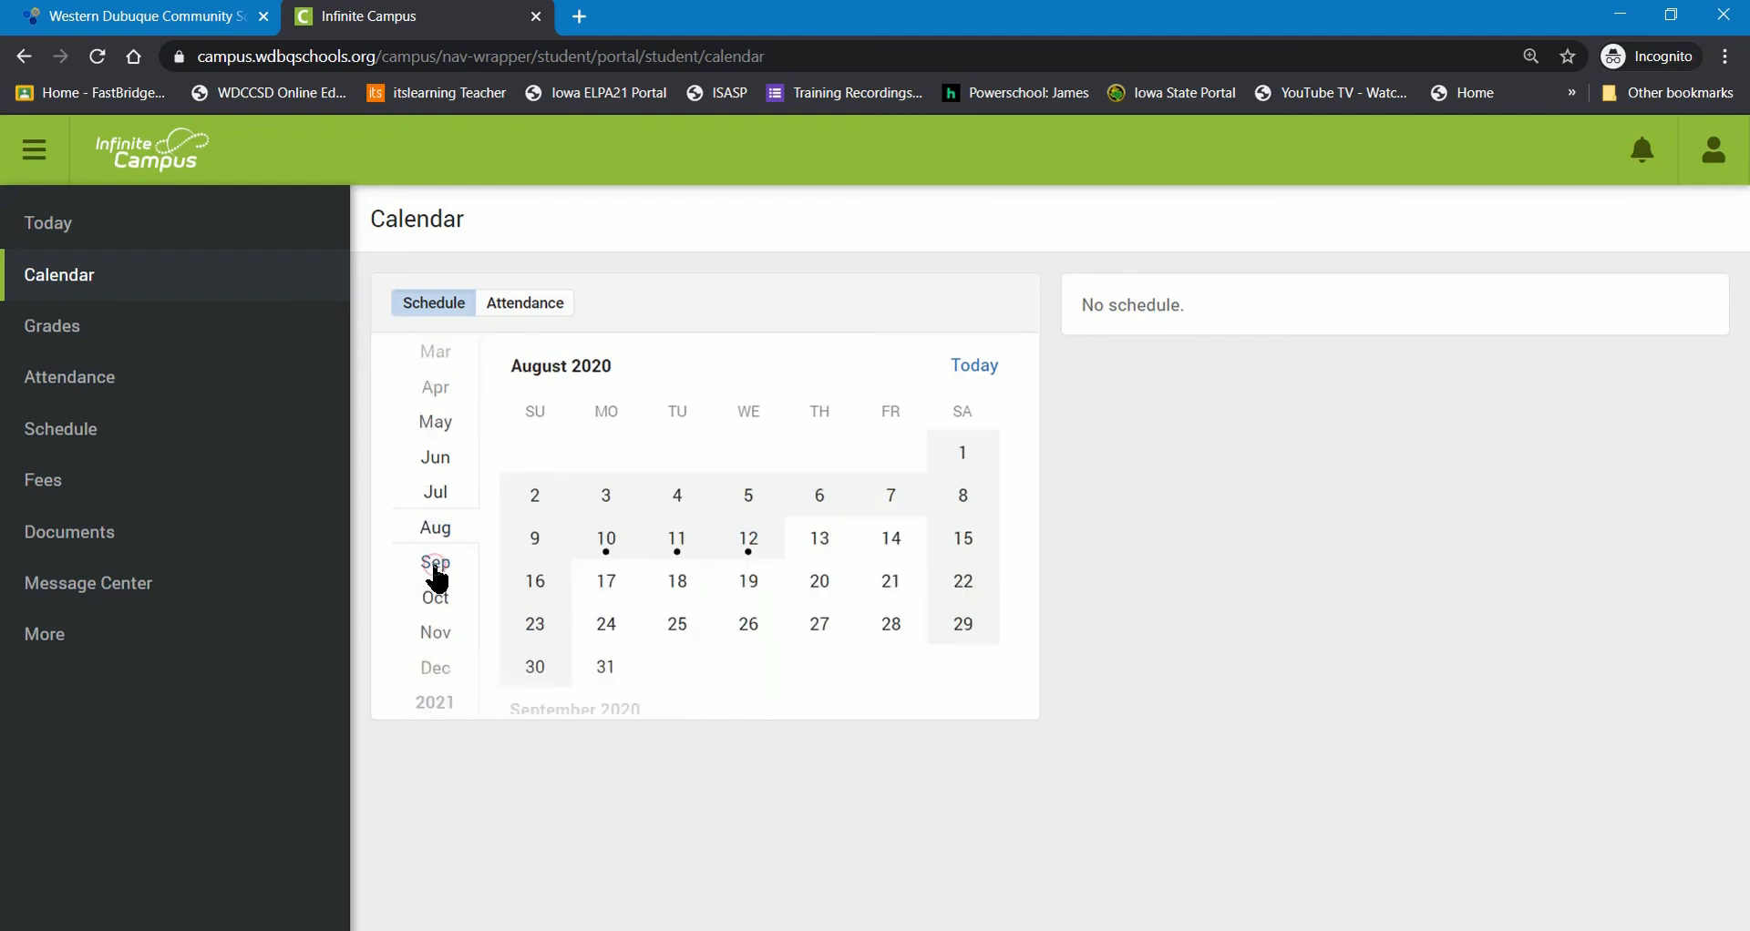
mouse_move(818, 538)
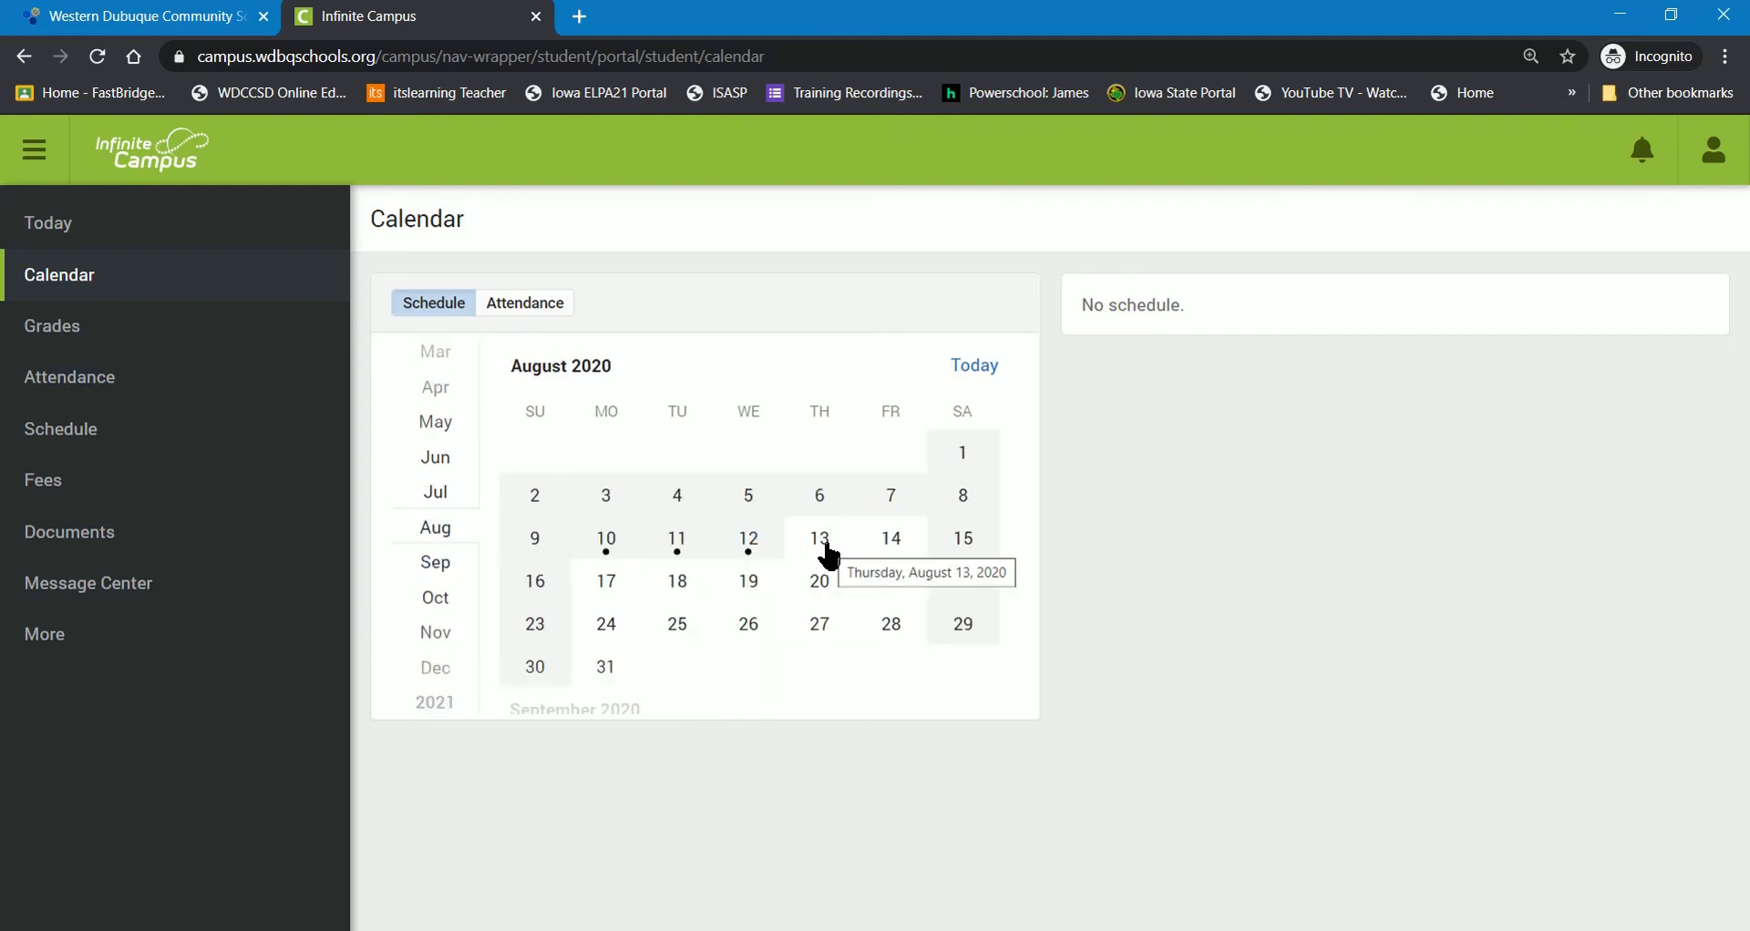
left_click(818, 538)
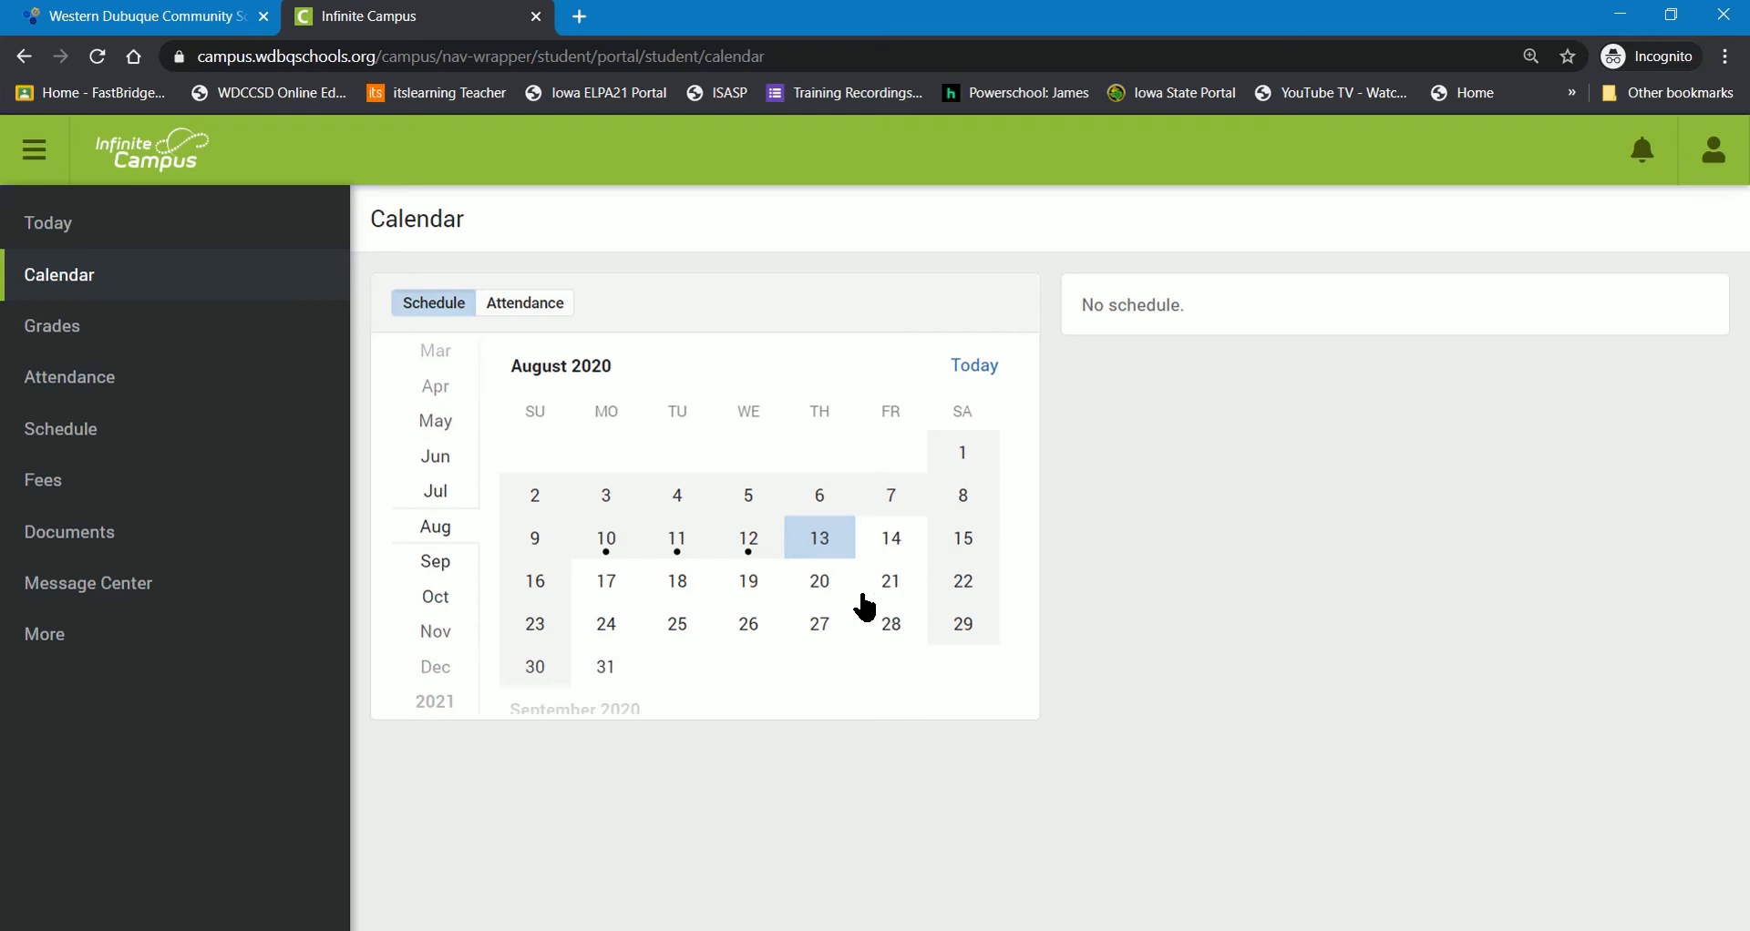
mouse_move(605, 623)
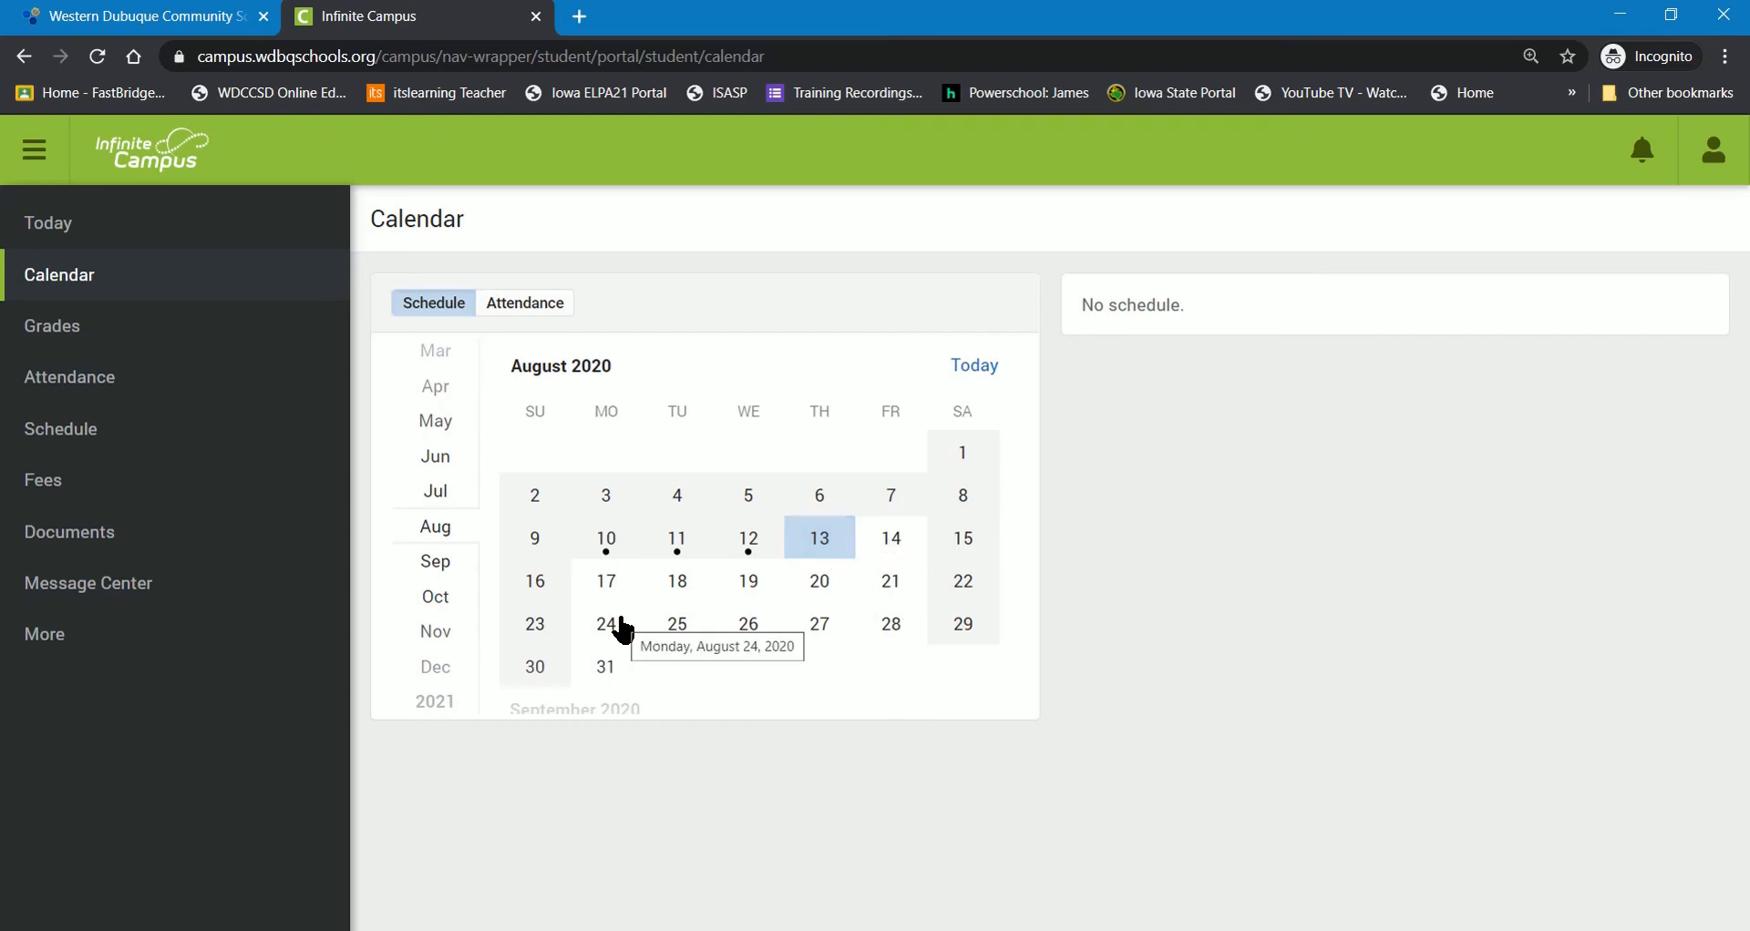
mouse_move(789, 649)
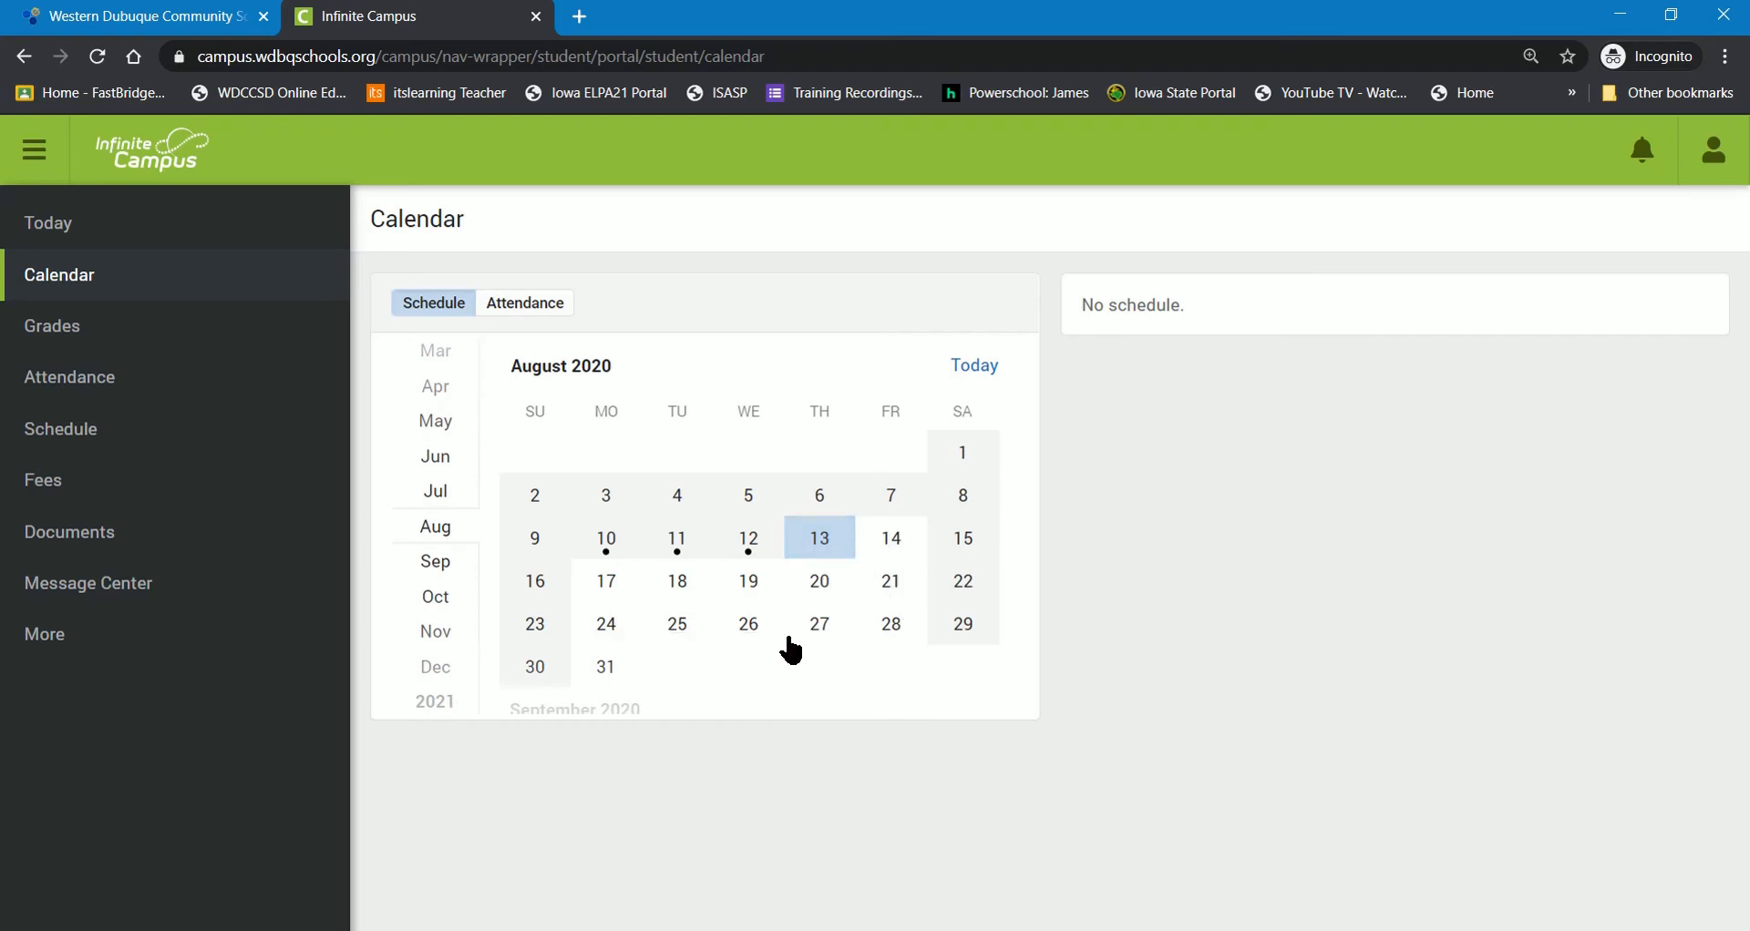
mouse_move(645, 625)
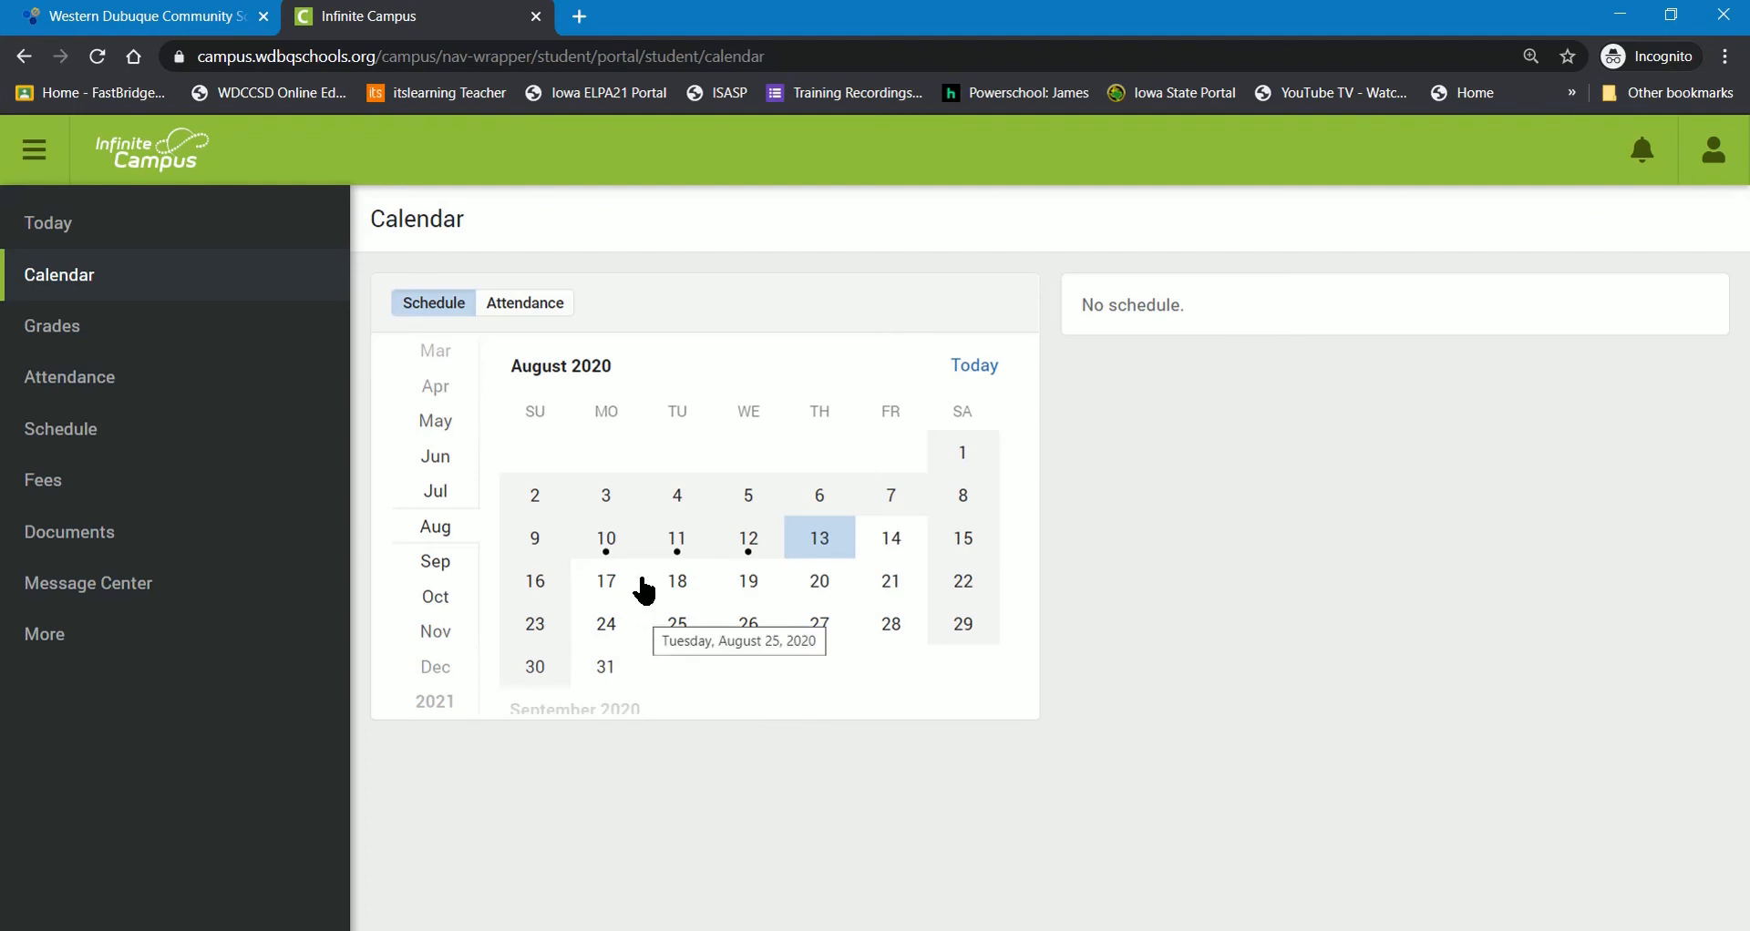
mouse_move(525, 302)
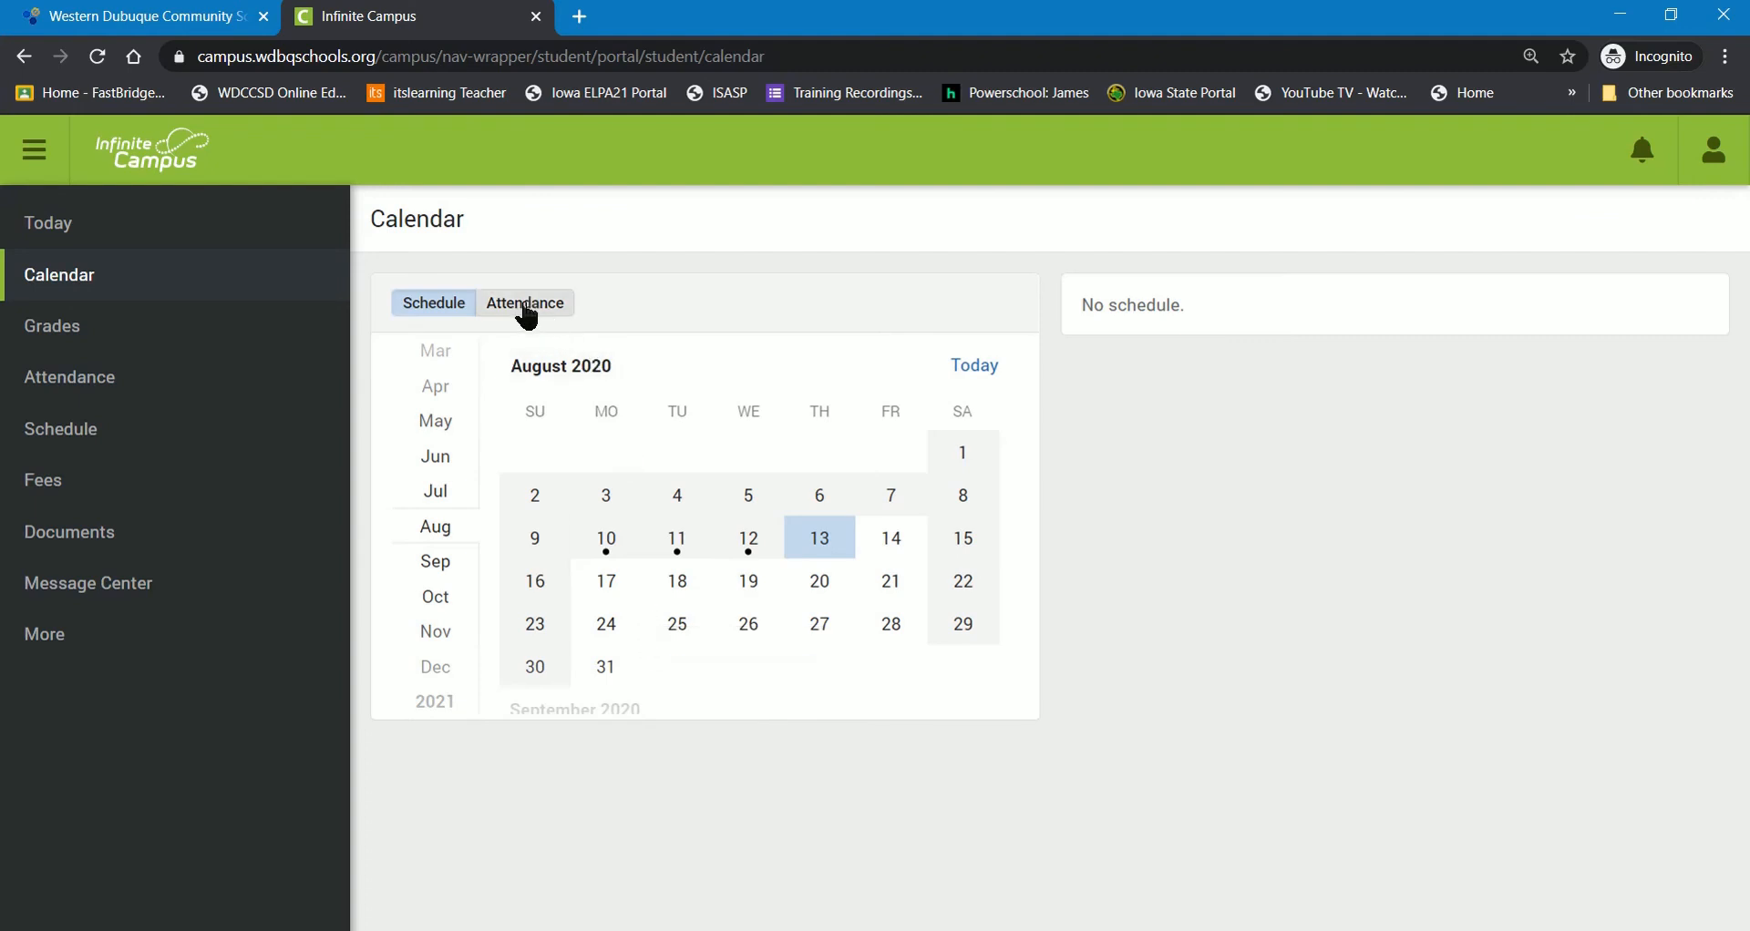
left_click(523, 303)
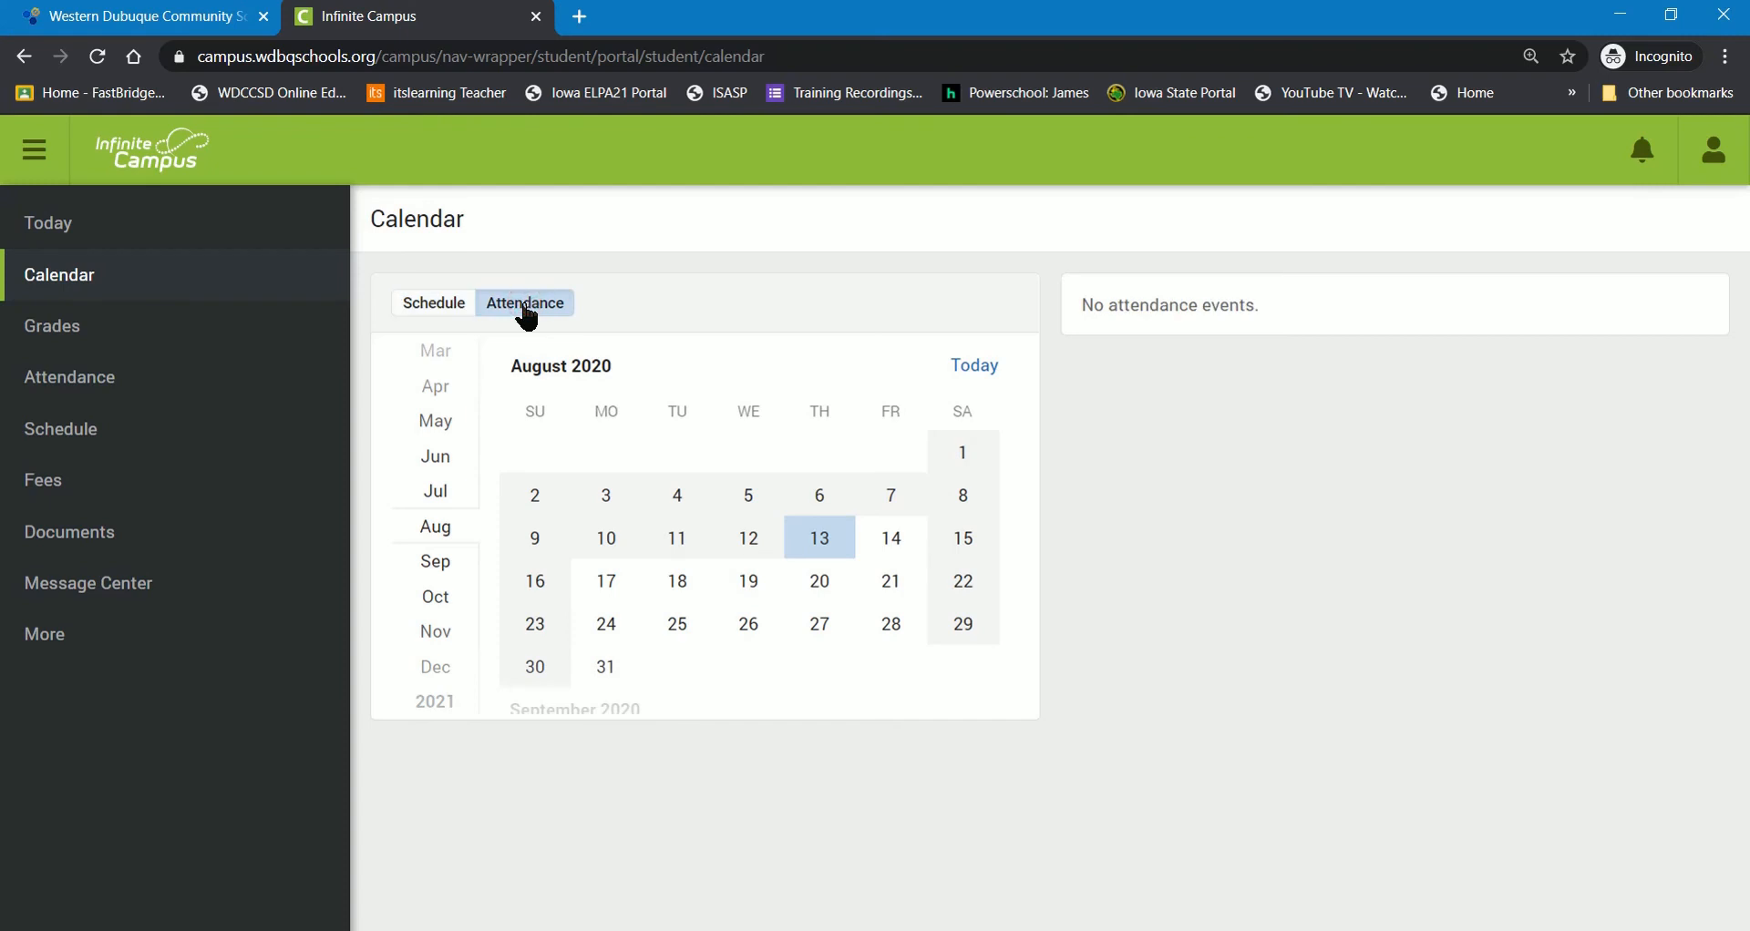
mouse_move(891, 635)
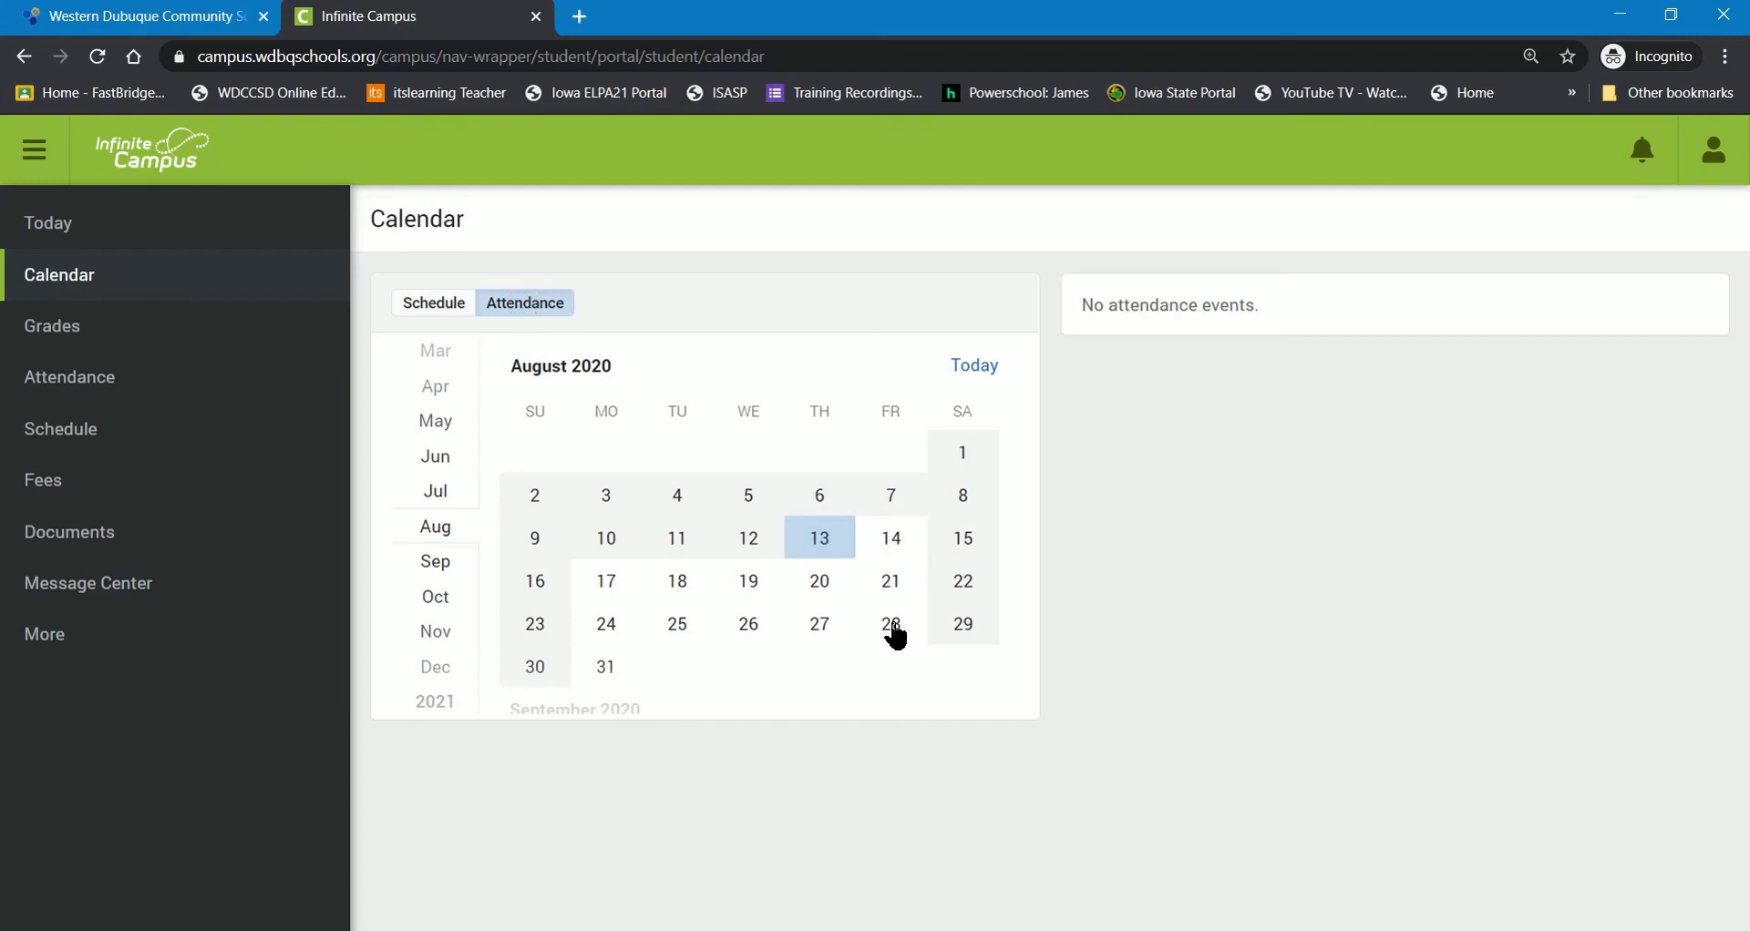
mouse_move(137, 357)
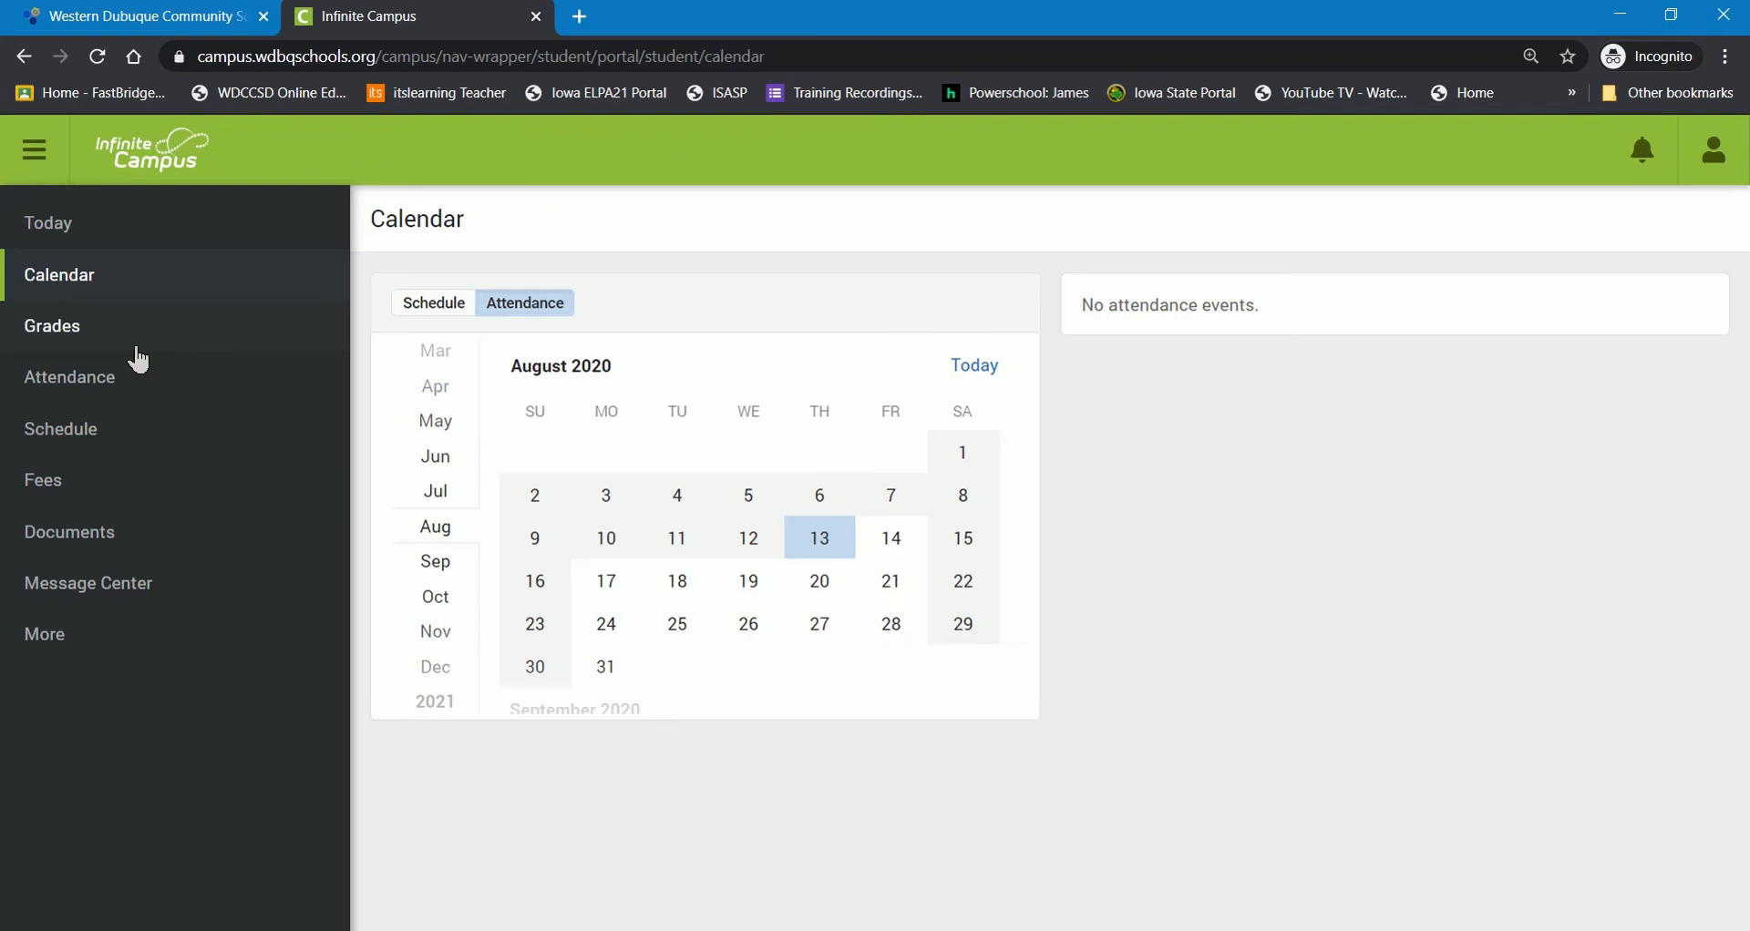
Step: Browse the Grades page, then move to the Attendance page from the sidebar
left_click(53, 326)
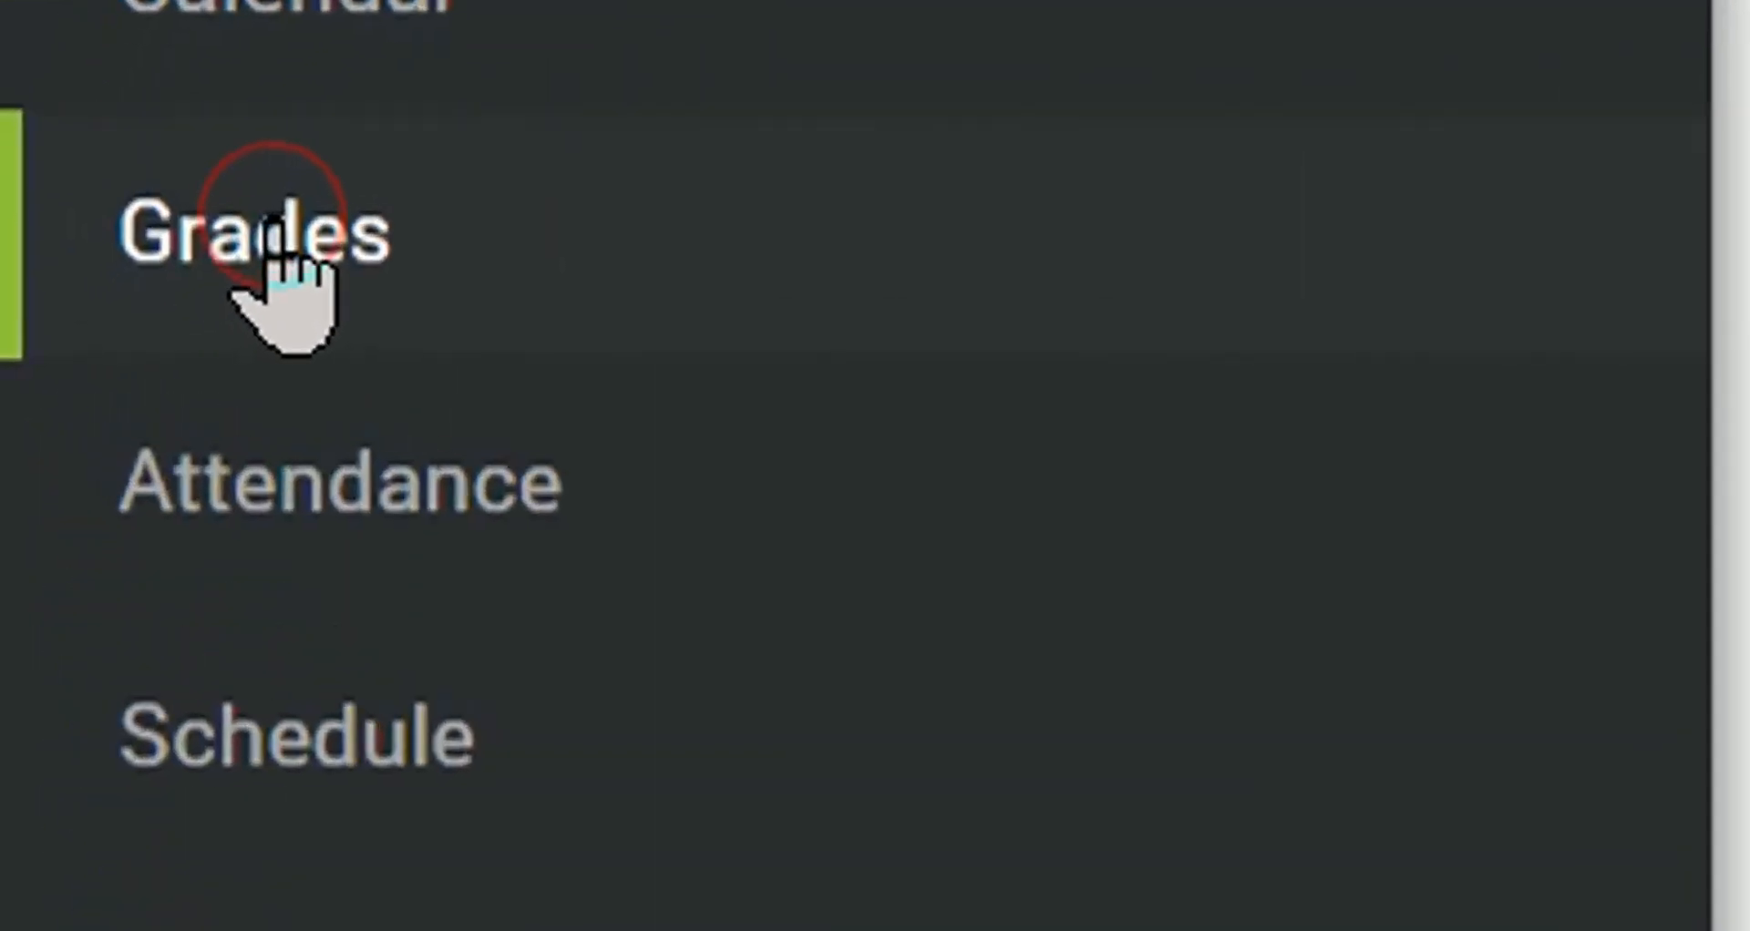
left_click(257, 227)
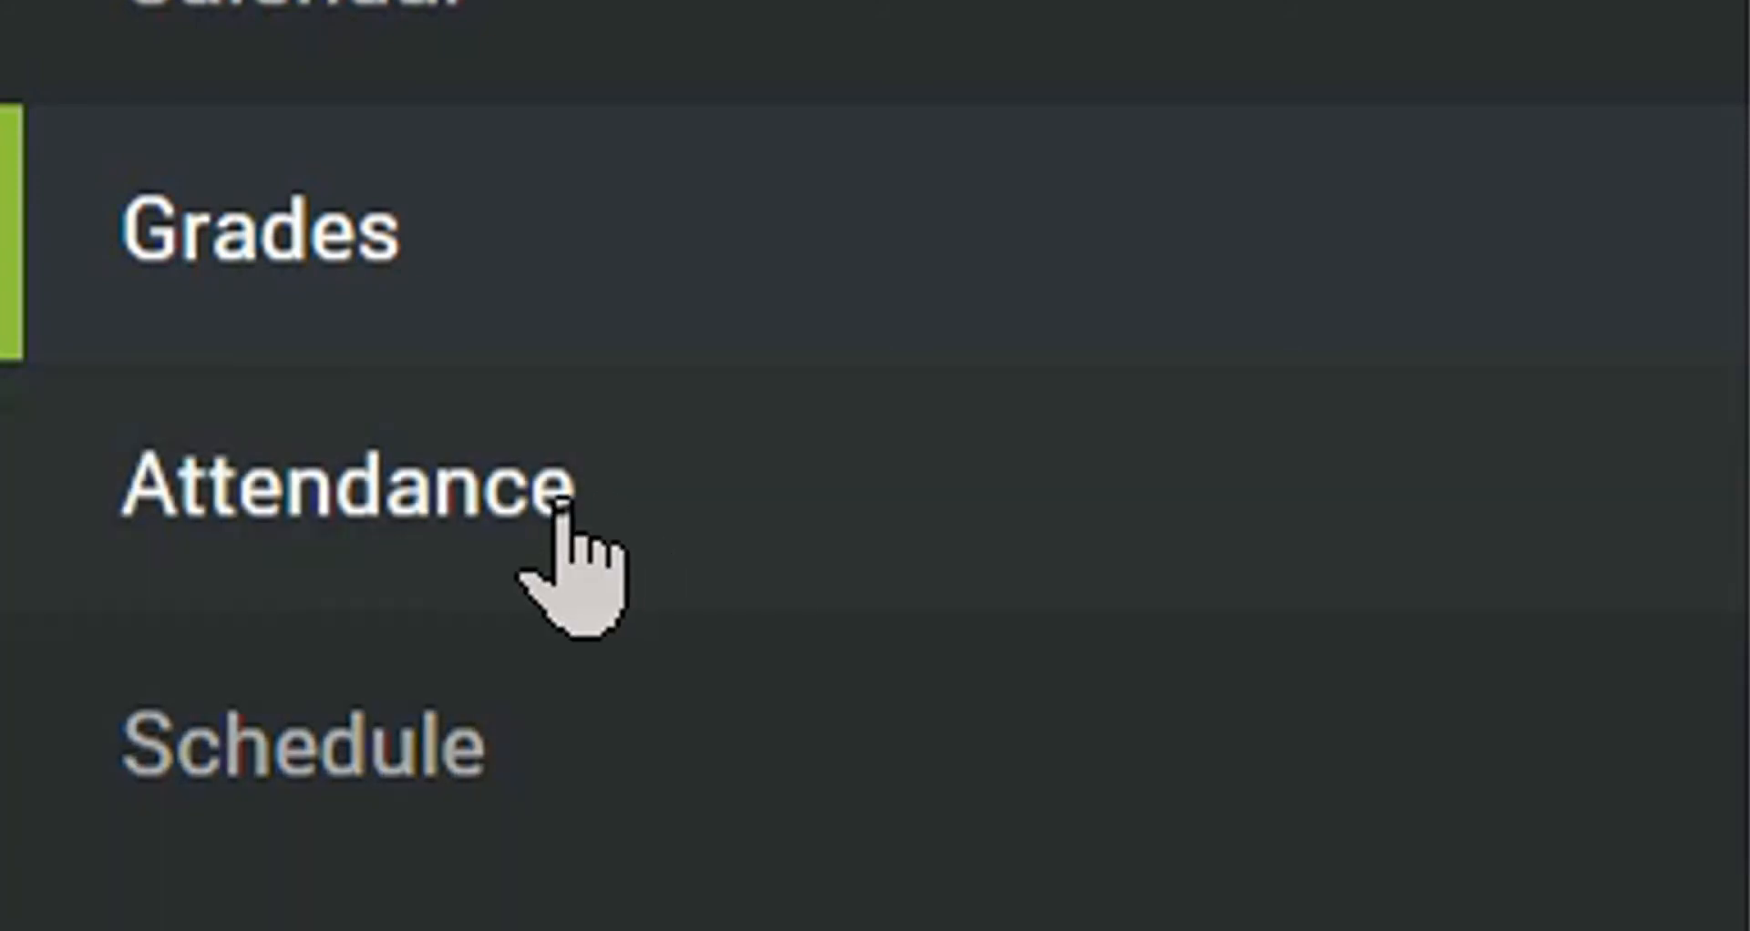
left_click(447, 490)
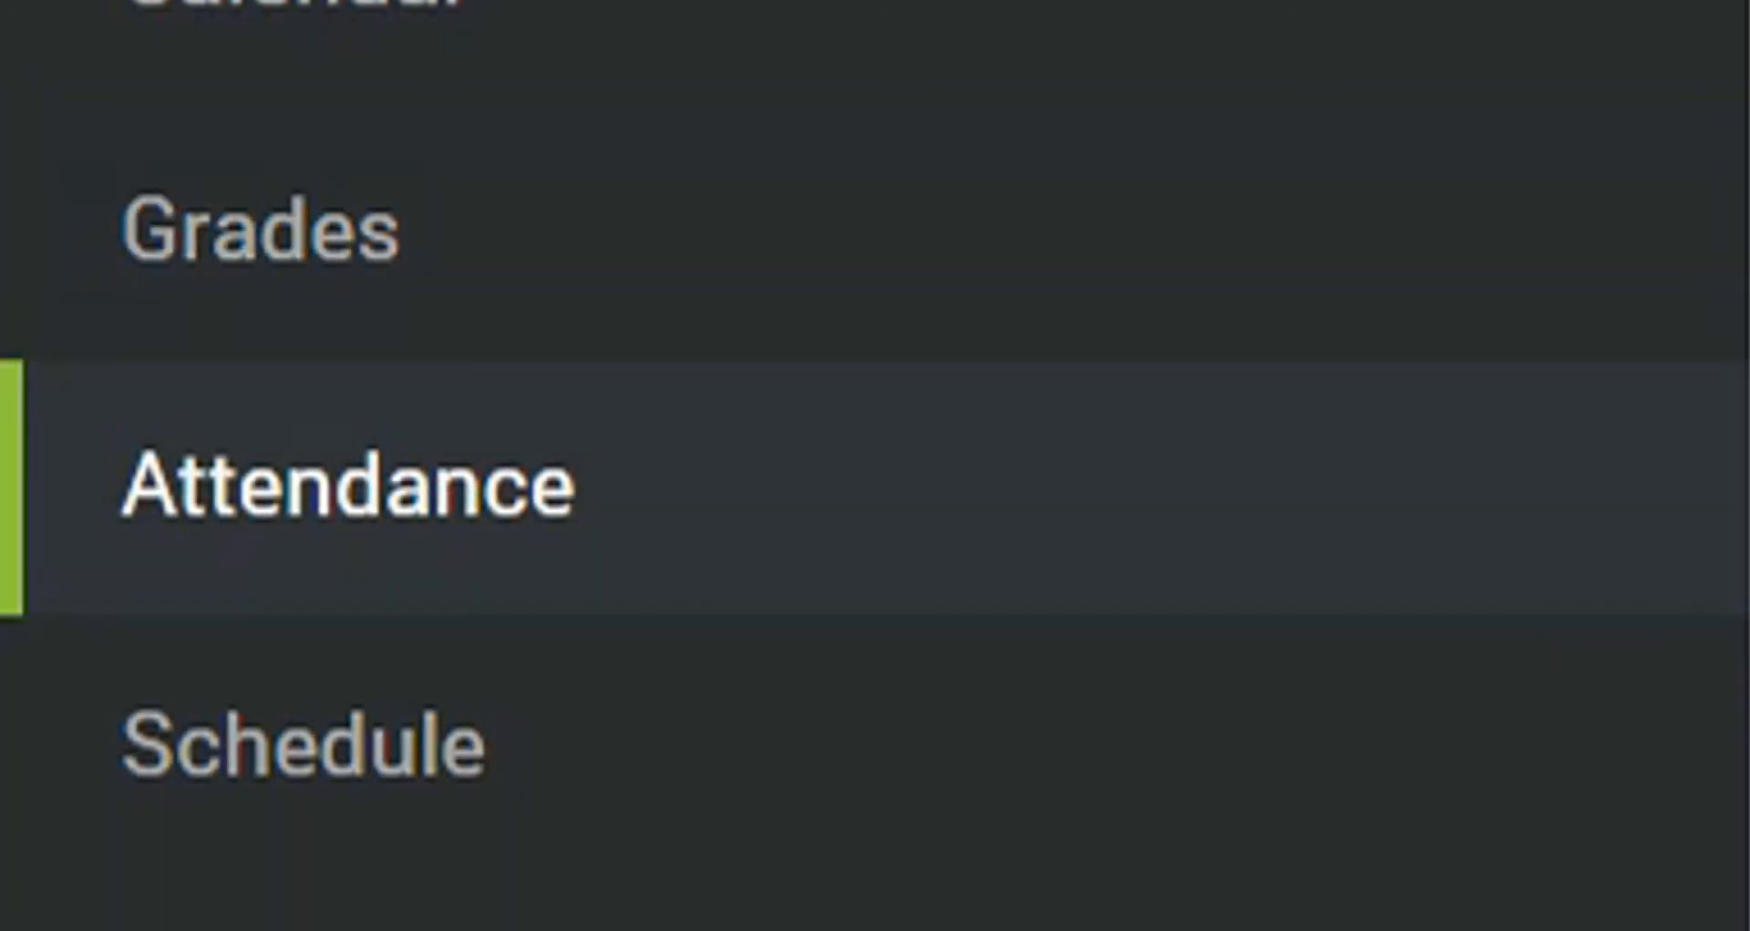
mouse_move(335, 758)
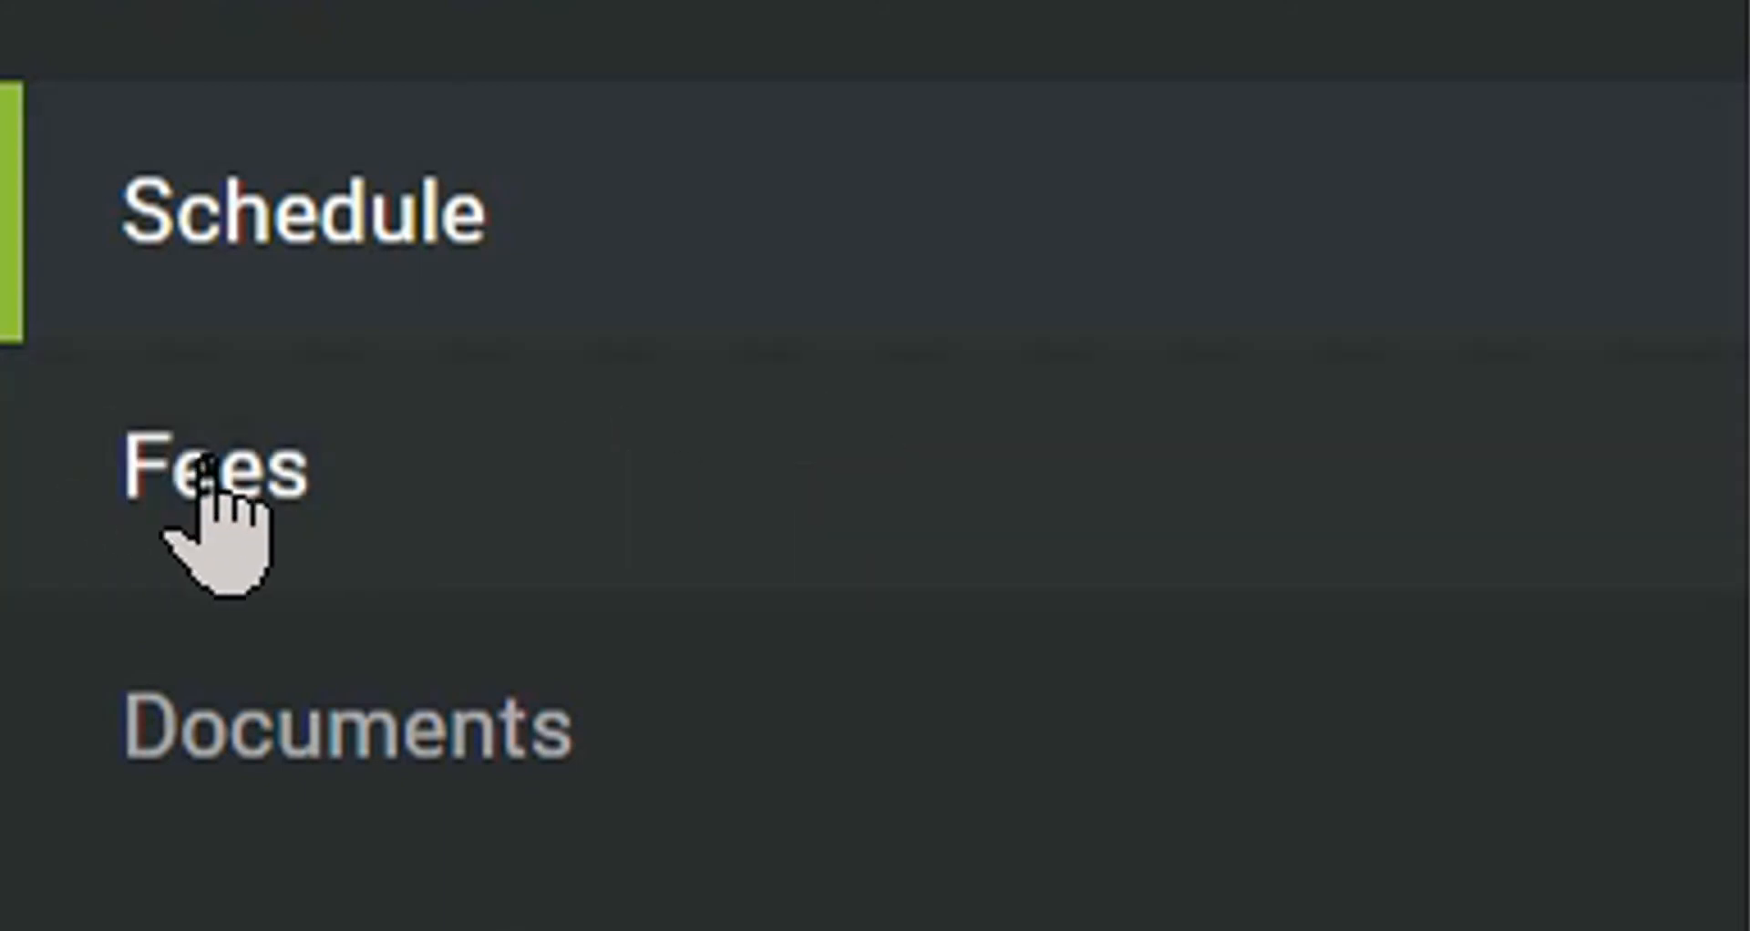
Step: Review the Fees page showing the unpaid 2020–2021 book fee totaling $78.00
left_click(211, 468)
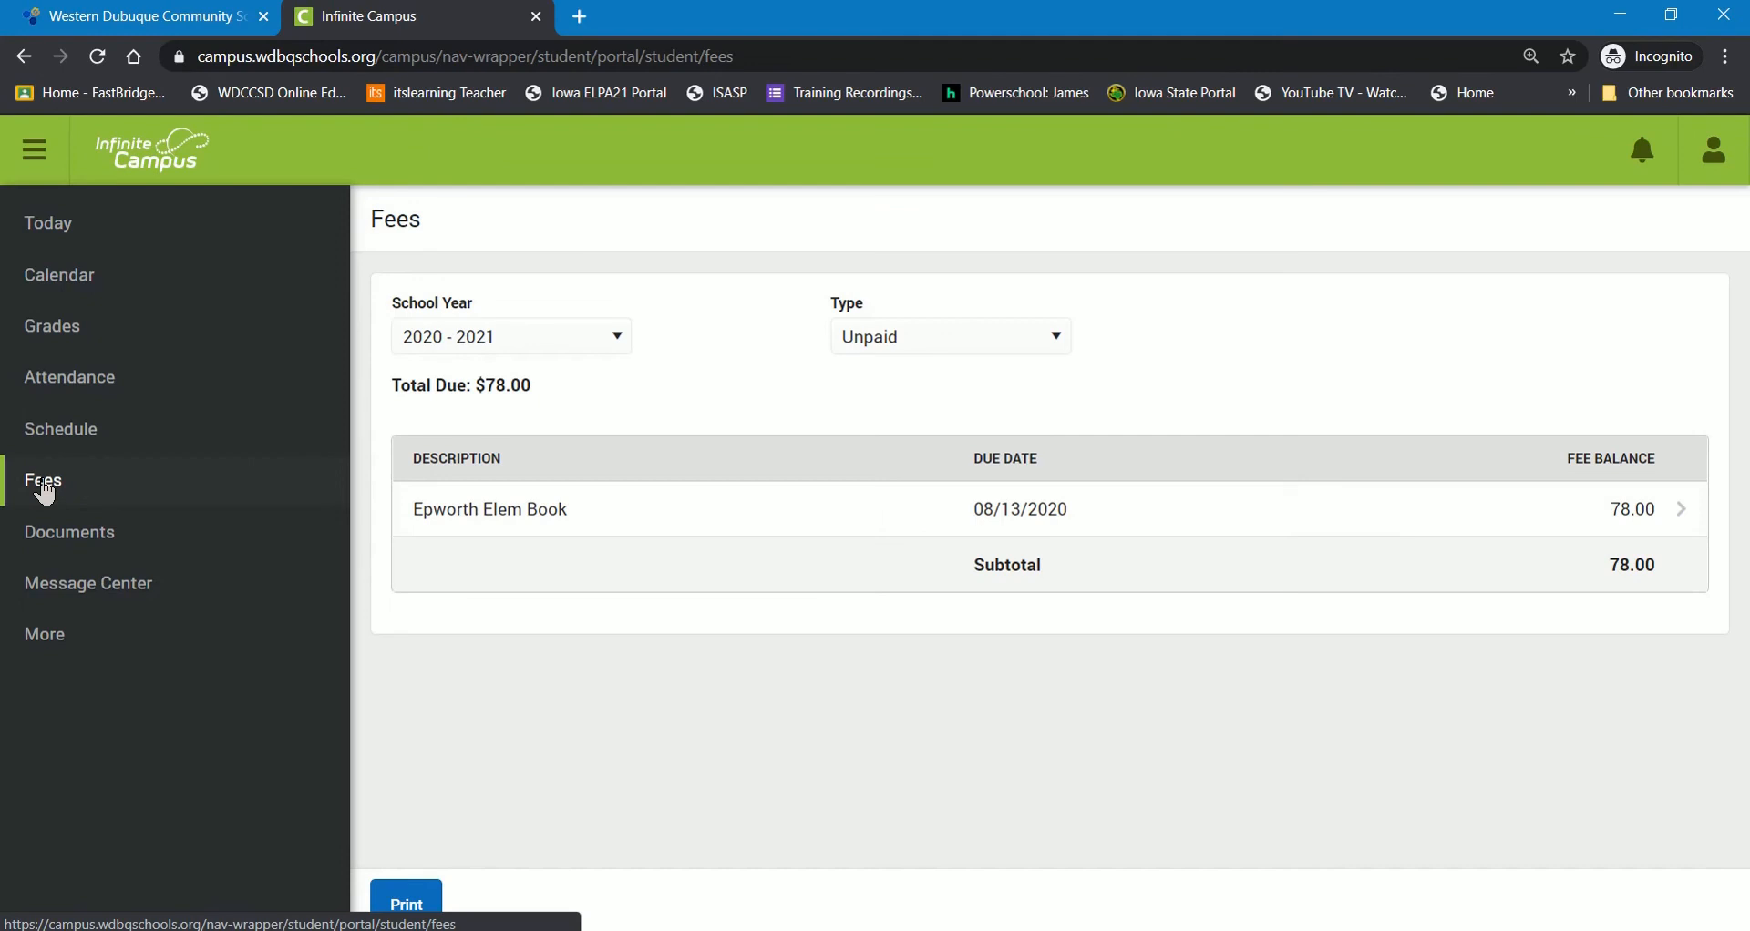
mouse_move(242, 536)
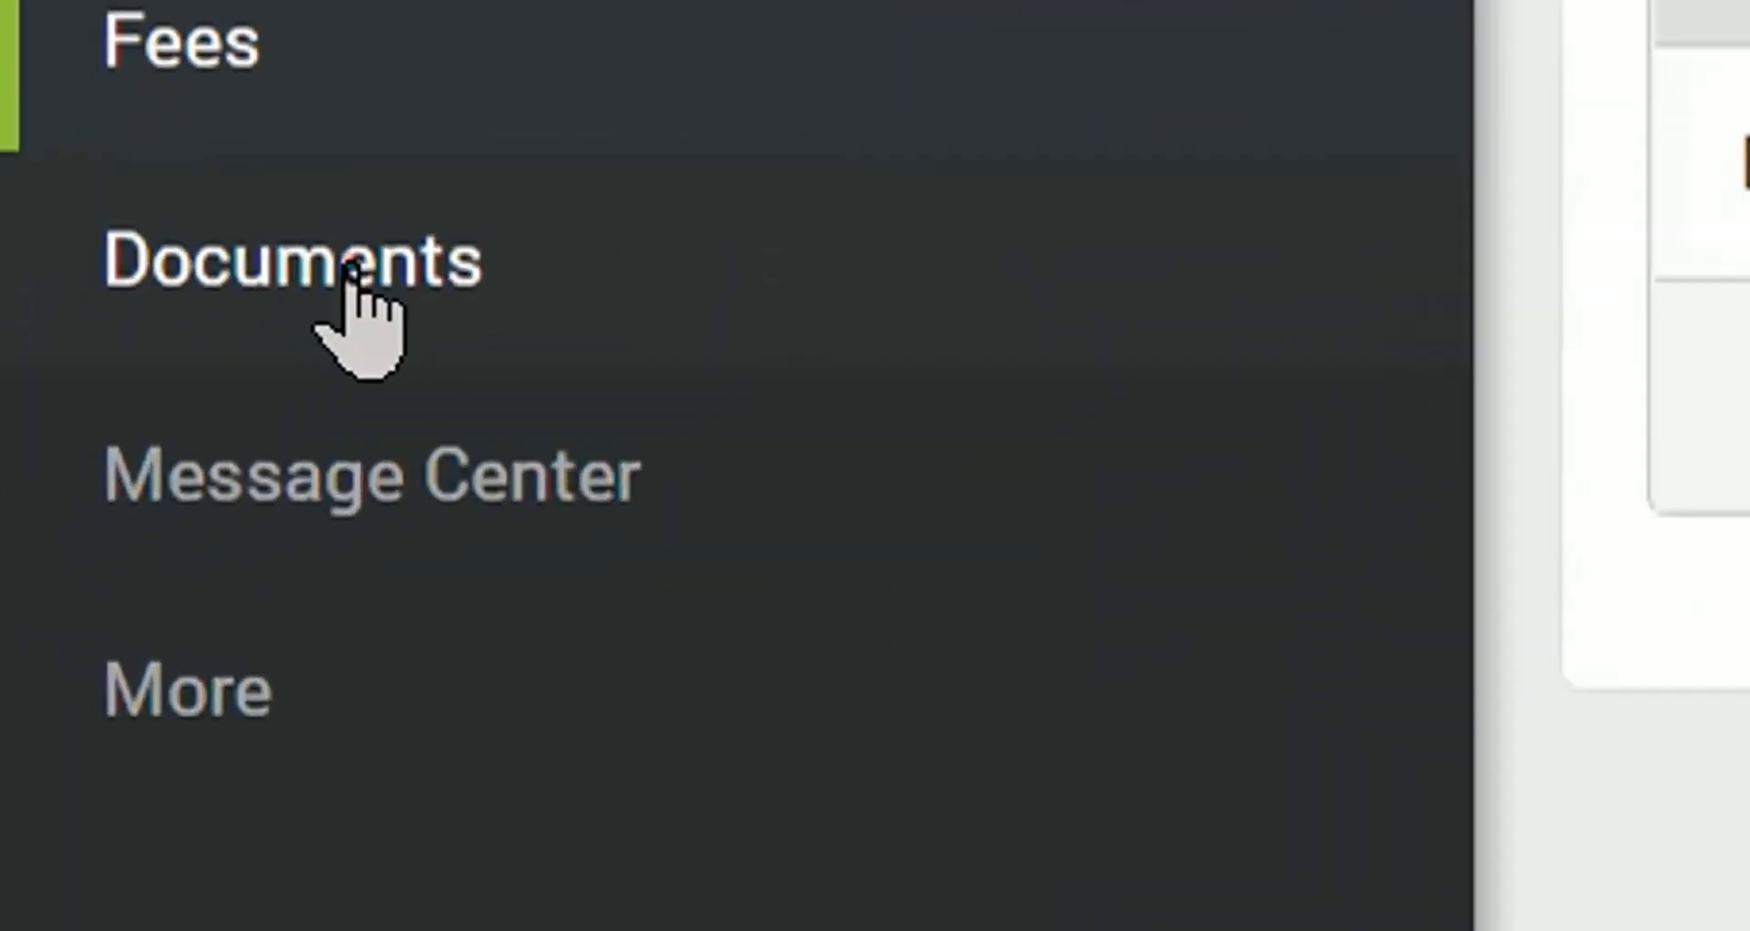
scroll("up", 3)
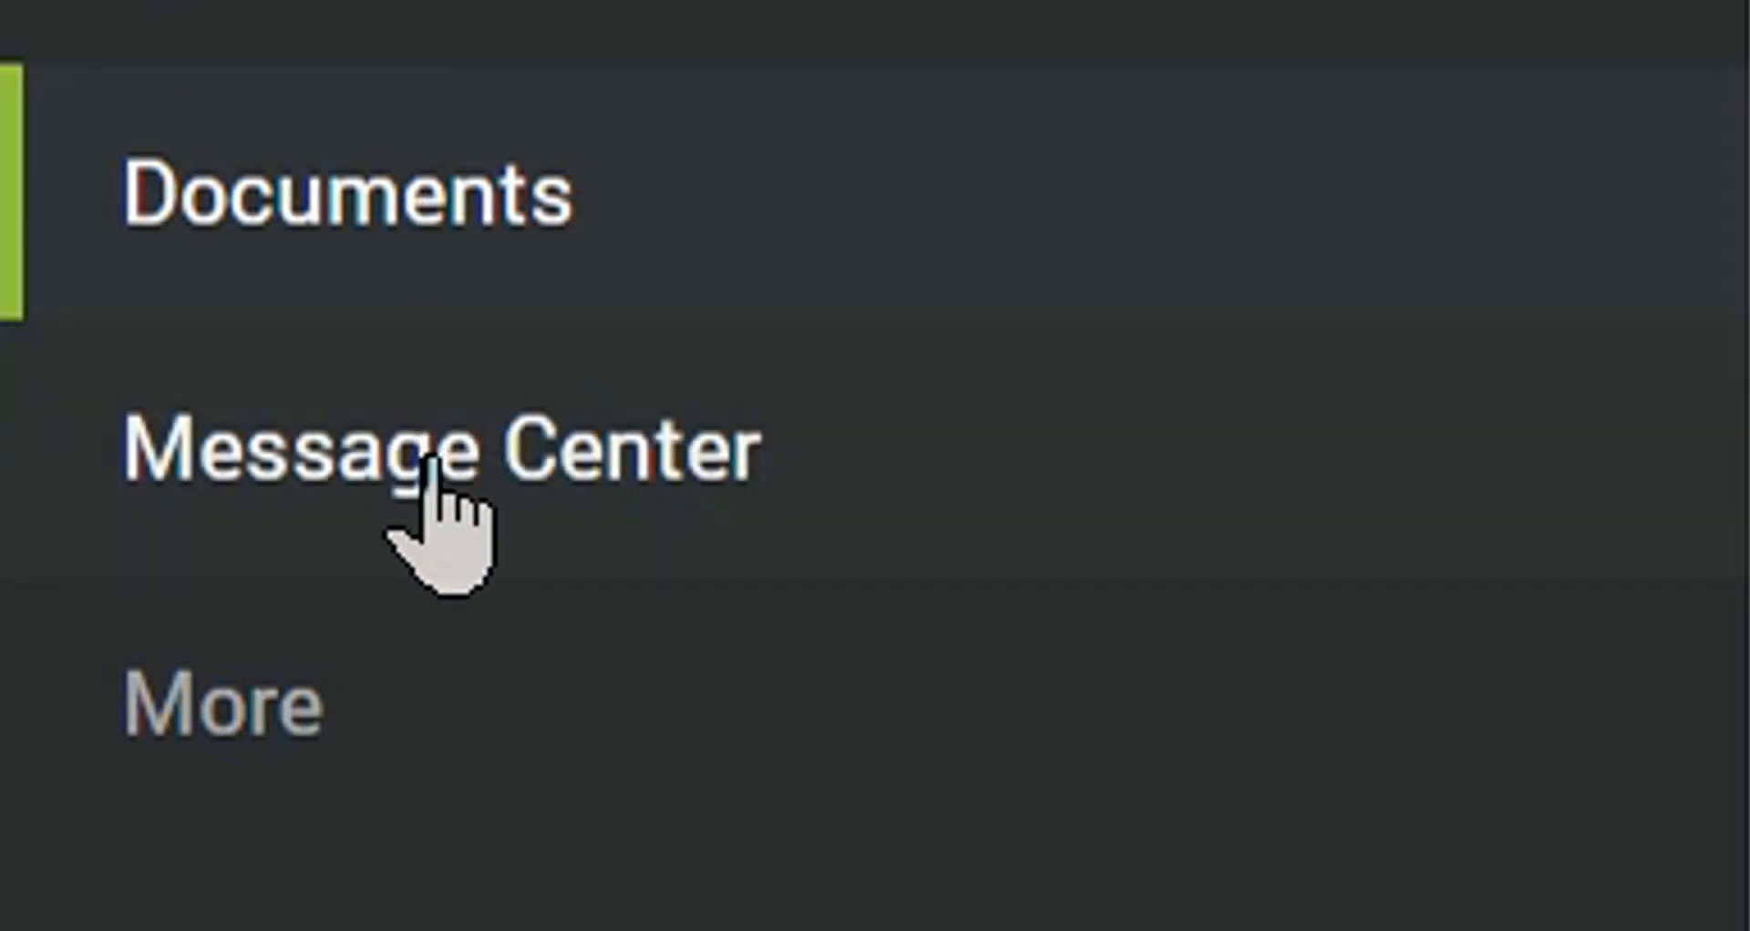
Step: View the Message Center Inbox listing the district's 2020 messages
left_click(436, 452)
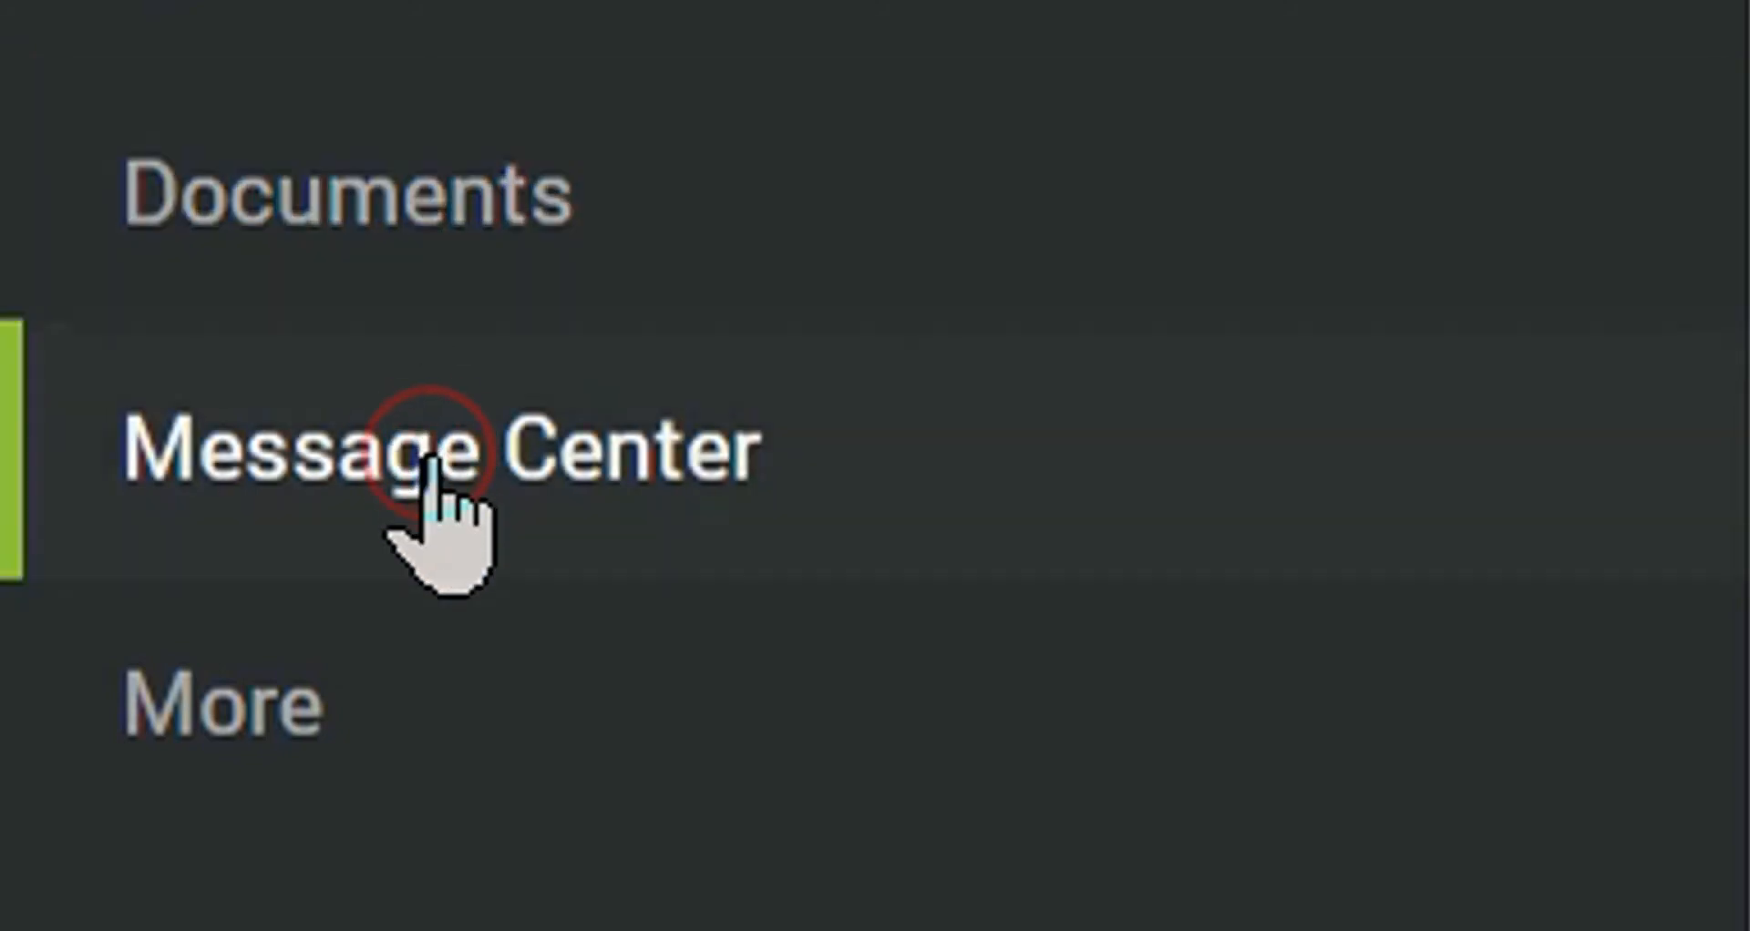
left_click(435, 457)
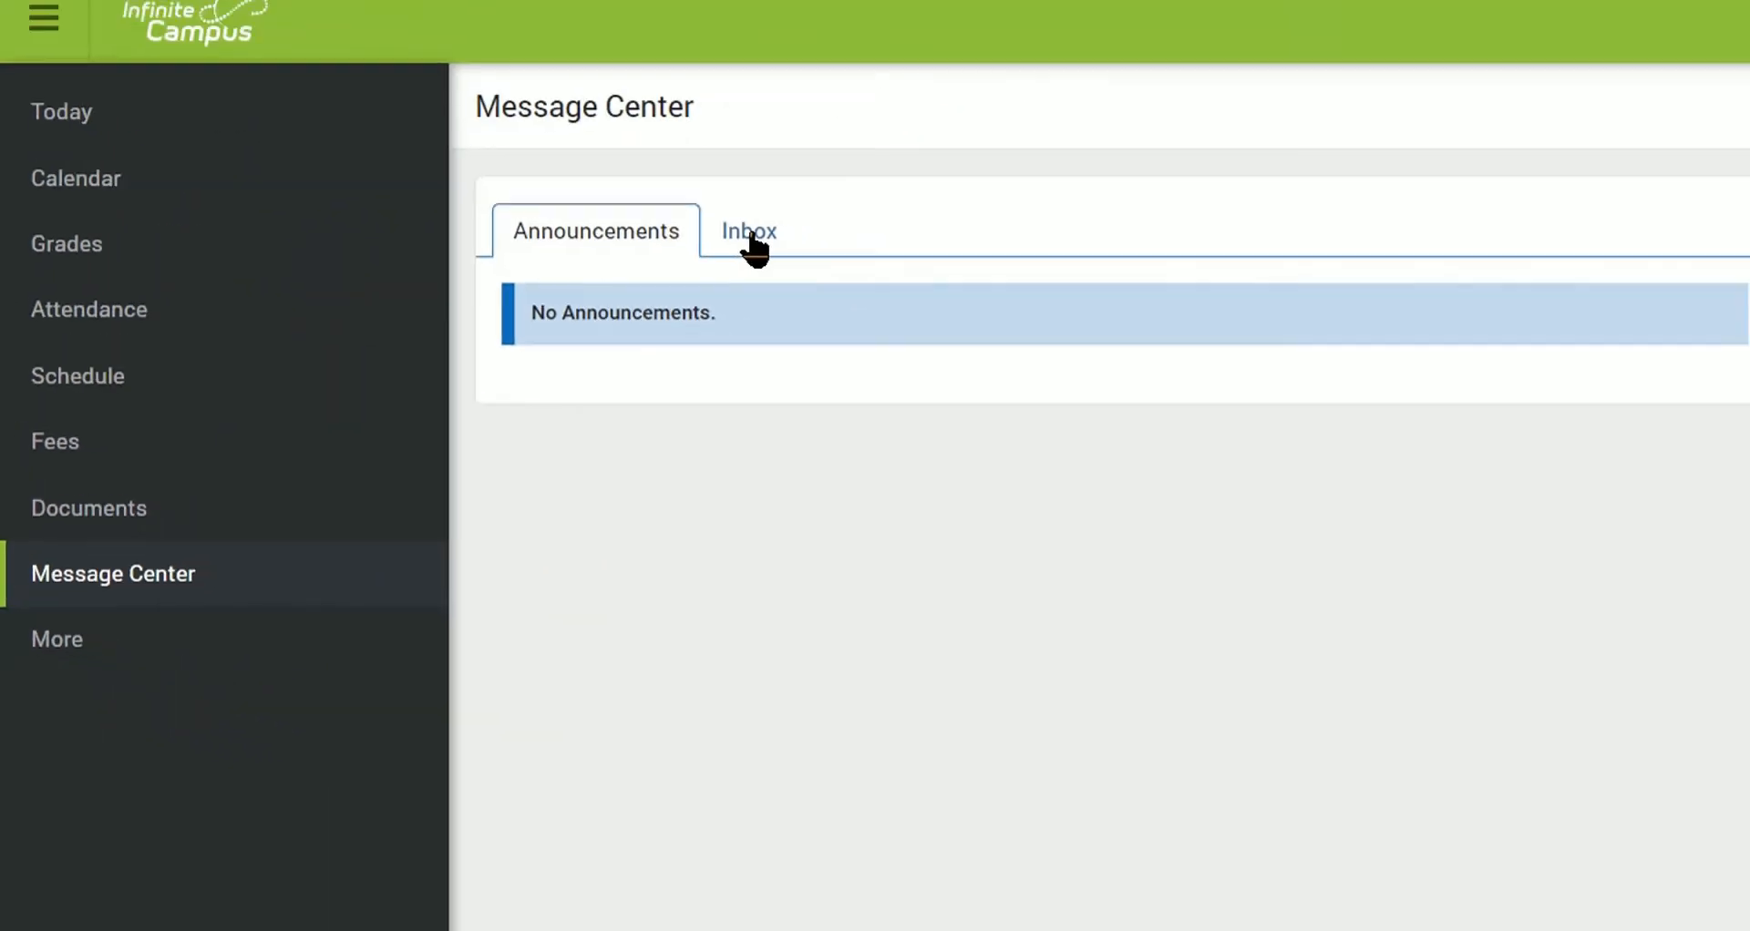
left_click(747, 231)
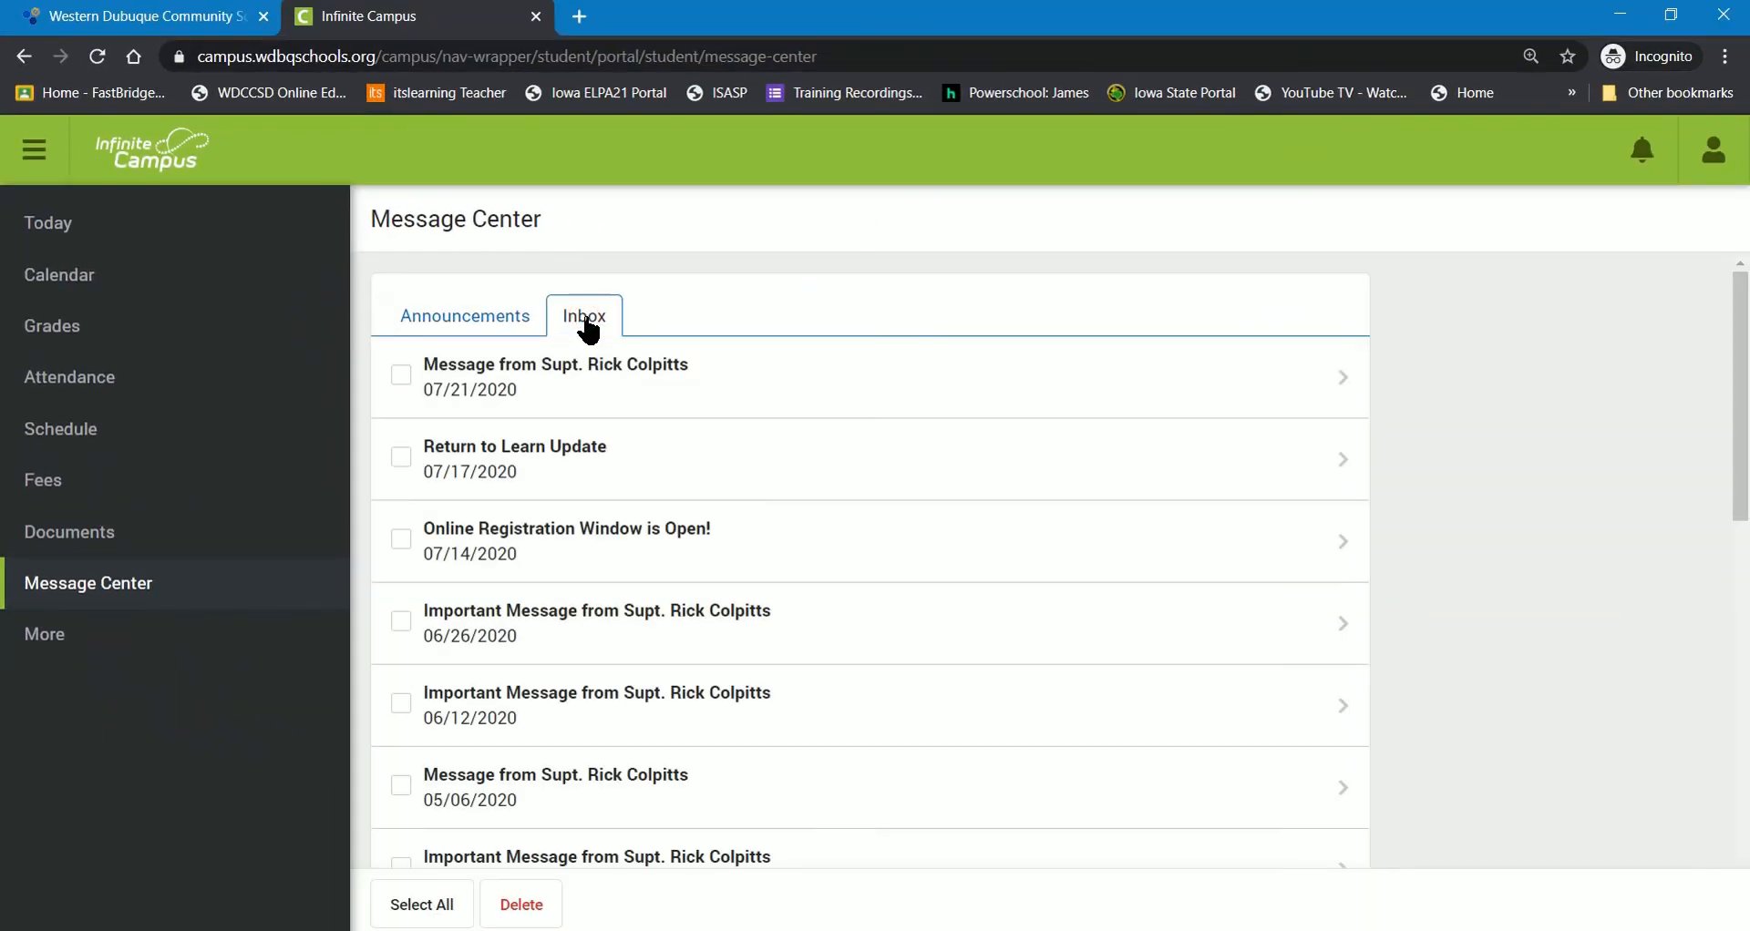
mouse_move(1170, 432)
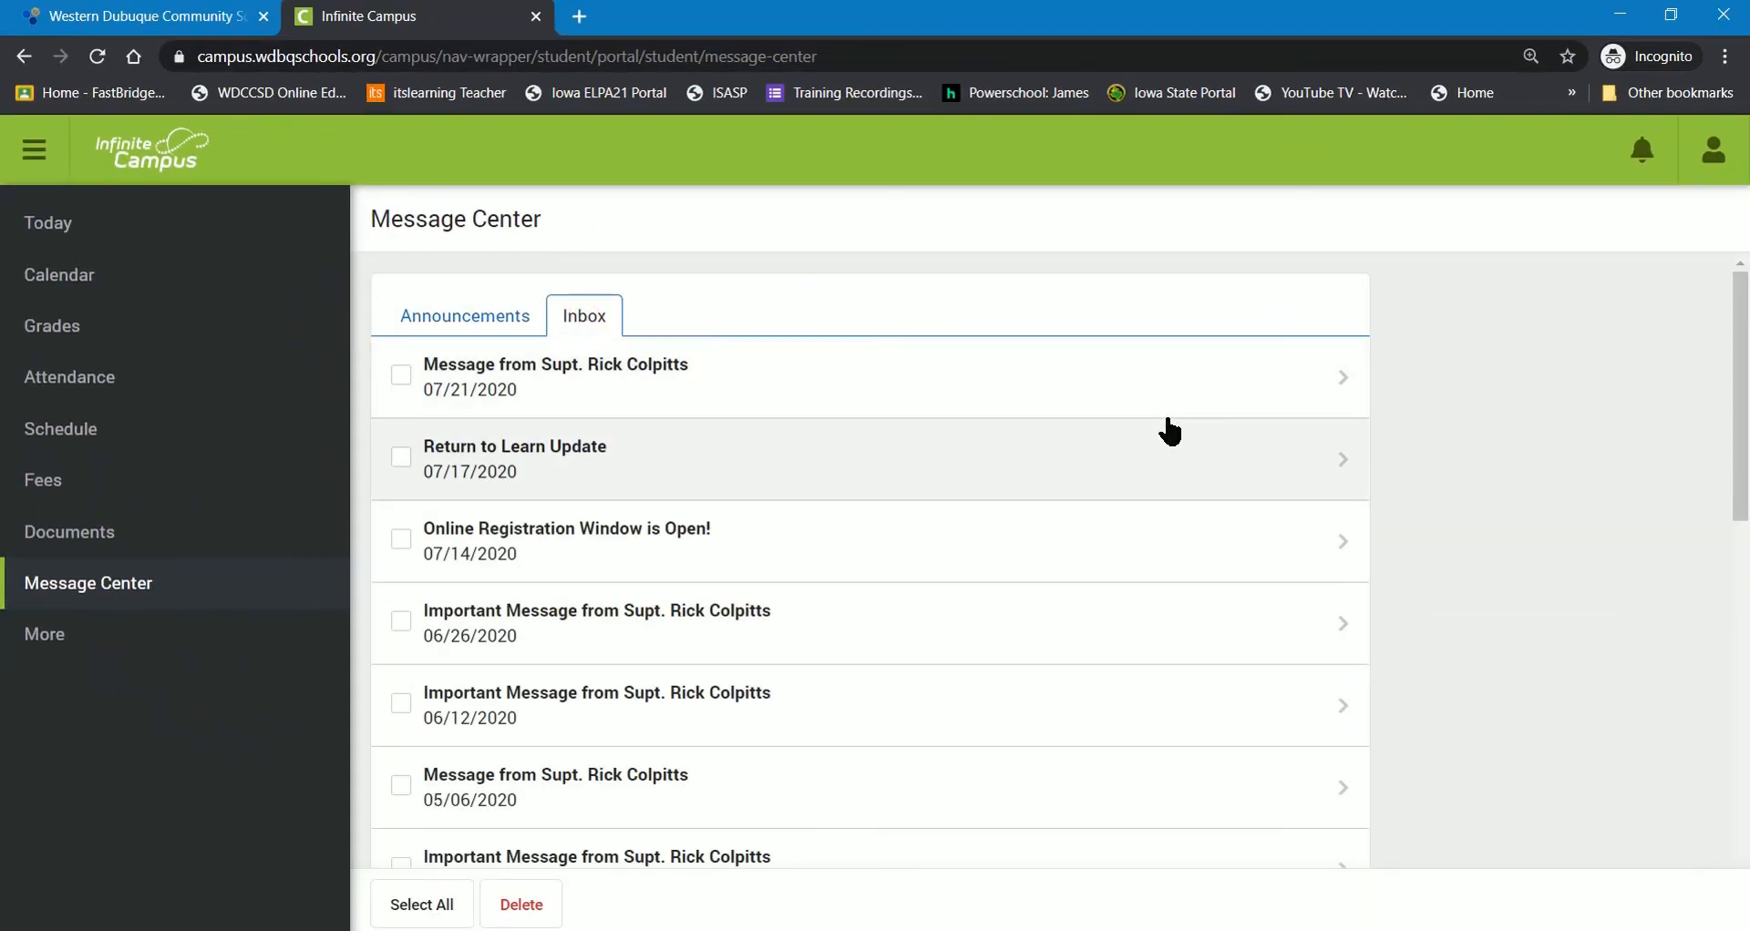
mouse_move(1004, 310)
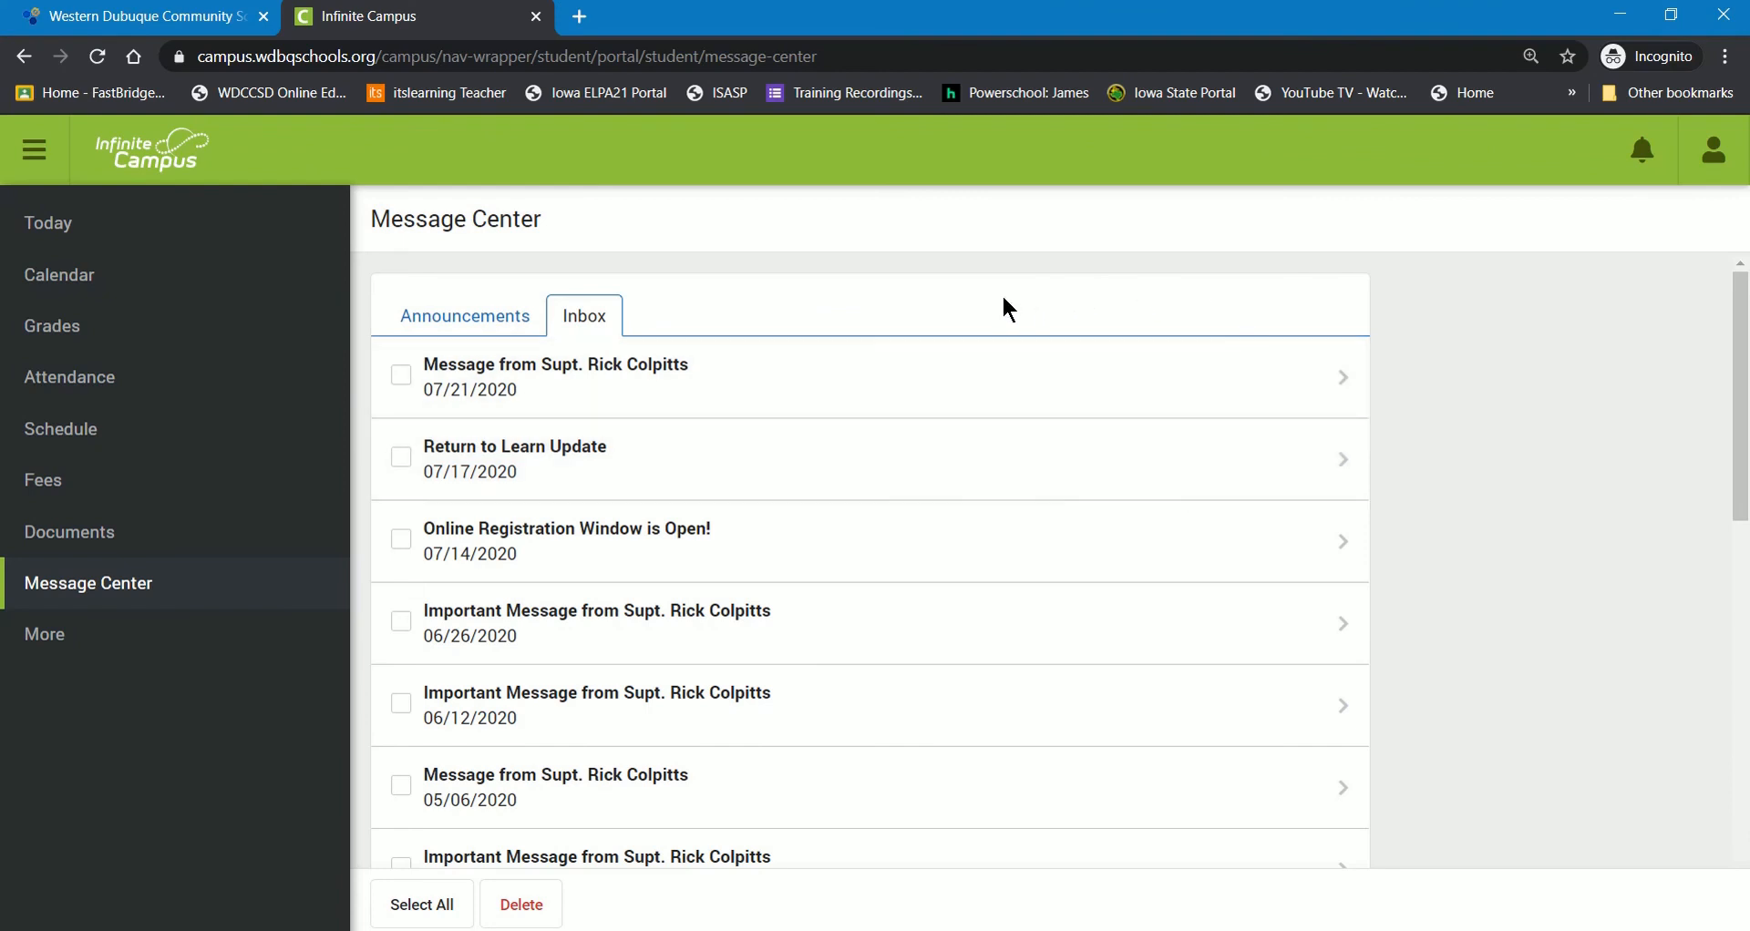
mouse_move(974, 313)
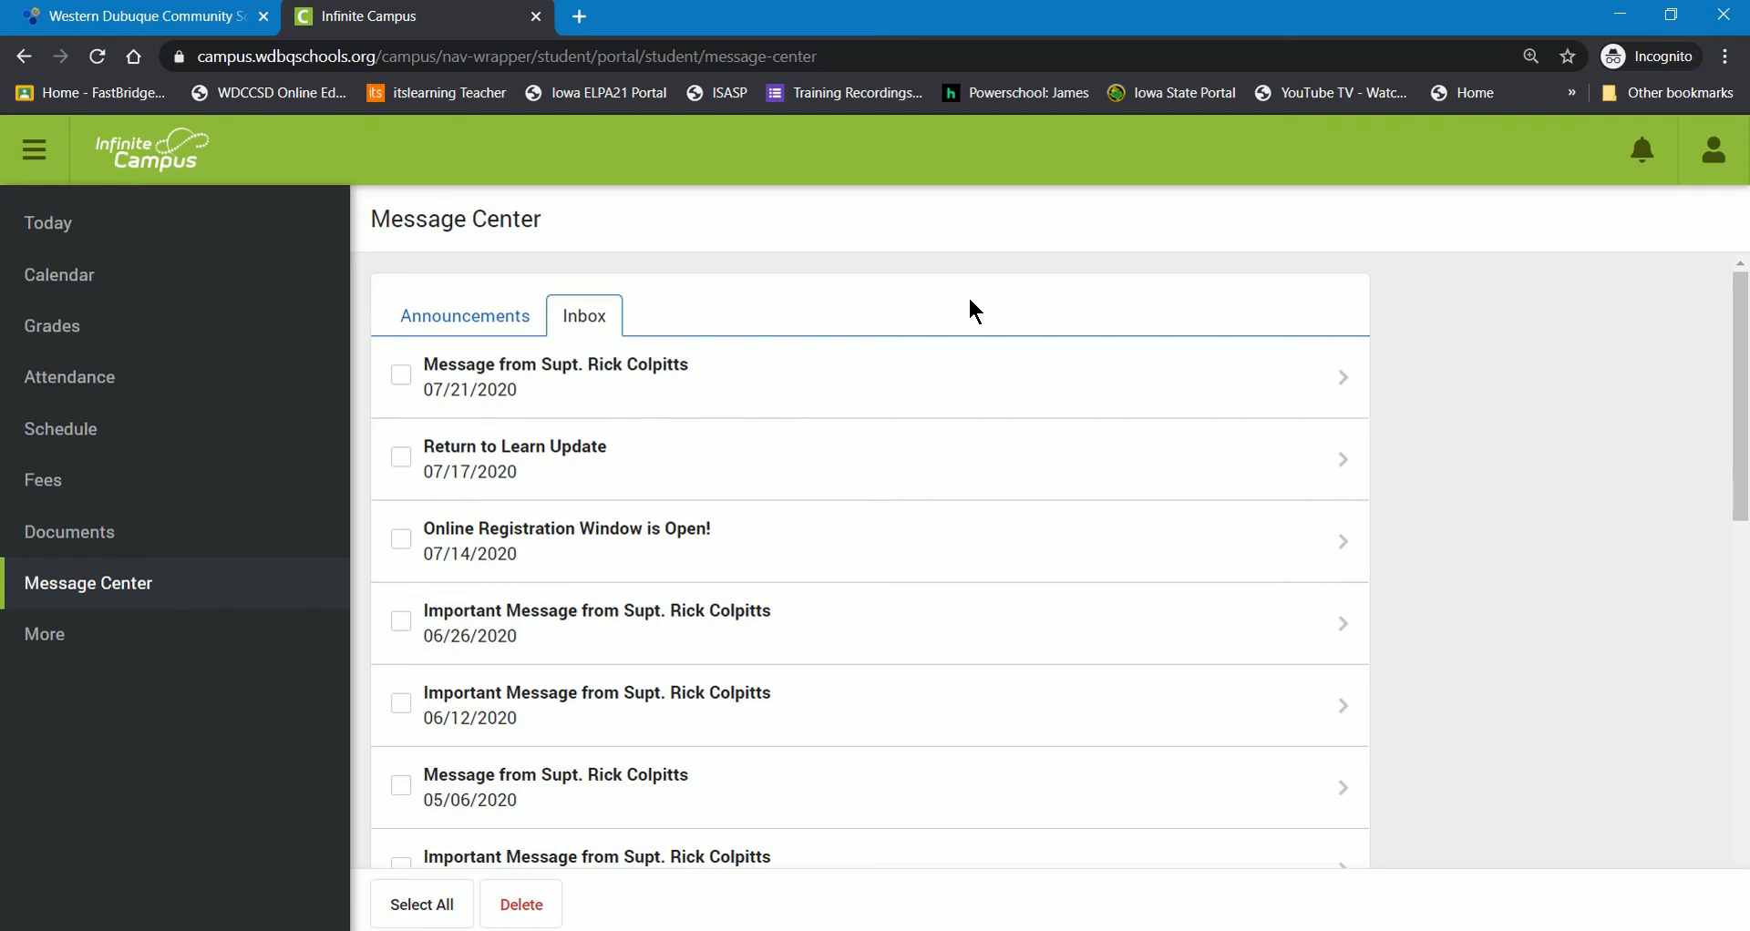
mouse_move(44, 635)
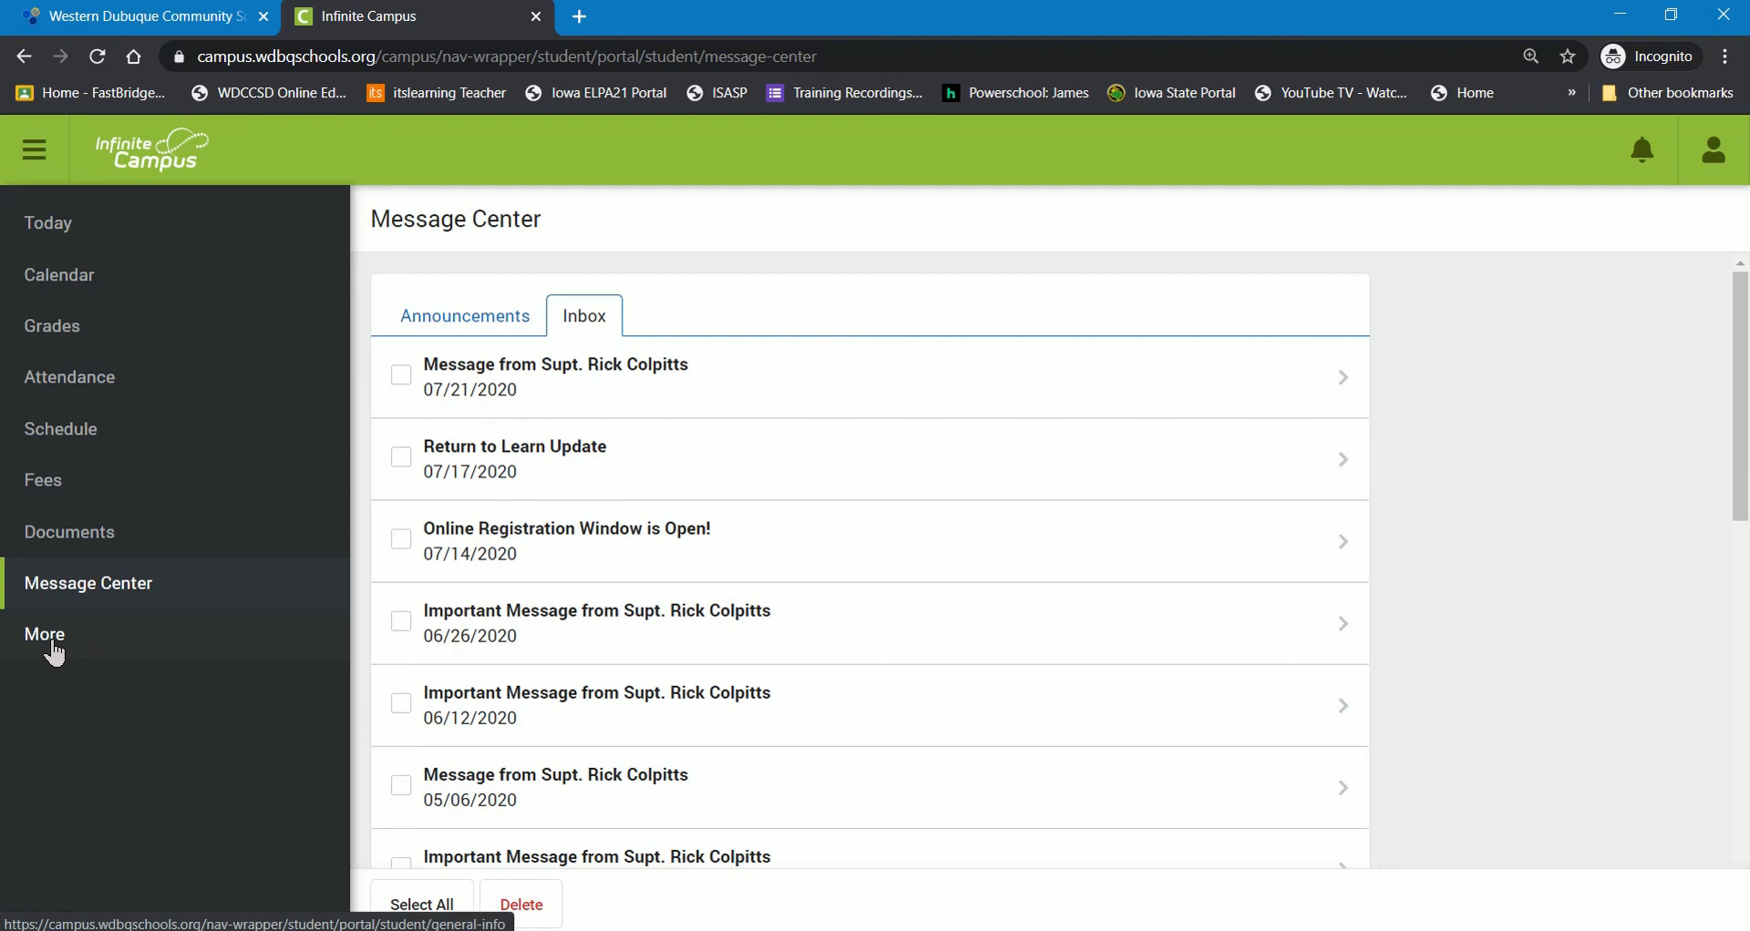
Step: From the More page, view Important Dates listing 2020 in-service days, holidays and early releases
left_click(43, 635)
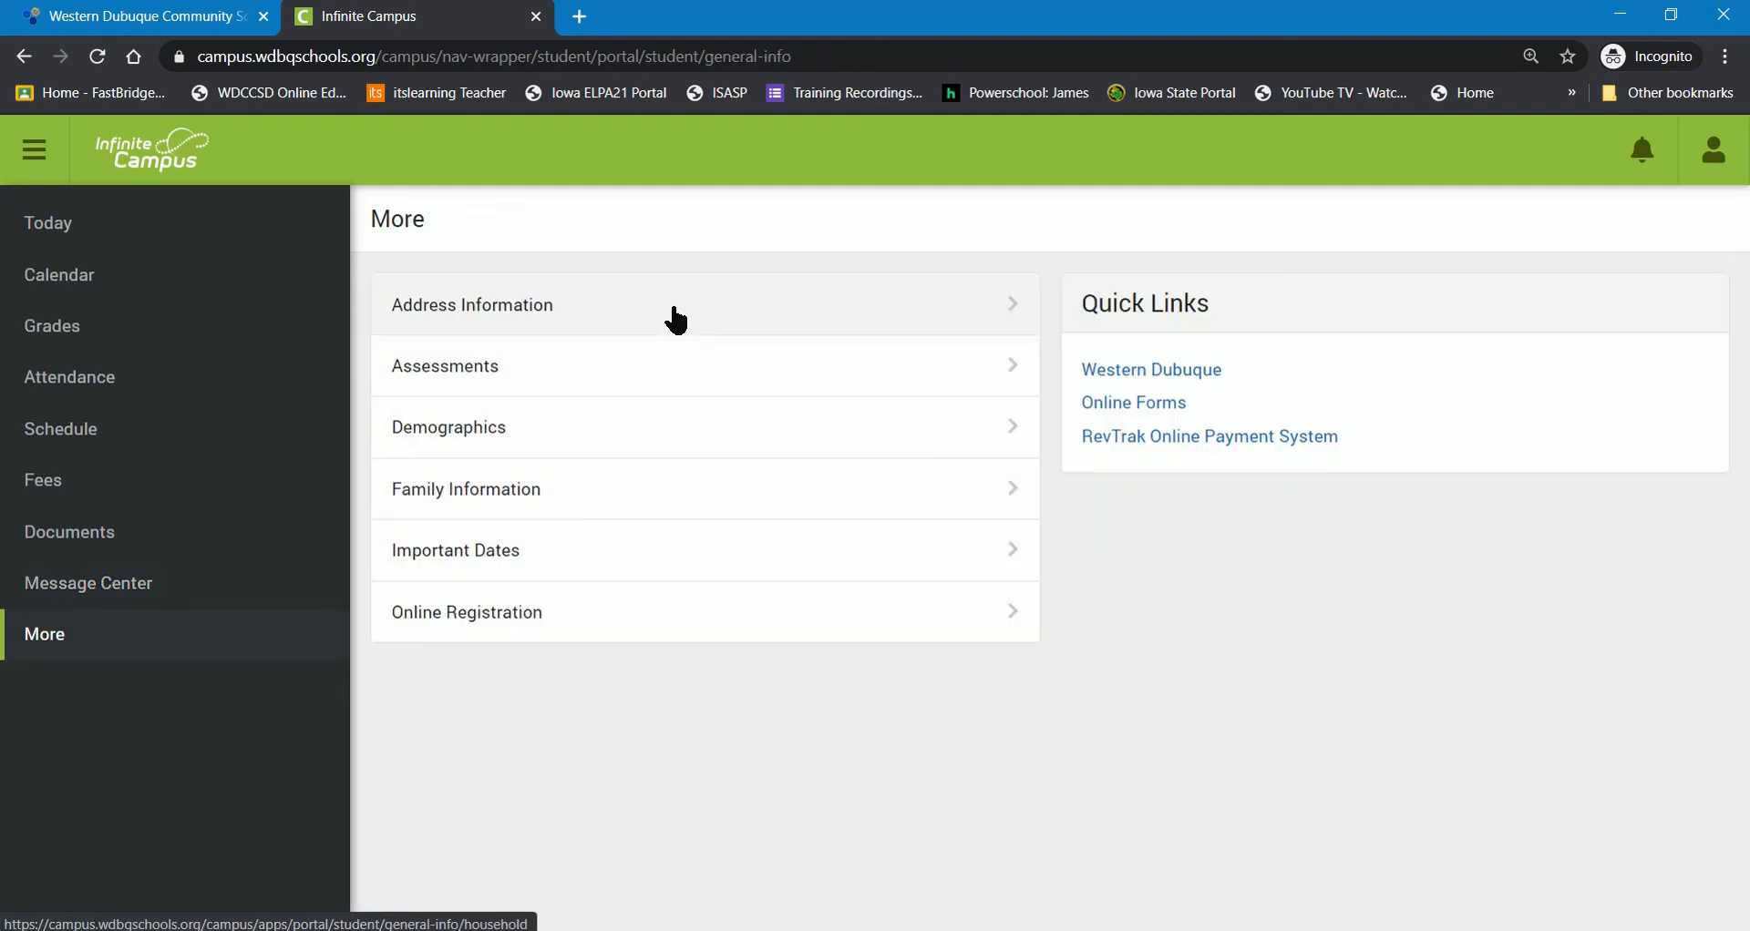
mouse_move(658, 378)
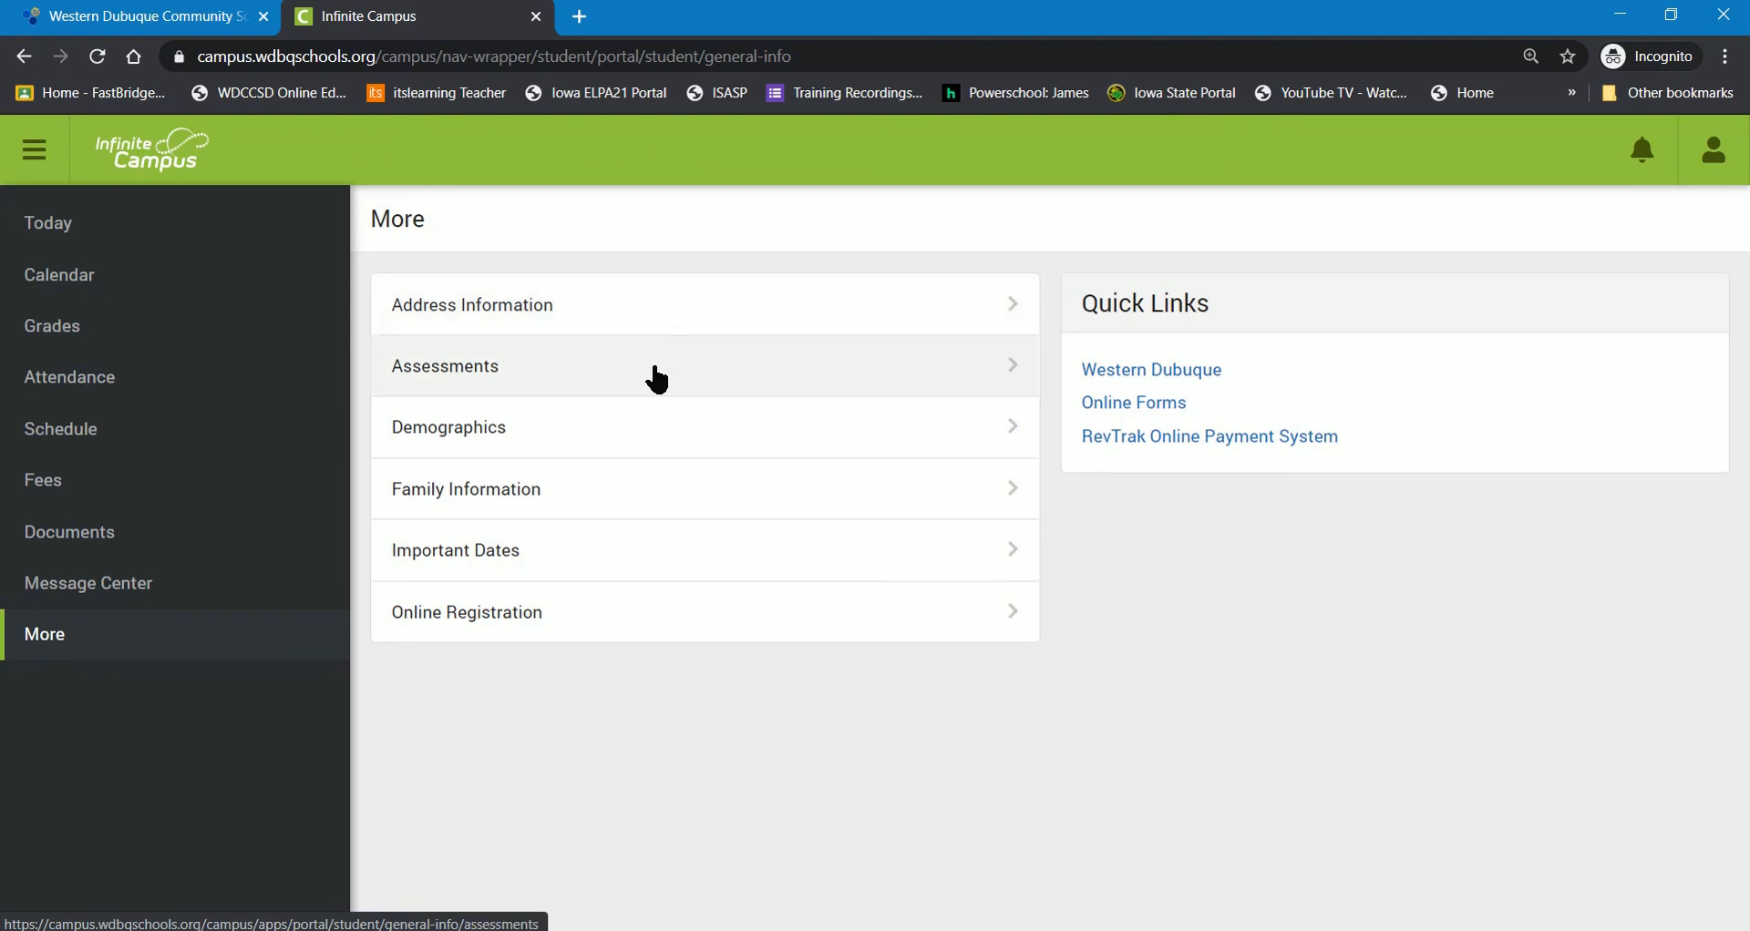
mouse_move(624, 432)
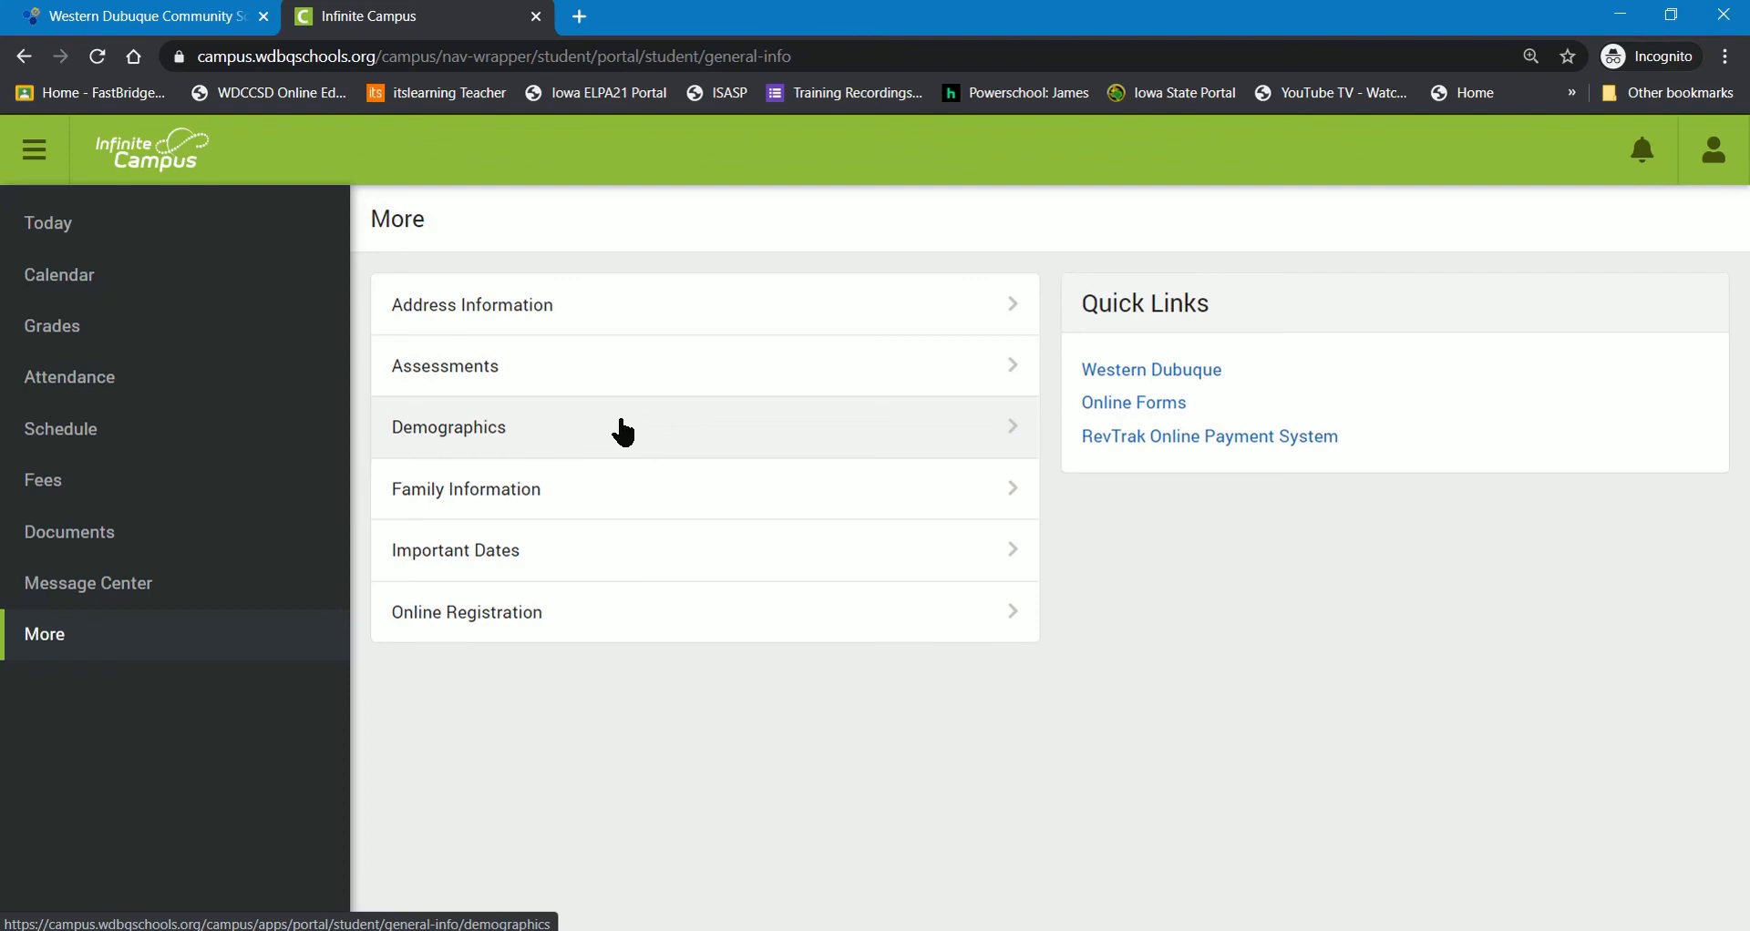
mouse_move(613, 443)
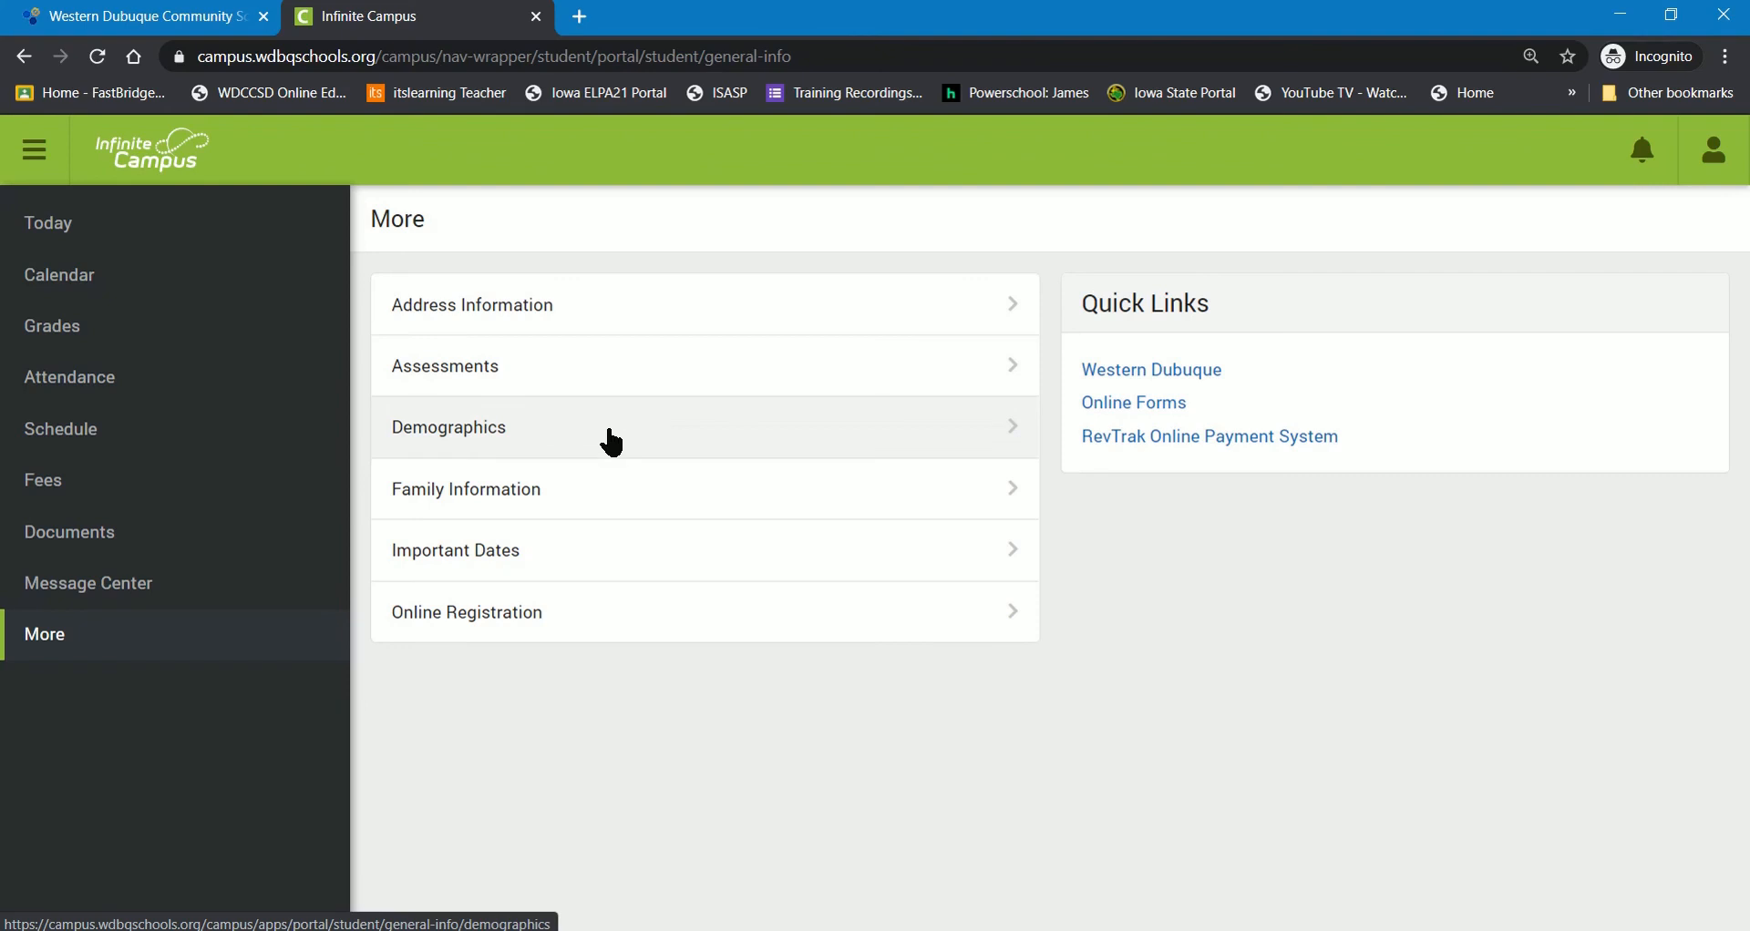
mouse_move(594, 499)
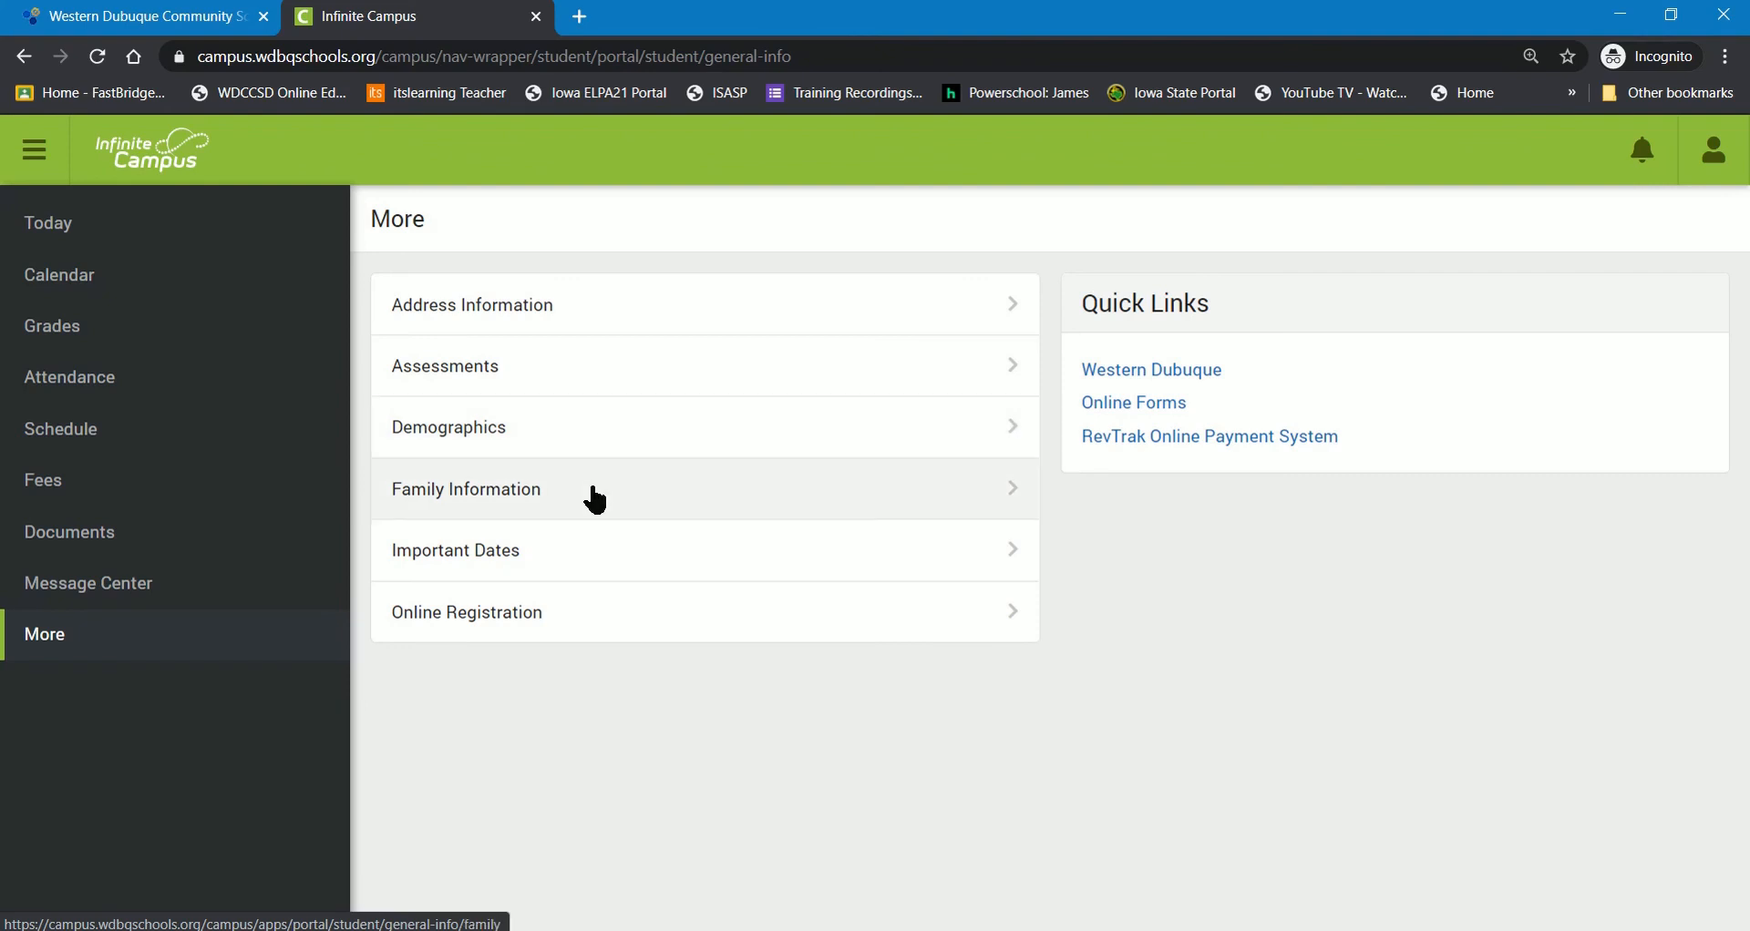
mouse_move(594, 554)
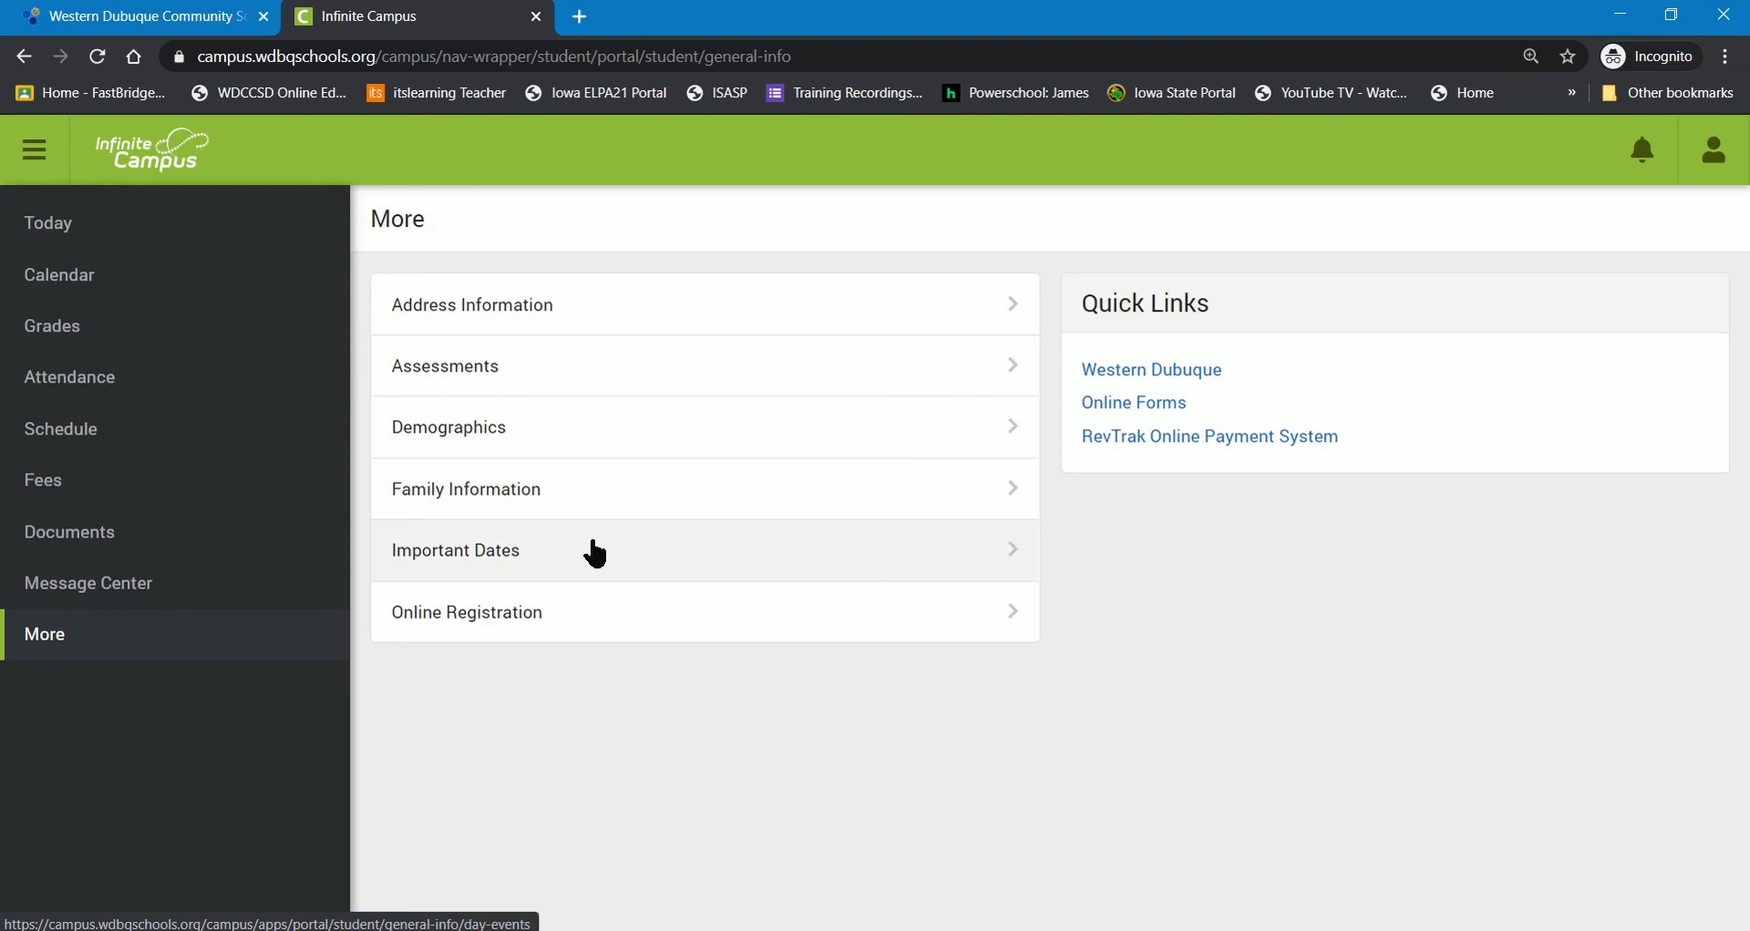
left_click(590, 551)
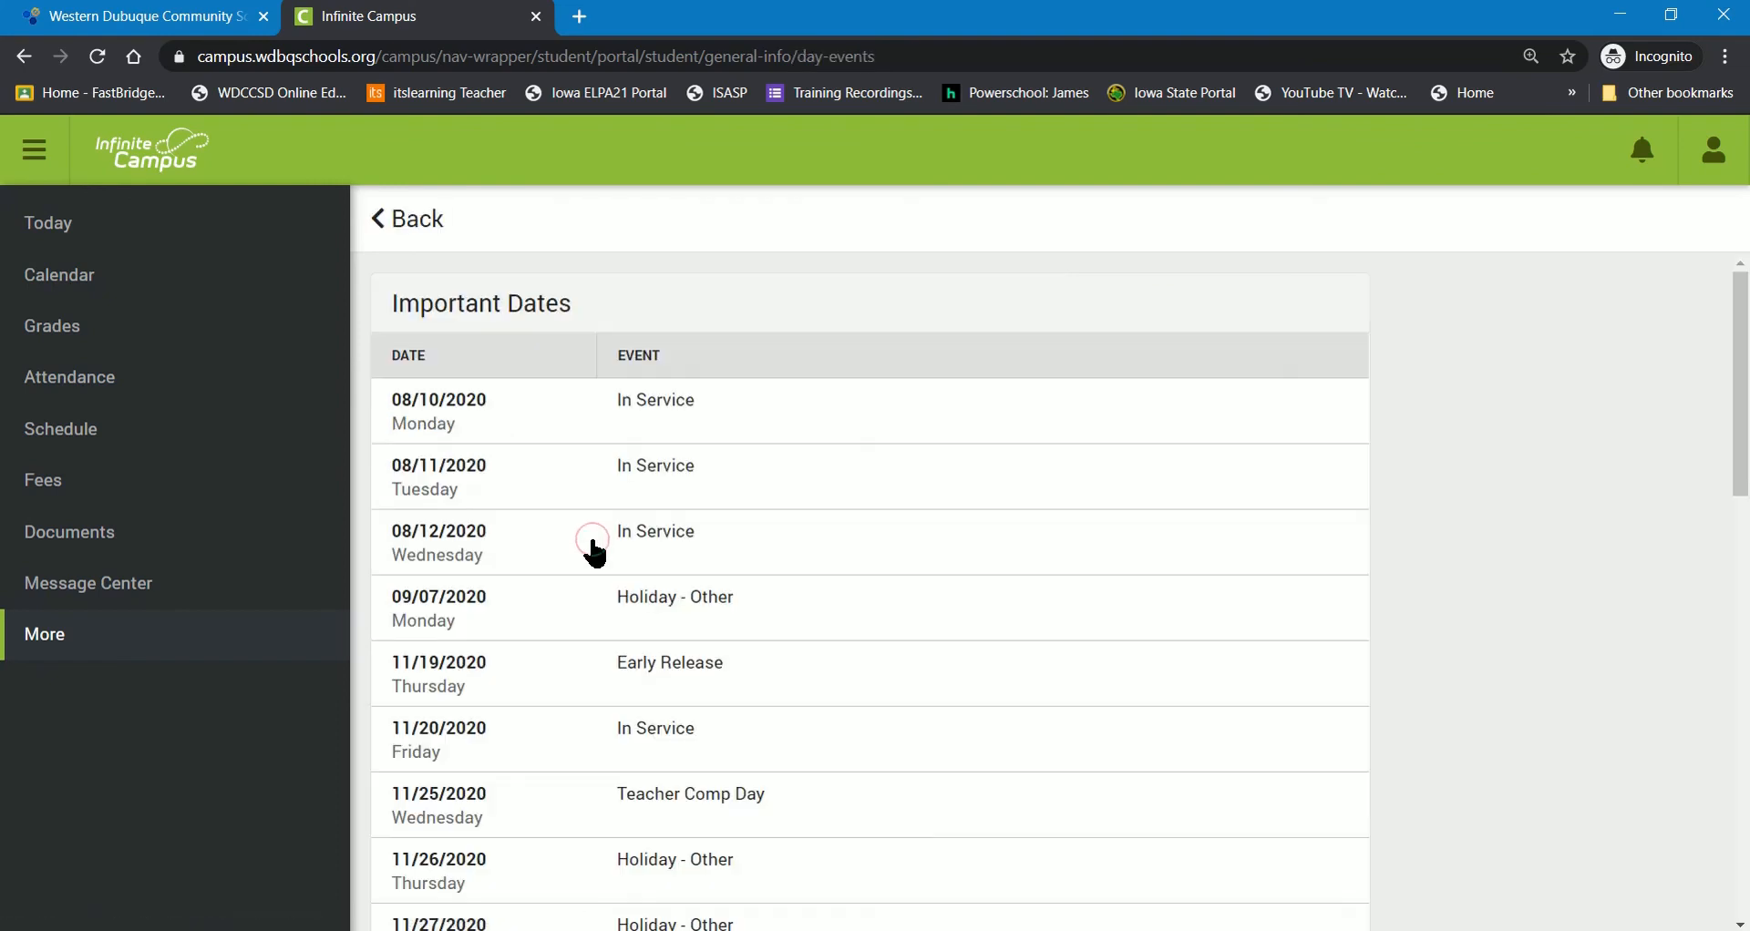
mouse_move(746, 529)
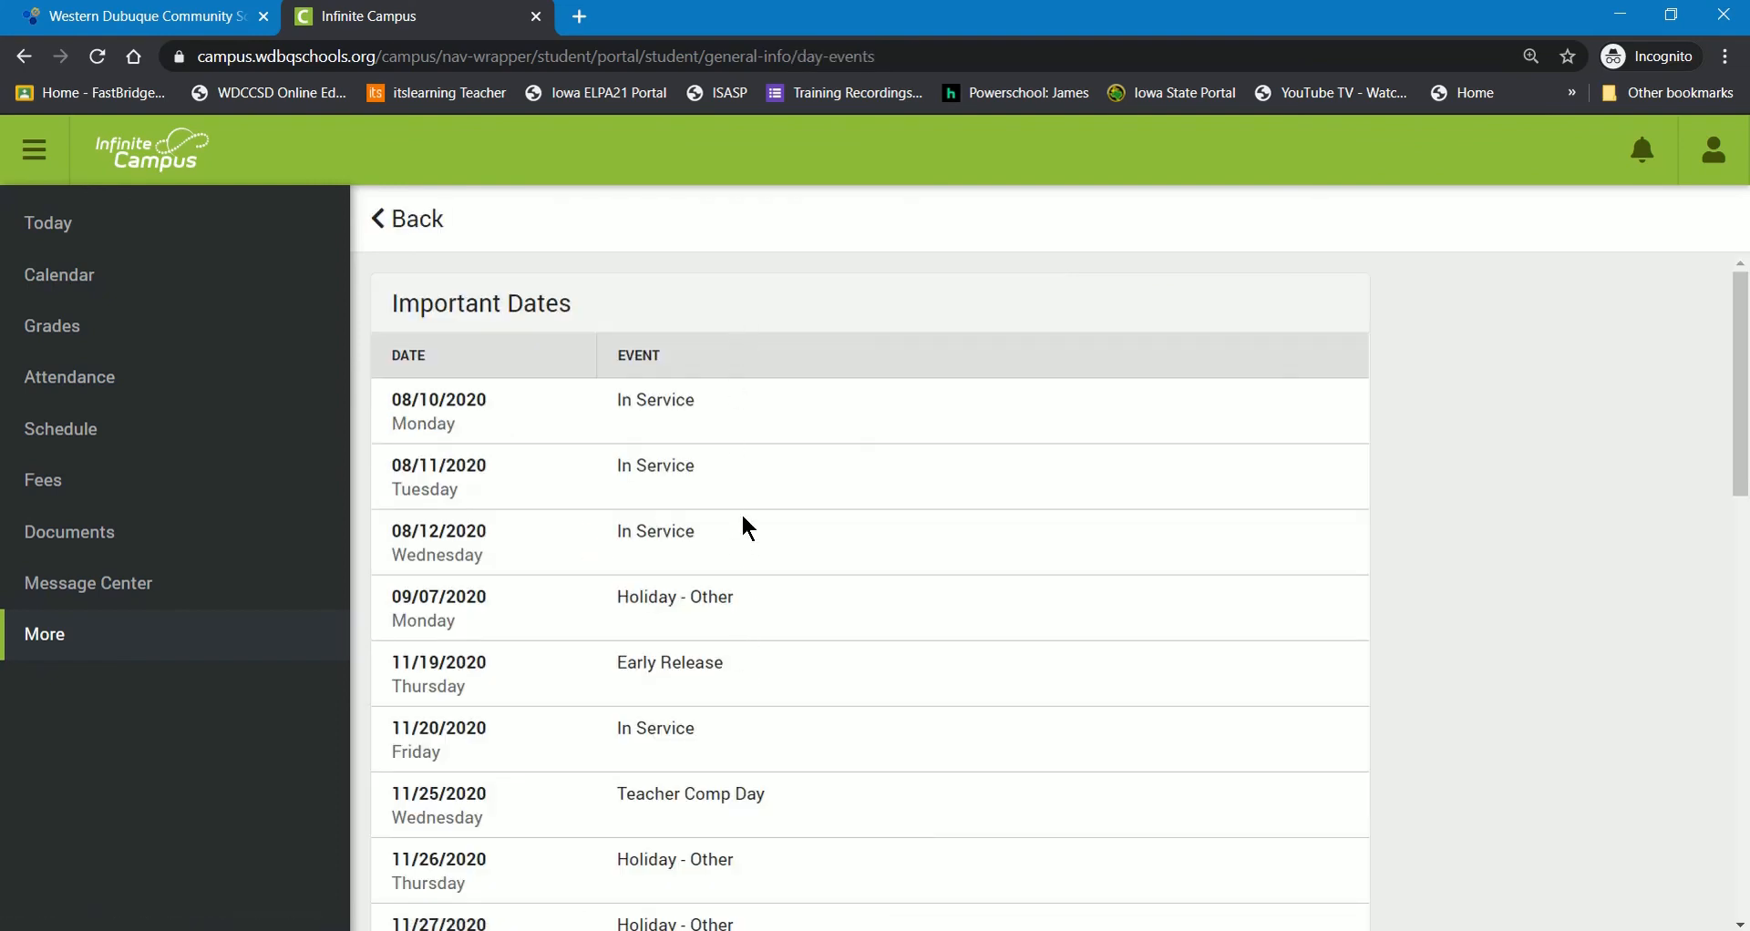
mouse_move(420, 219)
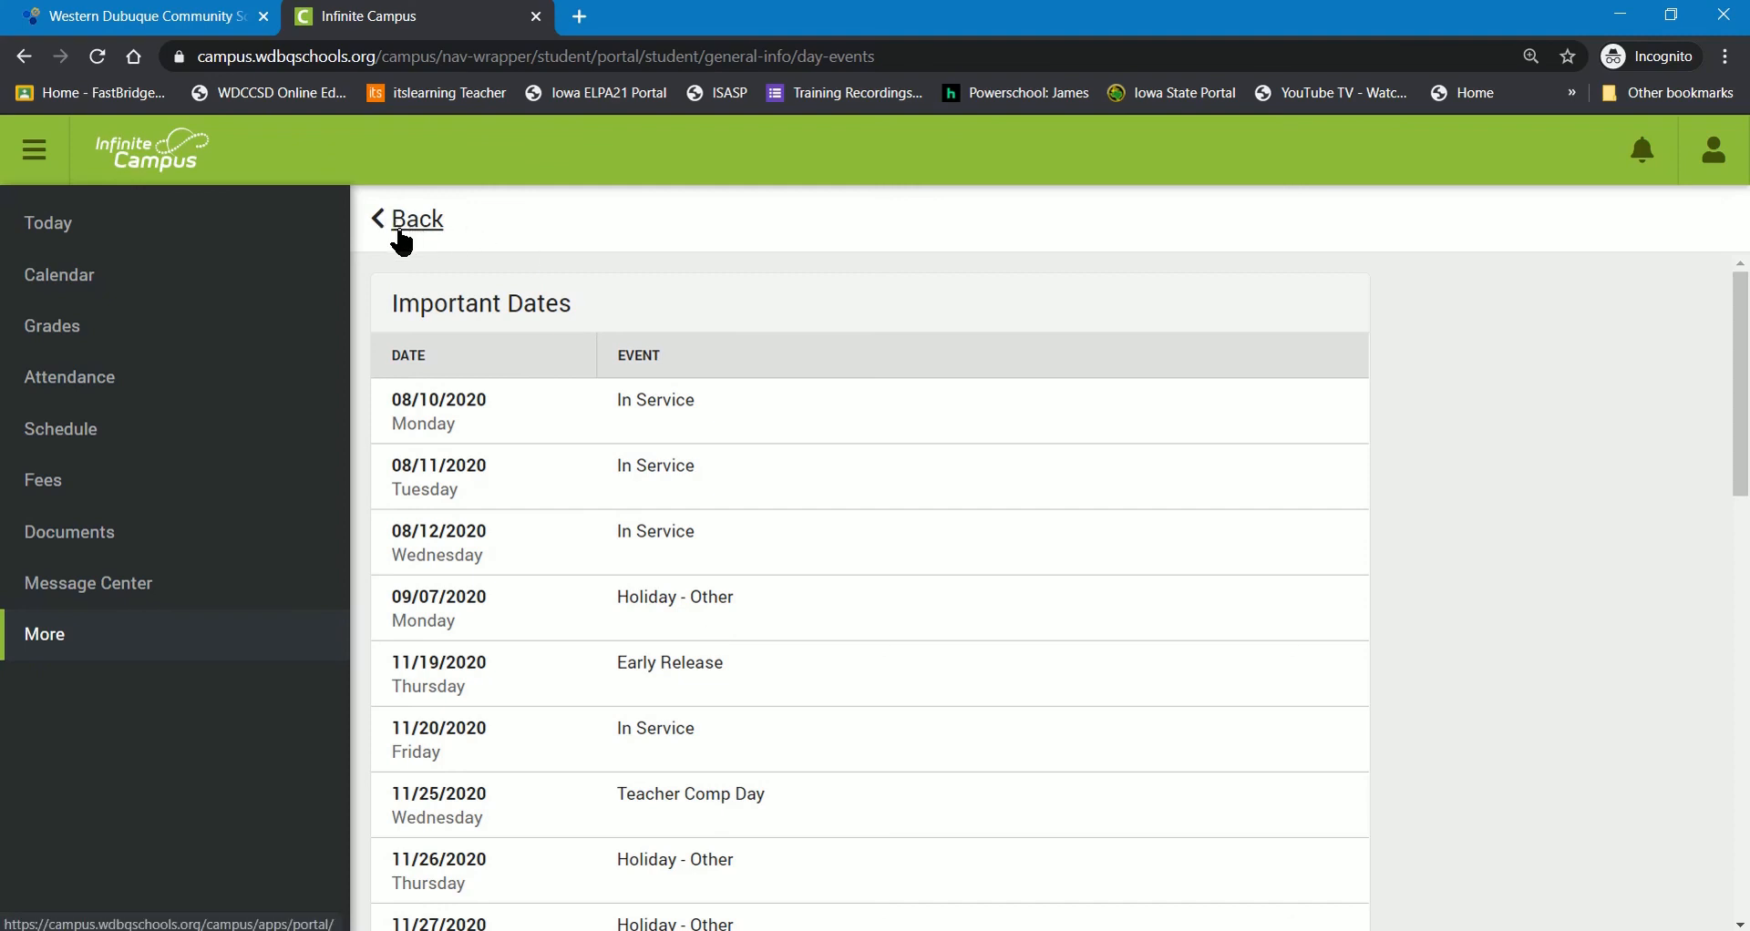
Step: Go back from Important Dates to the More page with its sections and Quick Links
left_click(416, 218)
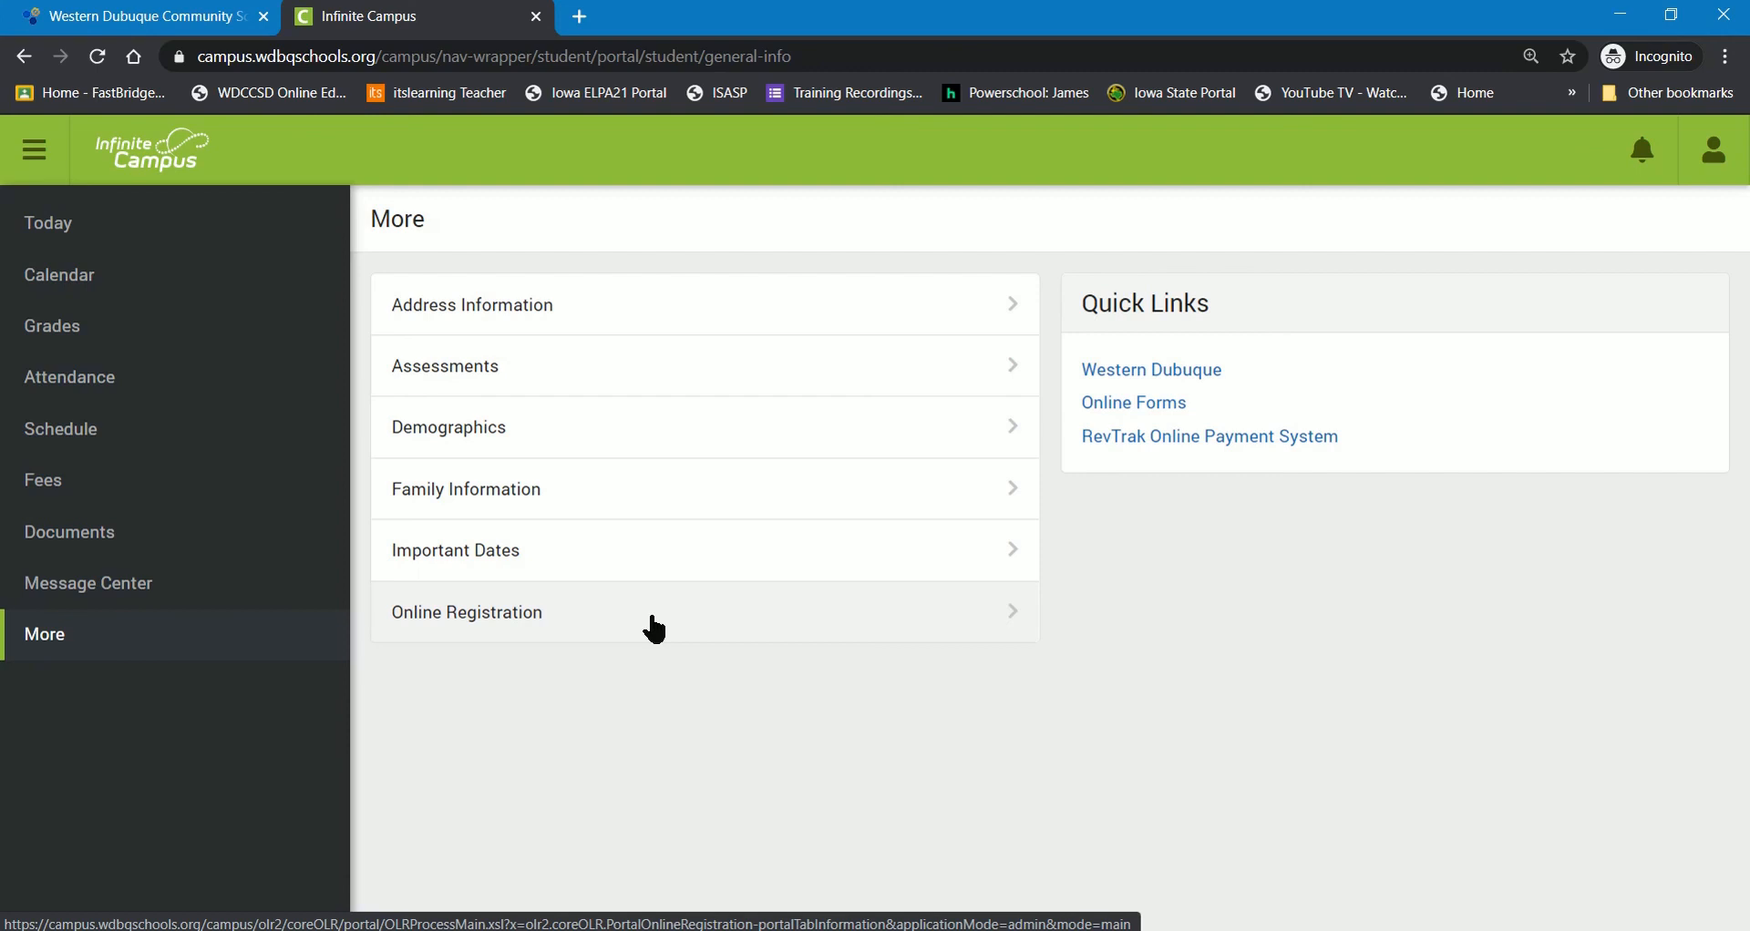
mouse_move(636, 639)
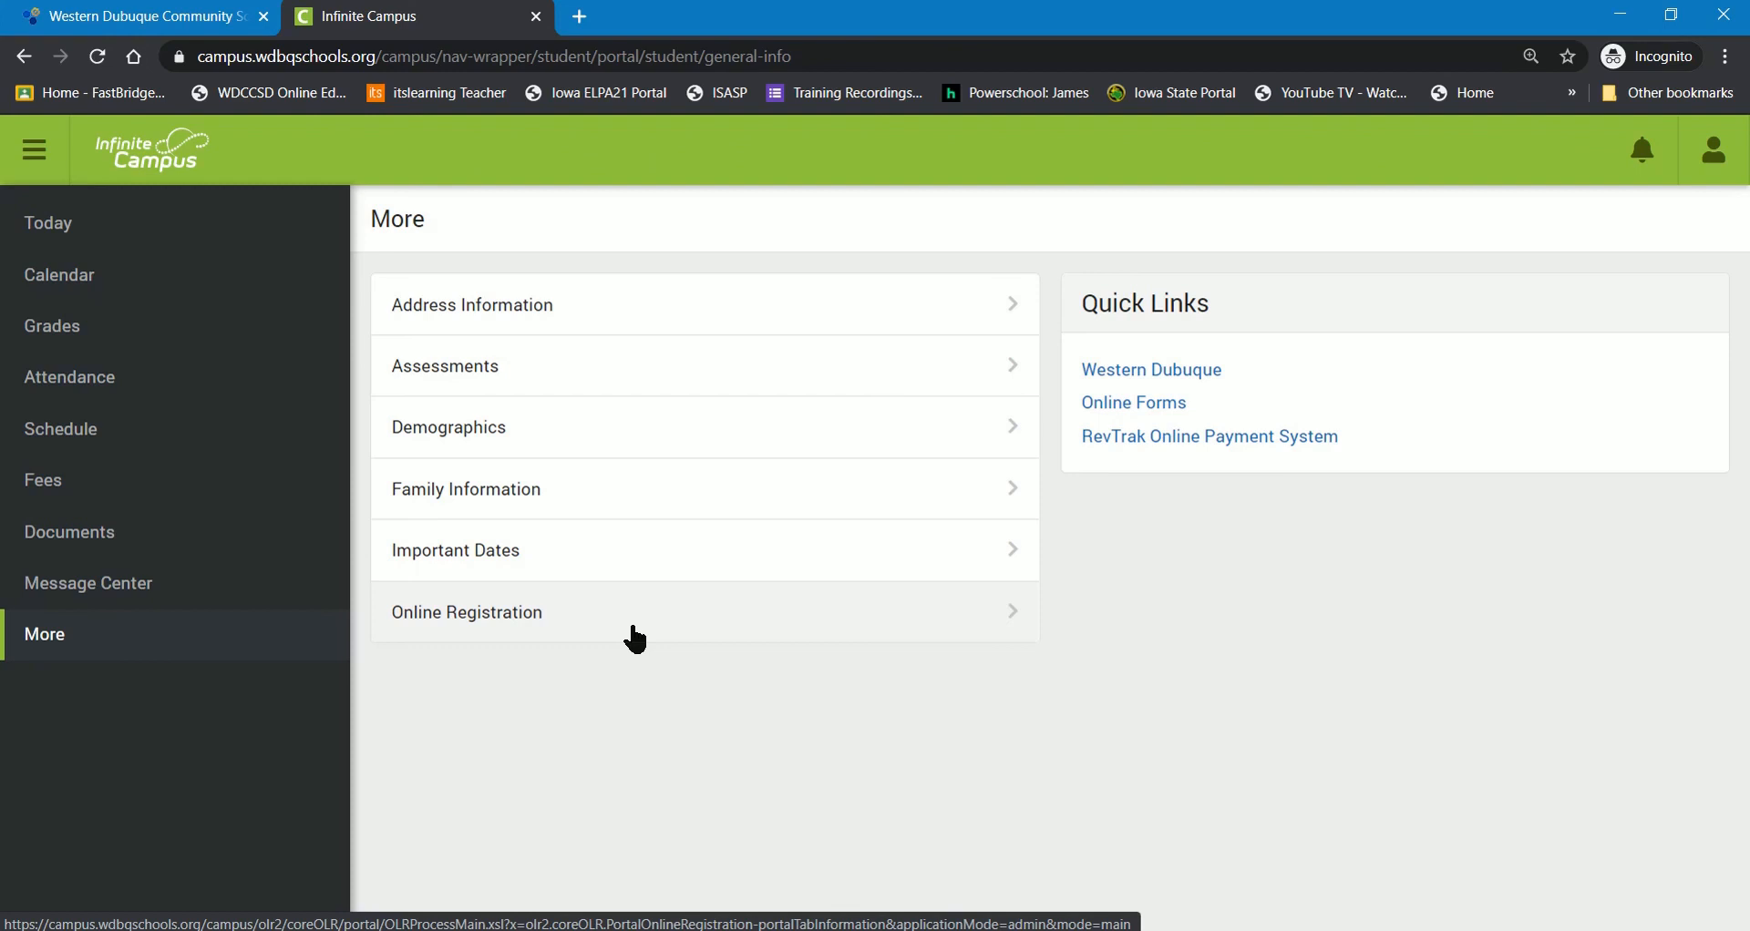
mouse_move(371, 747)
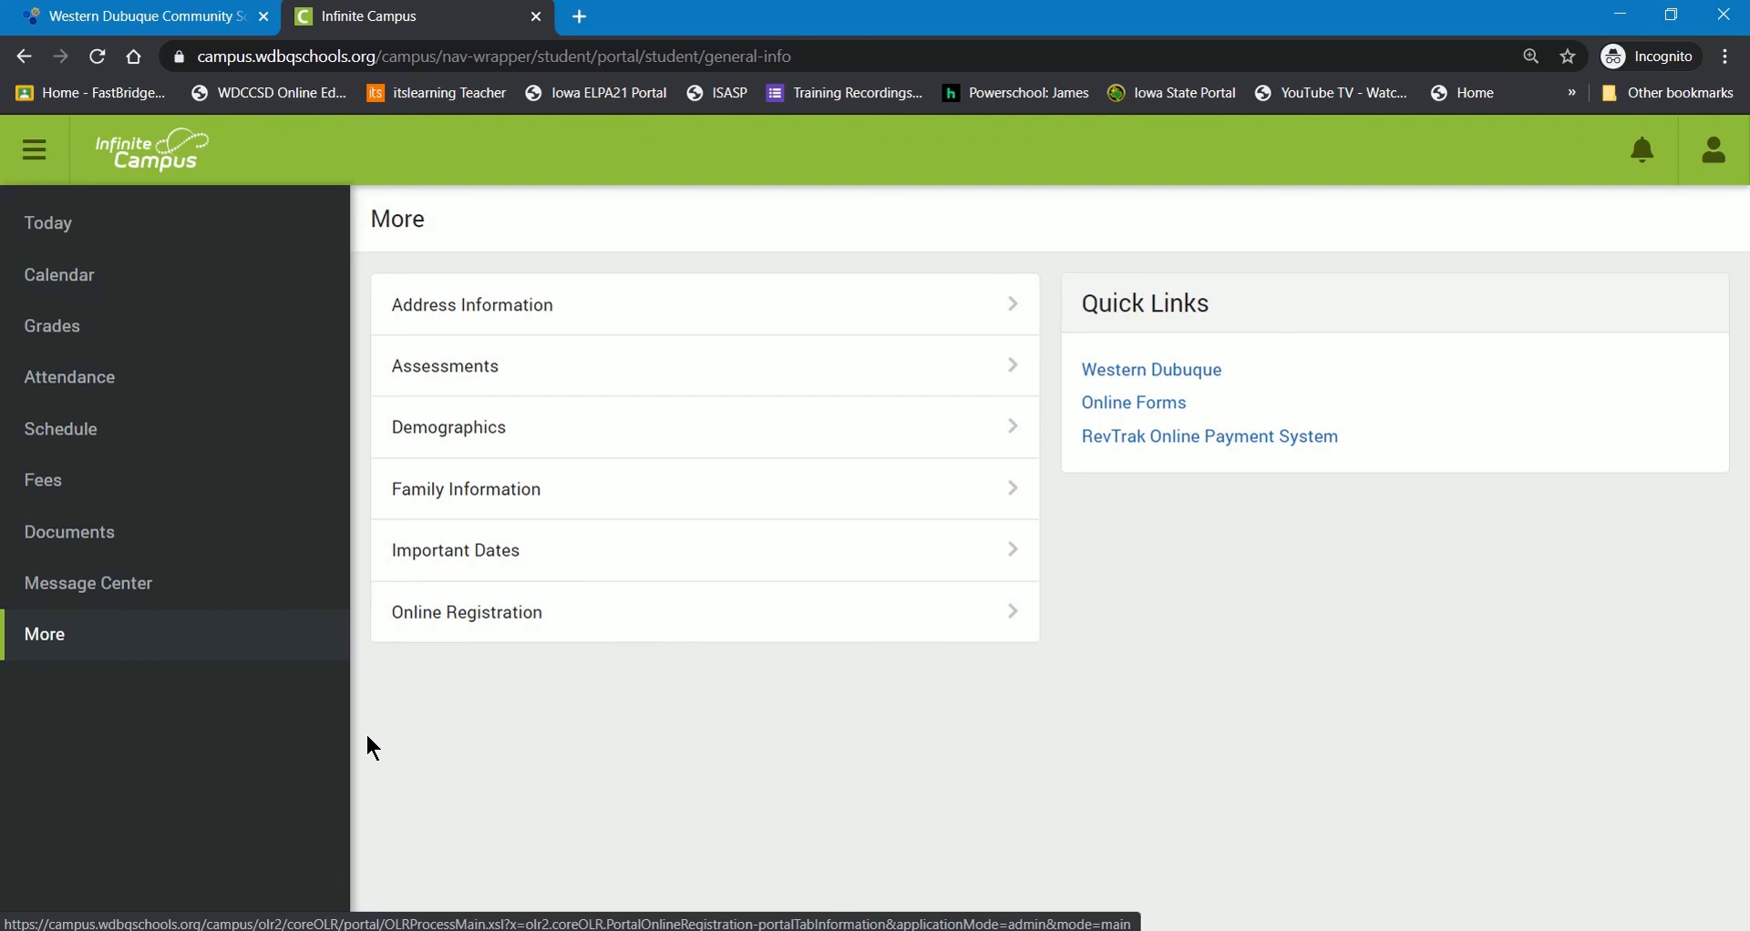
mouse_move(92, 634)
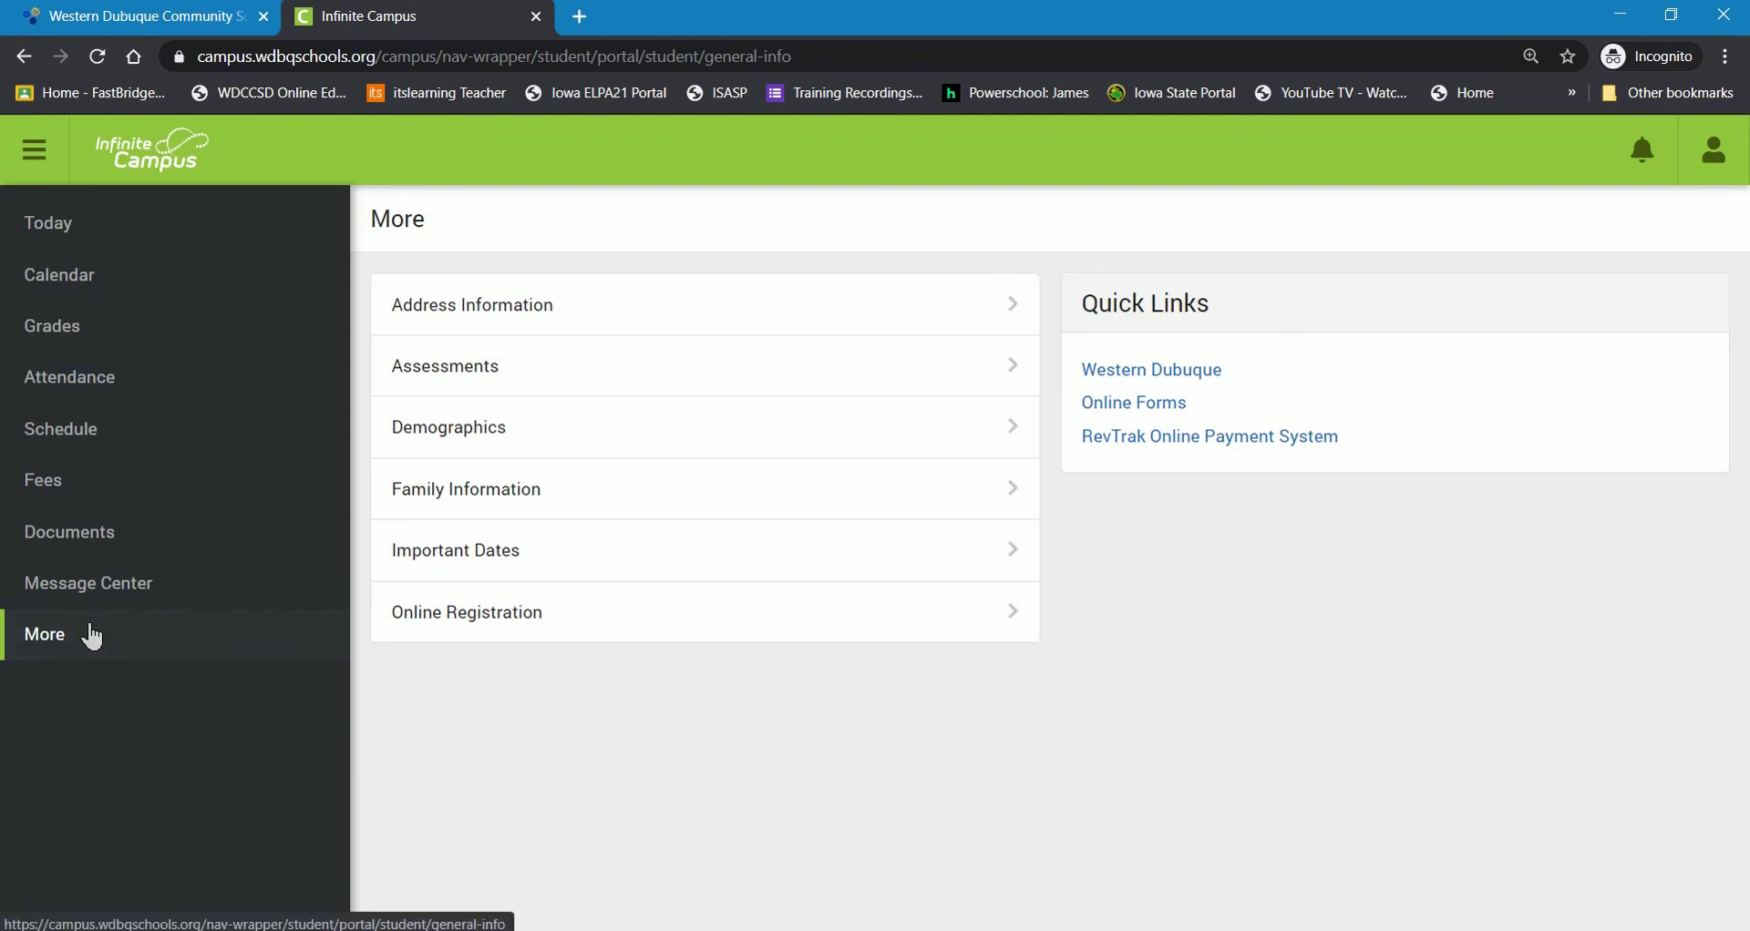
mouse_move(33, 150)
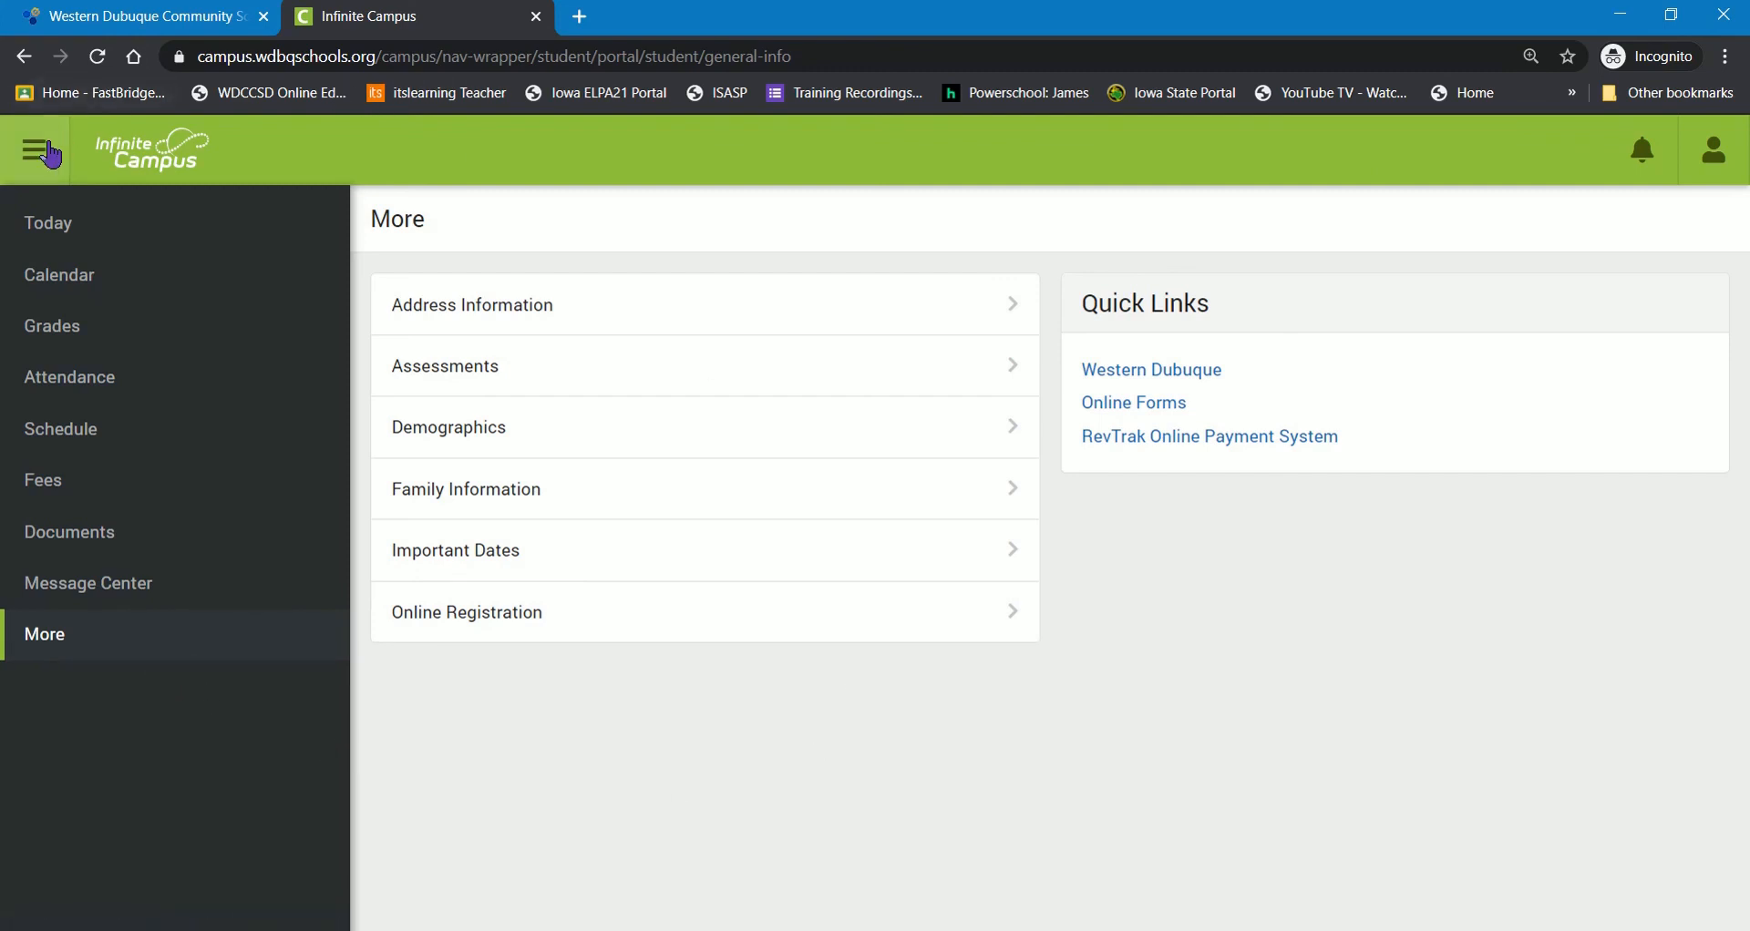
left_click(38, 151)
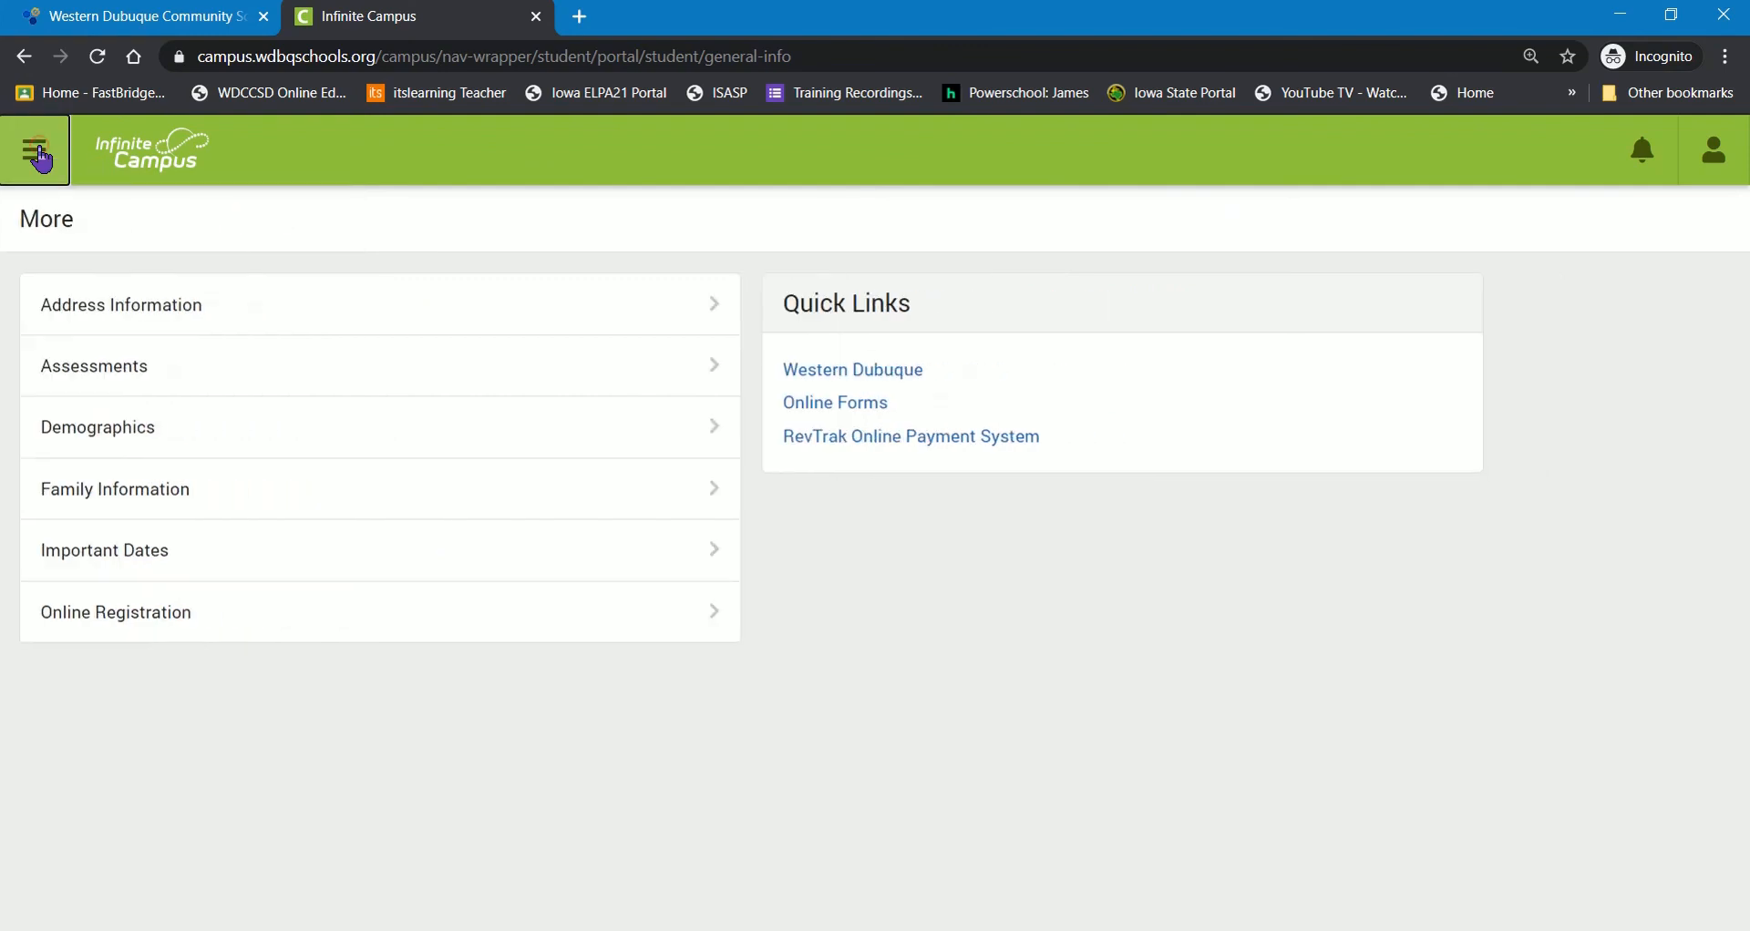
mouse_move(31, 168)
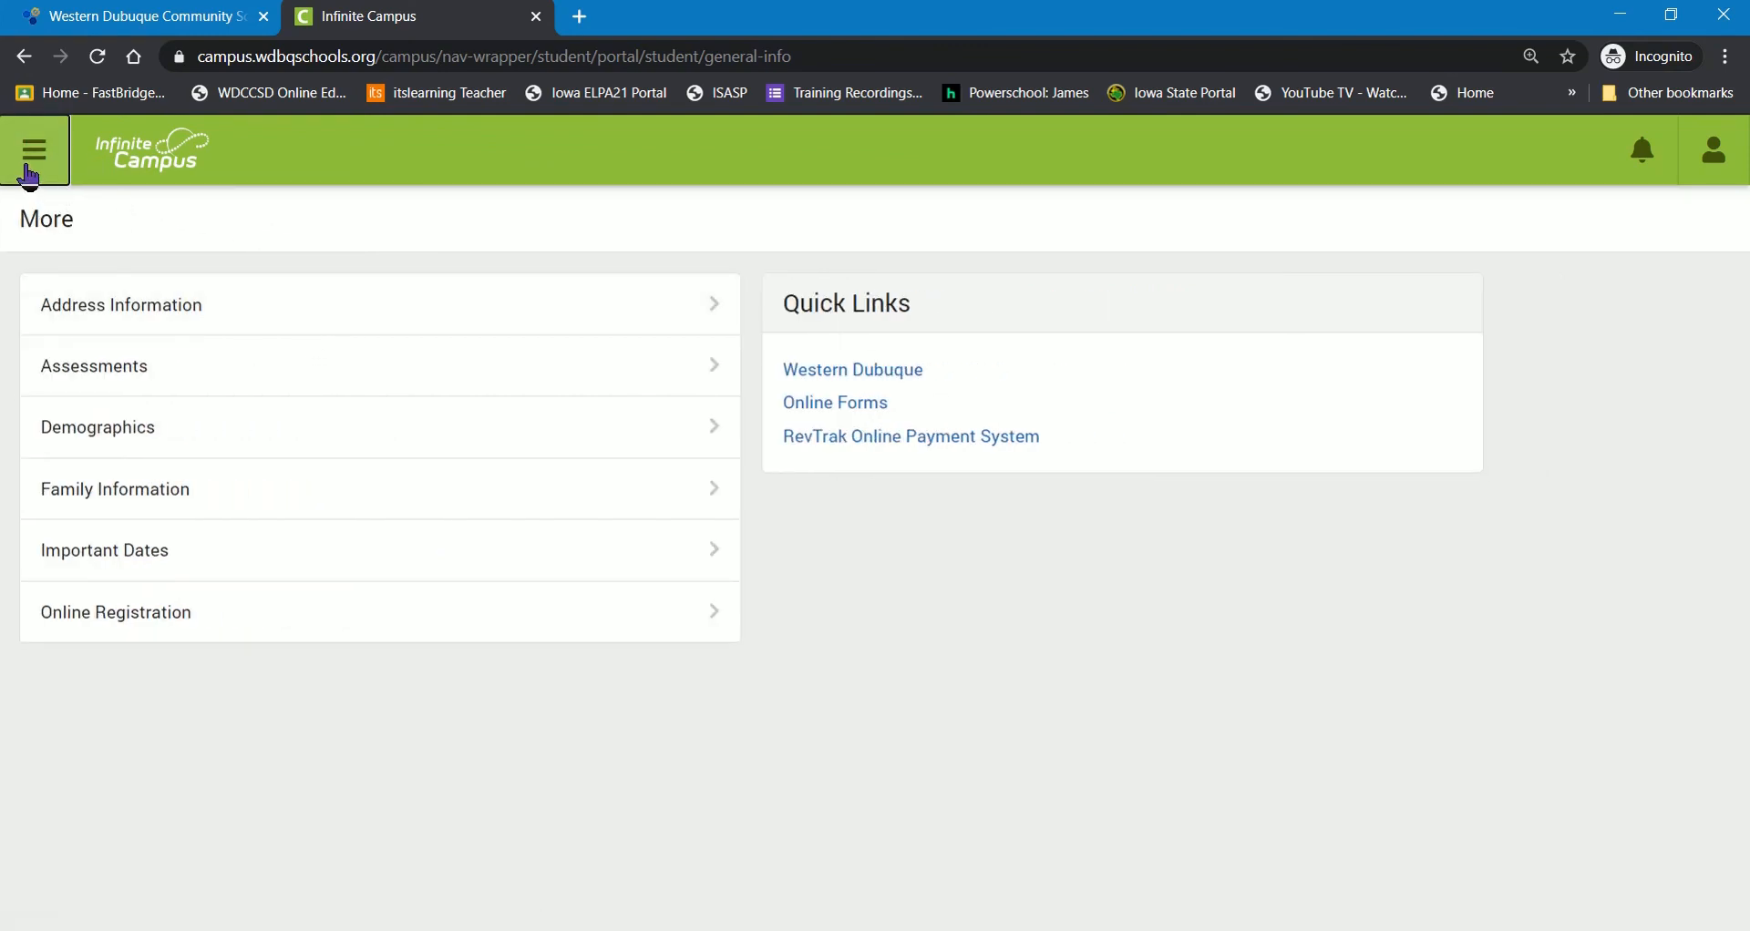
left_click(33, 147)
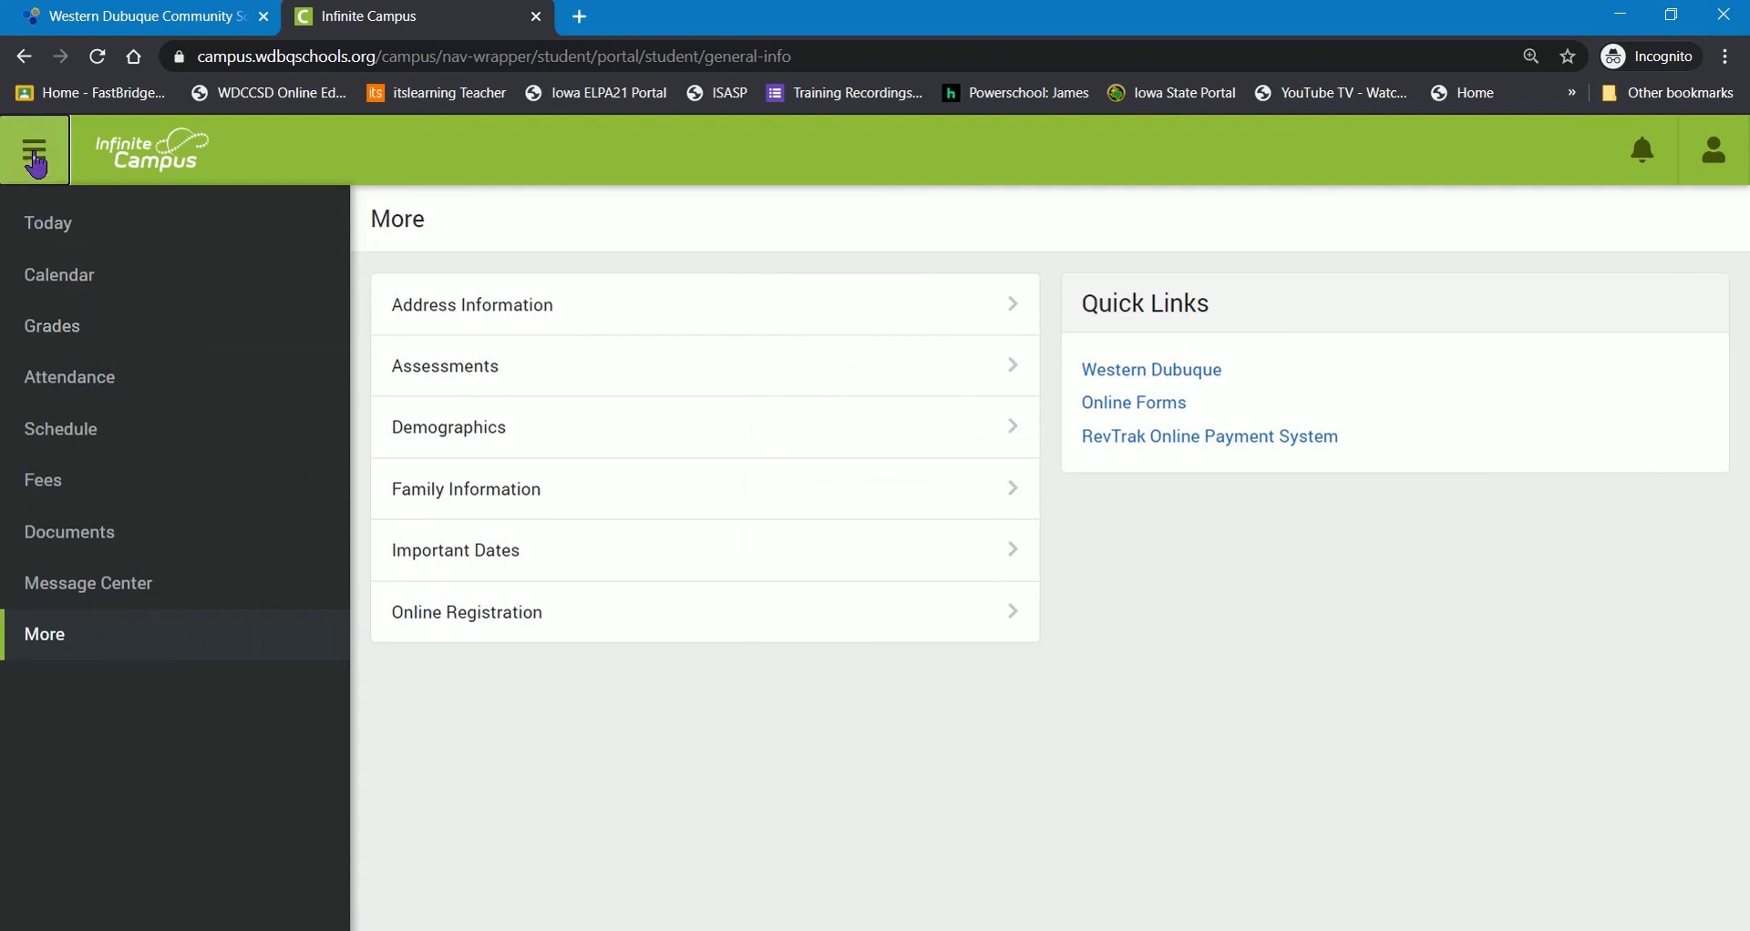
mouse_move(204, 377)
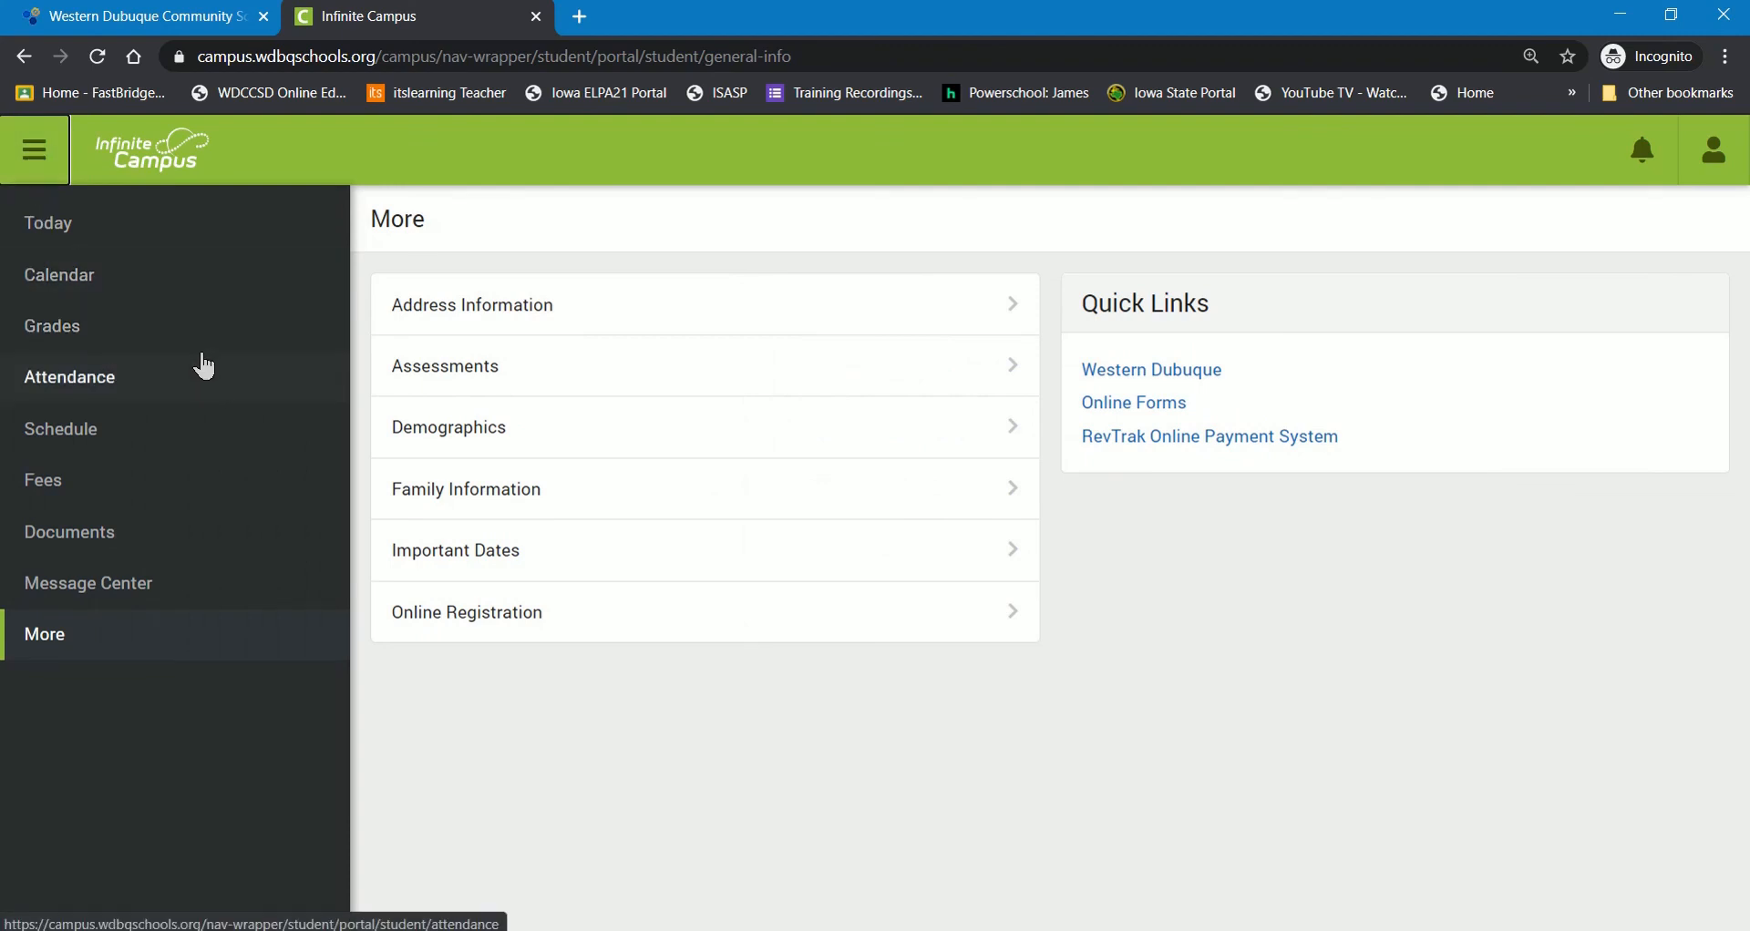